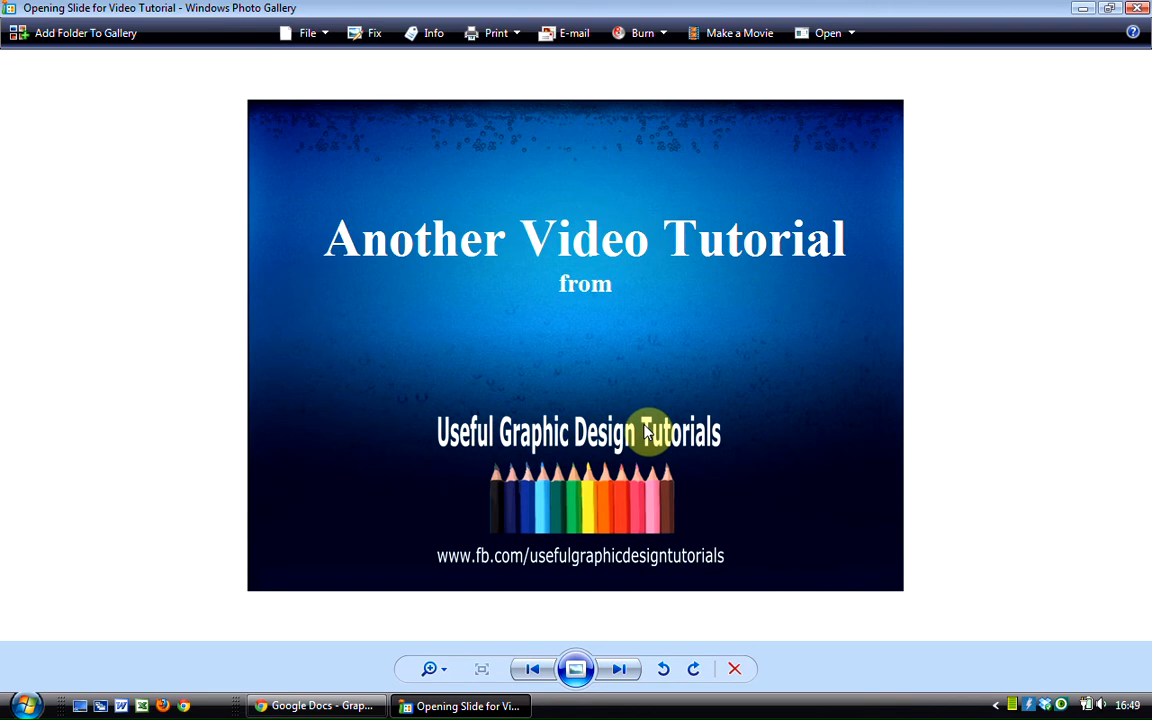
mouse_move(968, 478)
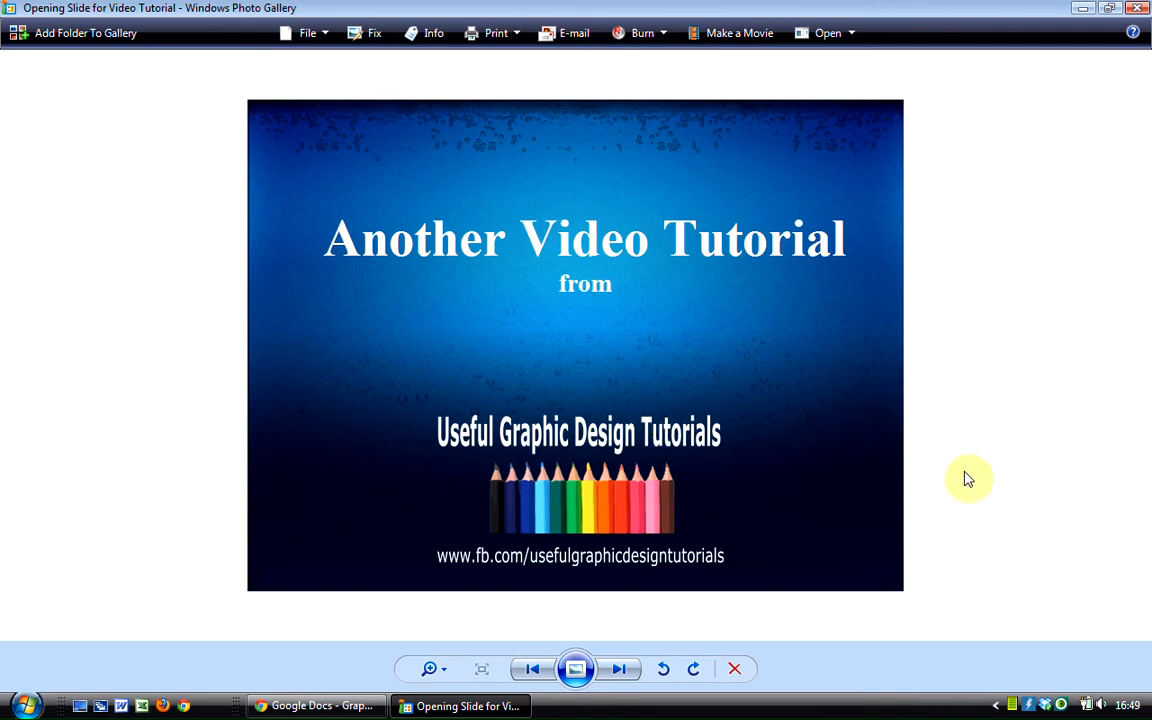
mouse_move(676, 706)
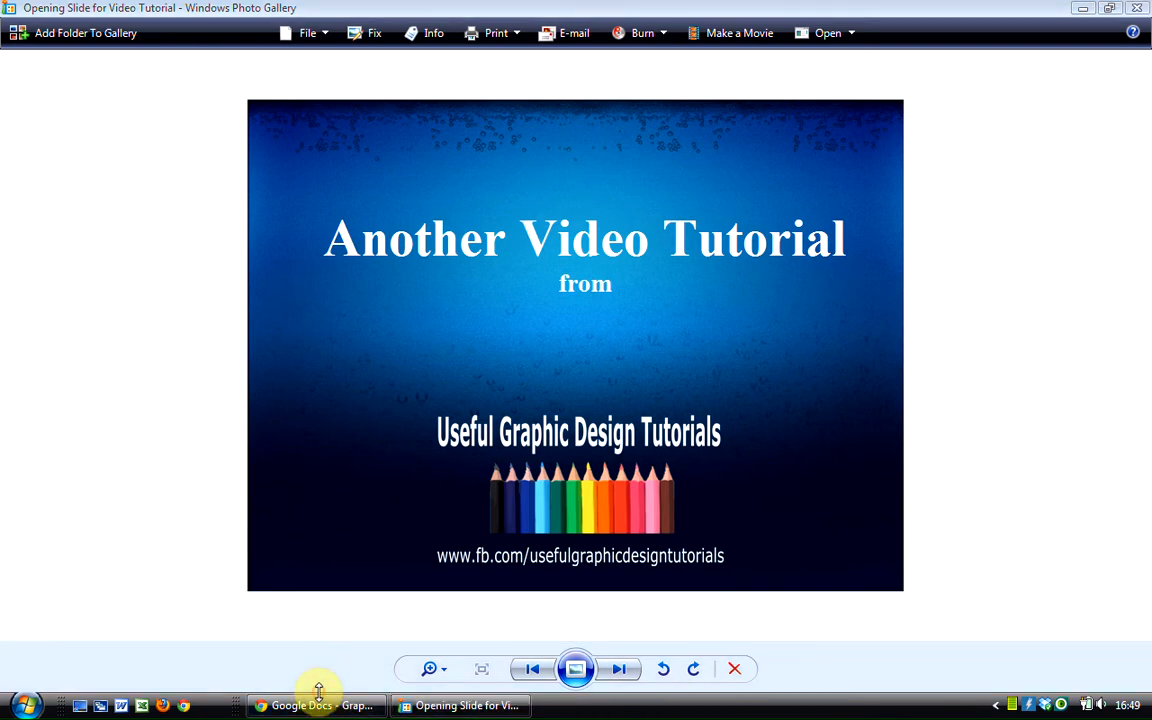
Create a new blank form from the Google Docs documents list via Create > Form.
left_click(316, 704)
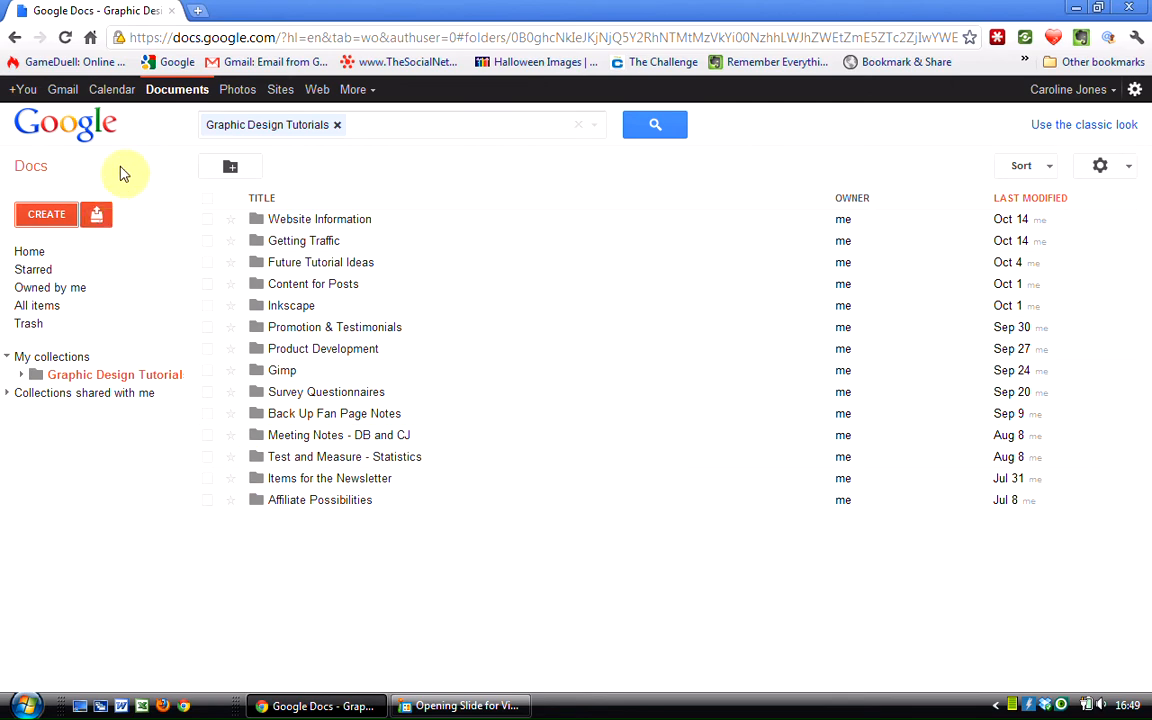
mouse_move(140, 168)
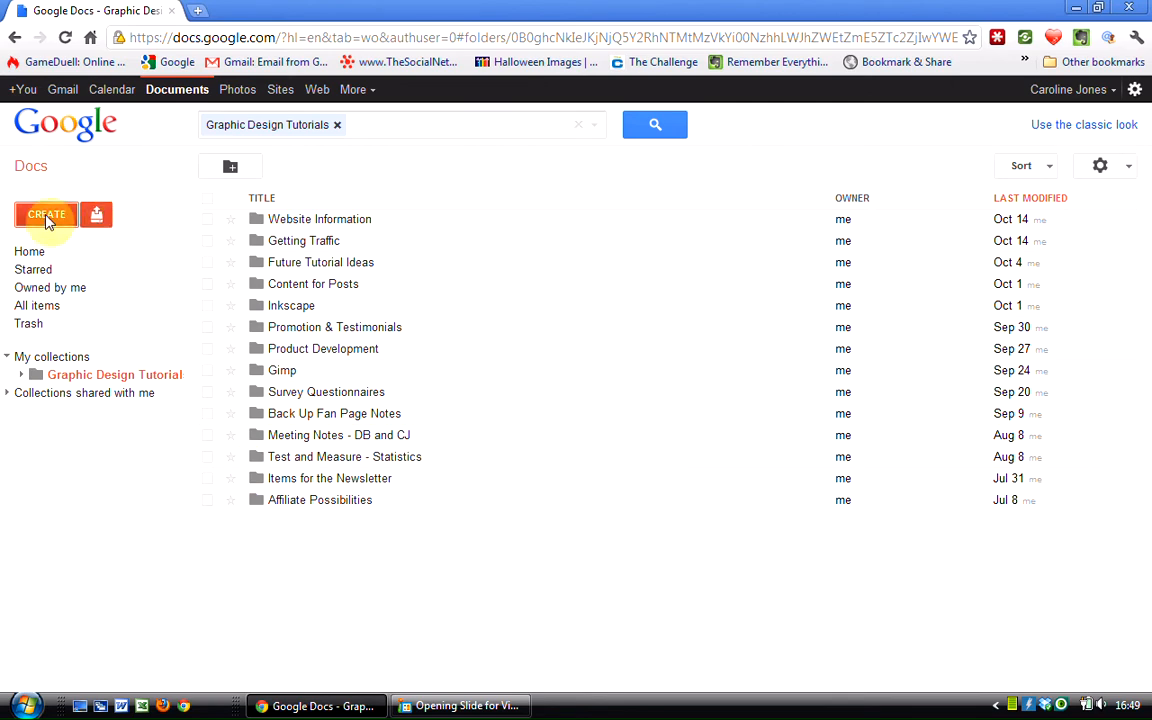
left_click(46, 216)
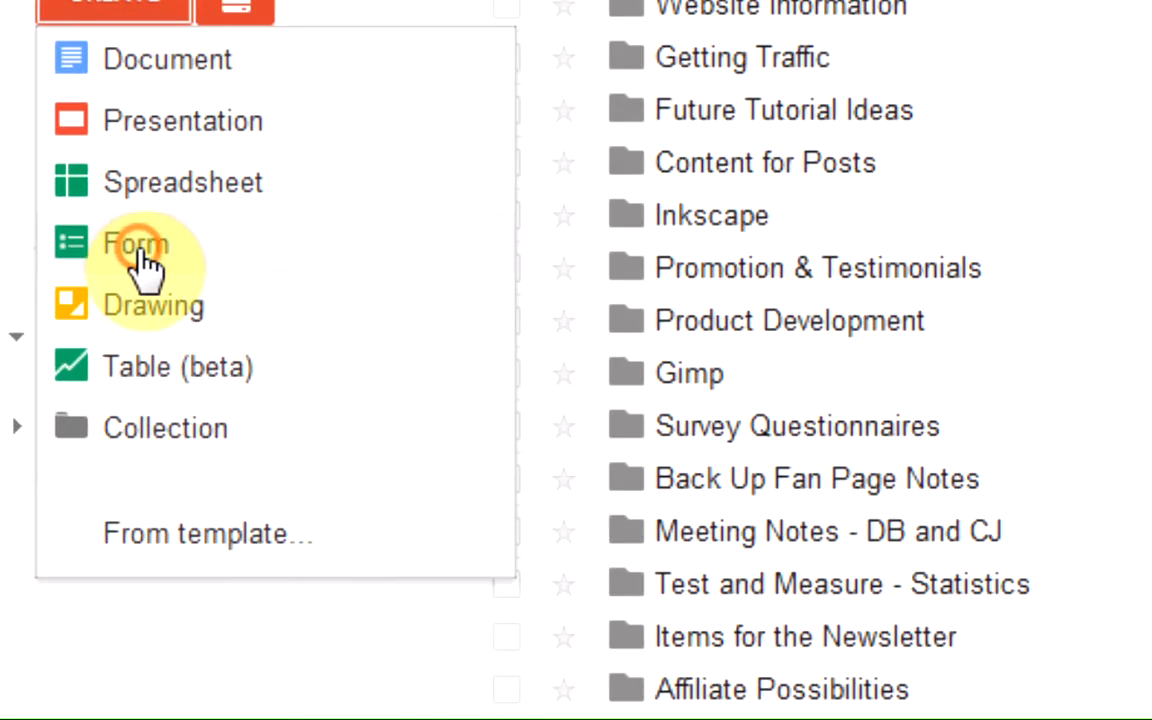
left_click(136, 244)
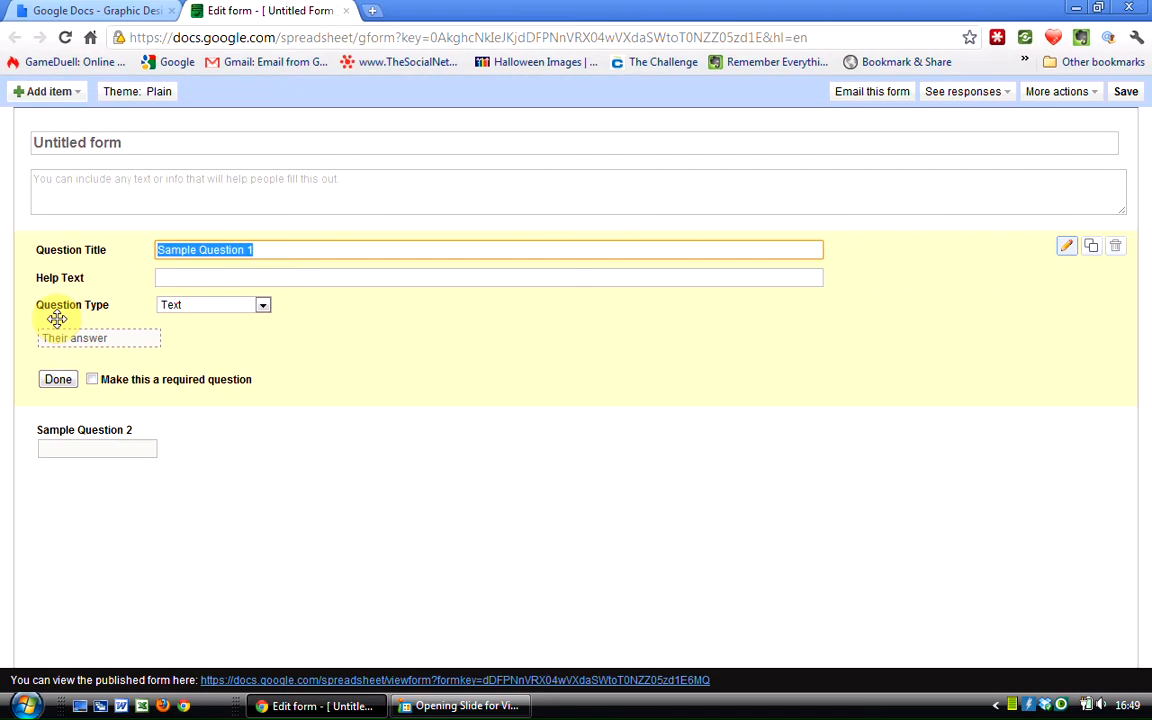
mouse_move(42, 216)
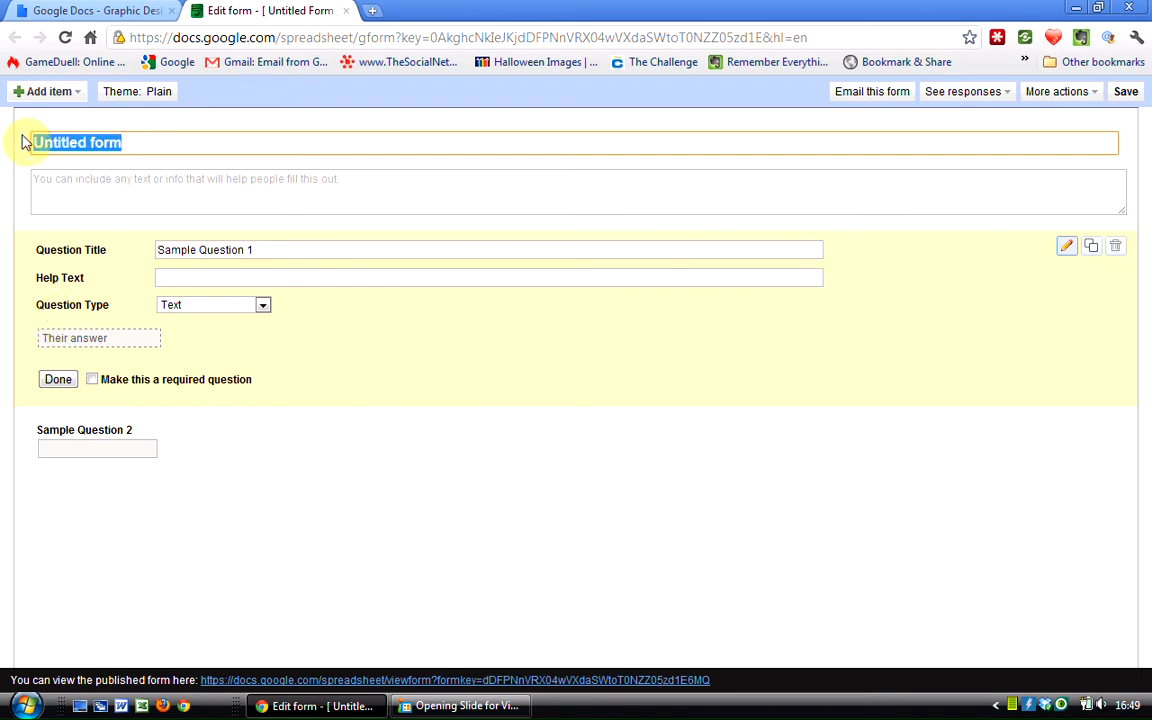
Enter the form title "We need some feedback on our Halloween Graphics" and finish editing it.
type("We")
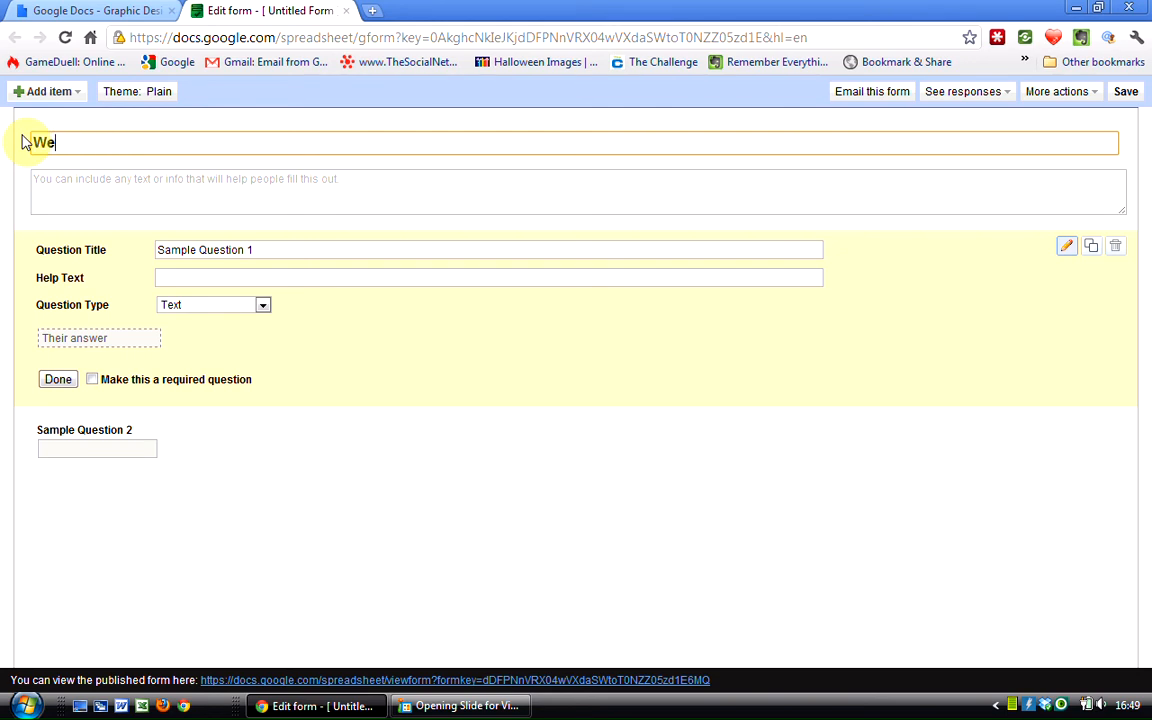
type("need some")
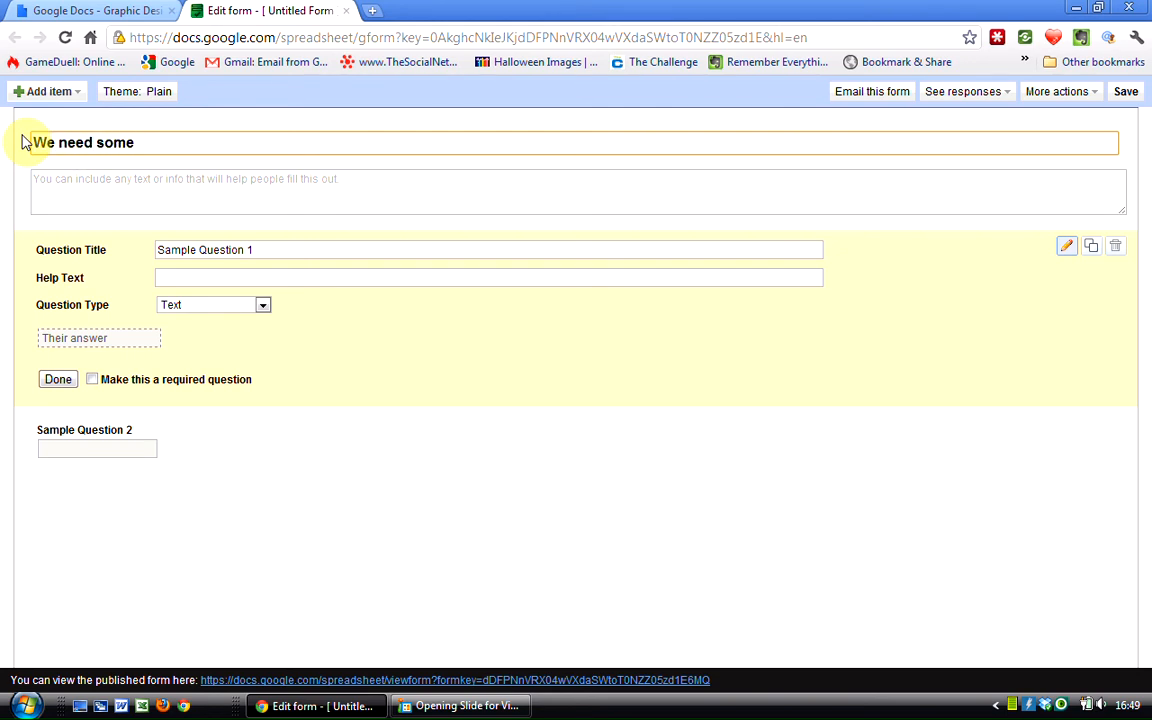
type("feedback on our Hallo")
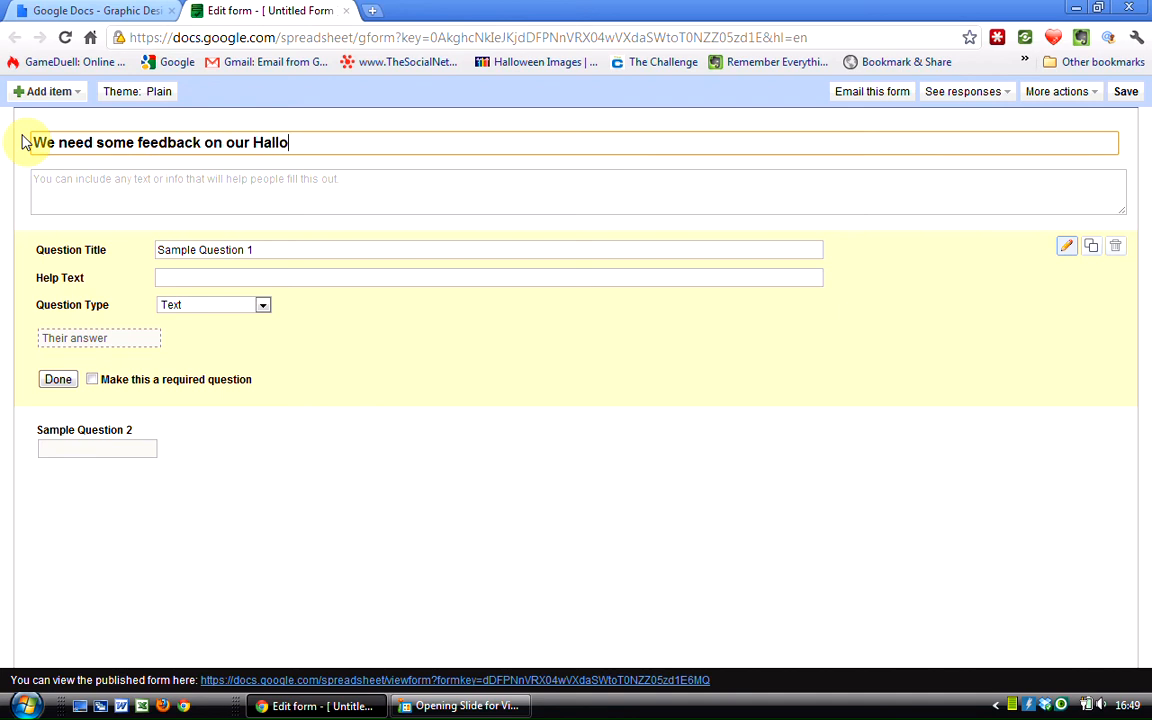
type("ween Gr")
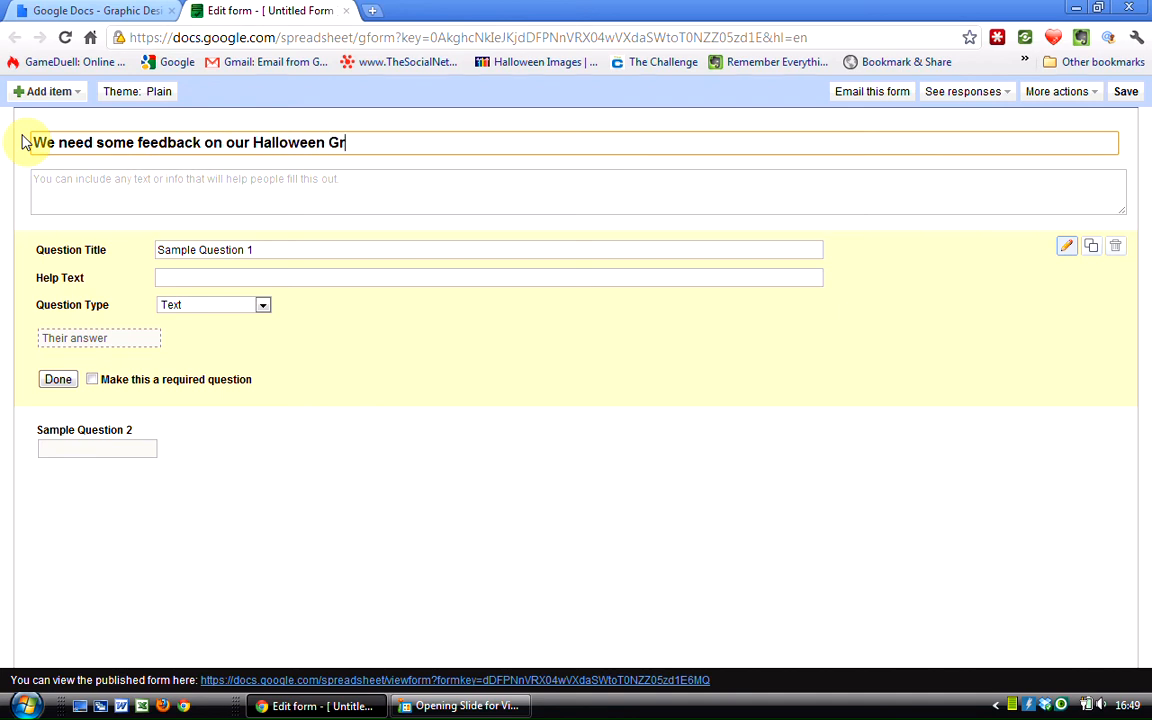
type("aphioc")
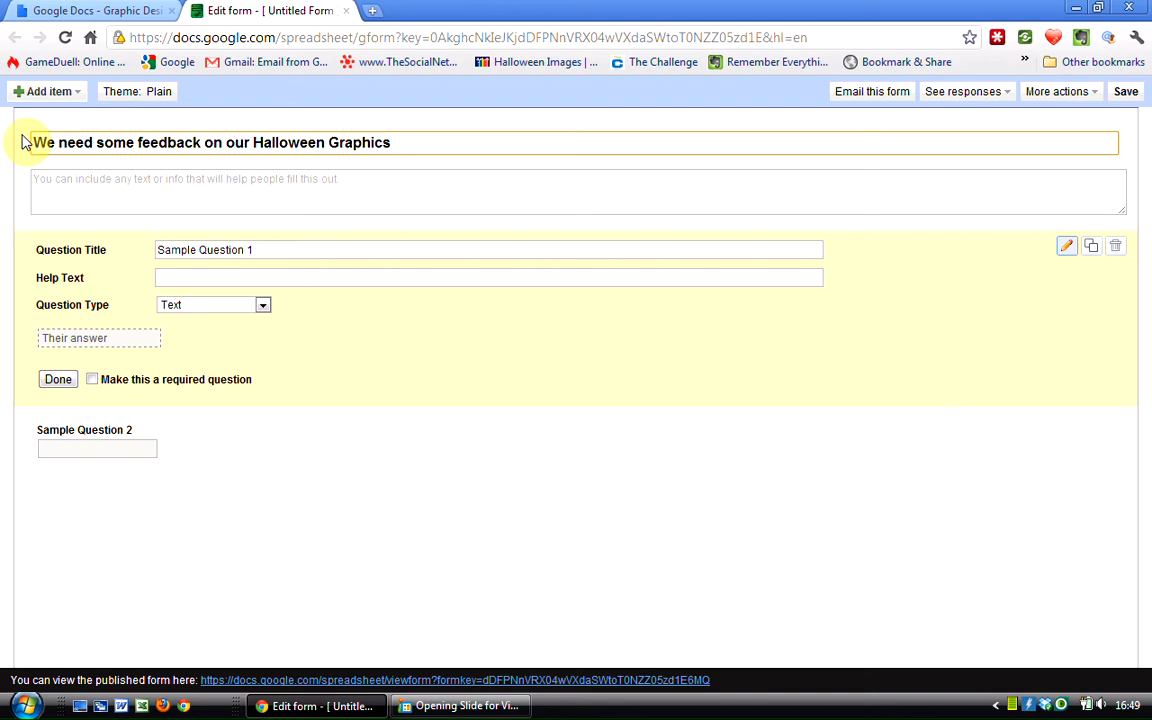
left_click(390, 142)
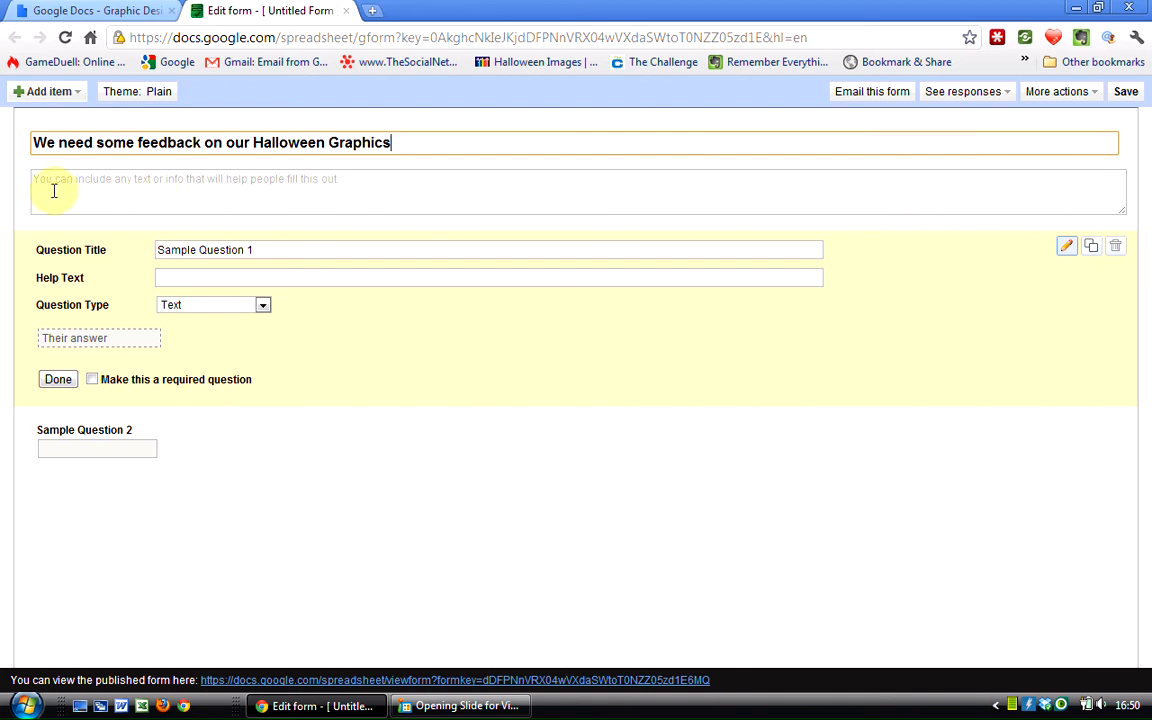
mouse_move(352, 184)
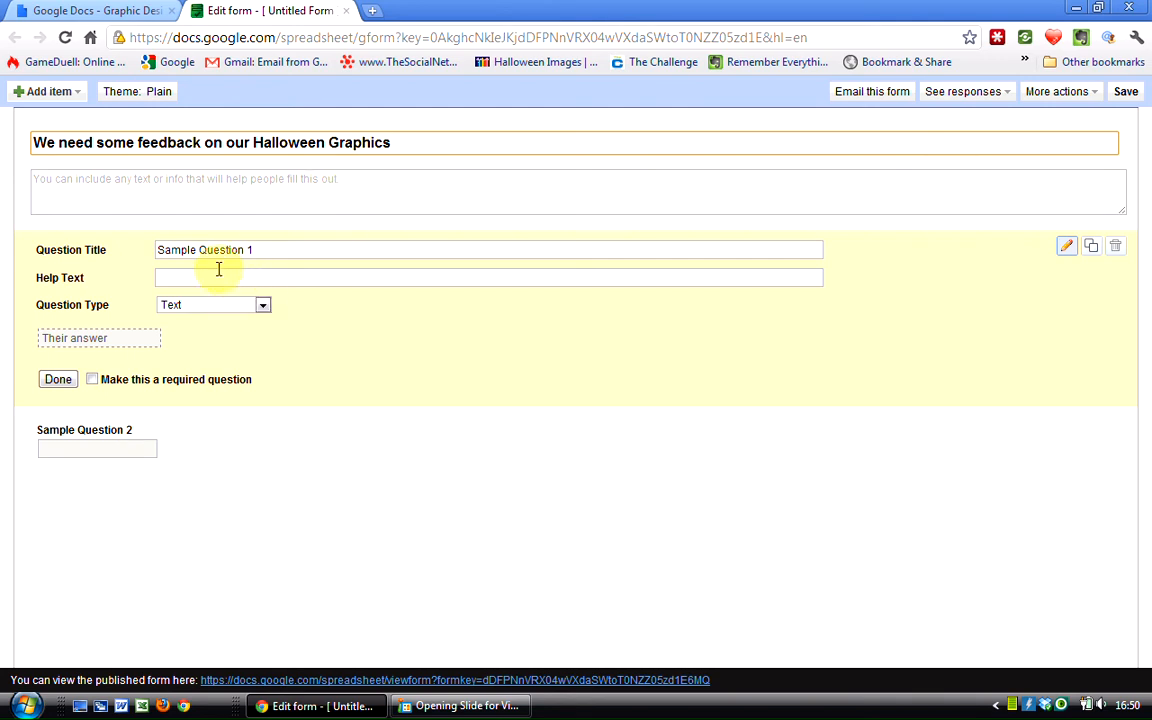
mouse_move(156, 260)
type("How spooke did your fin")
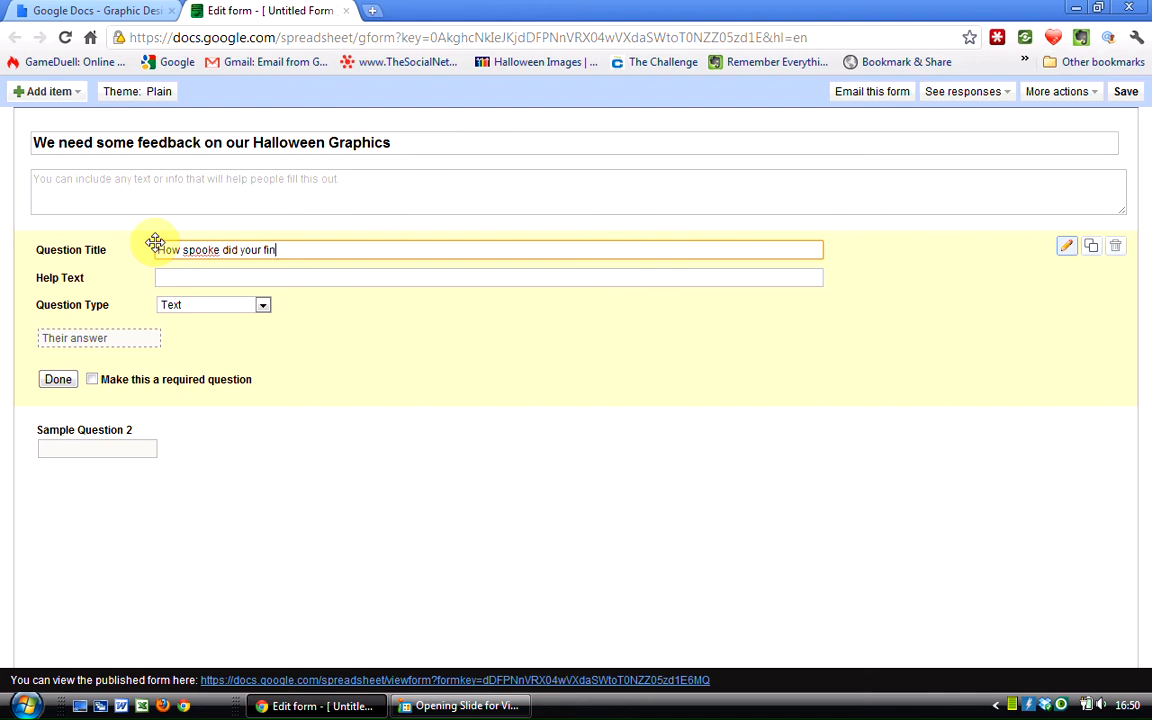
Replace Sample Question 1 with "How spooke did your find our Halloween Graphics?", fixing a typo.
type("d out")
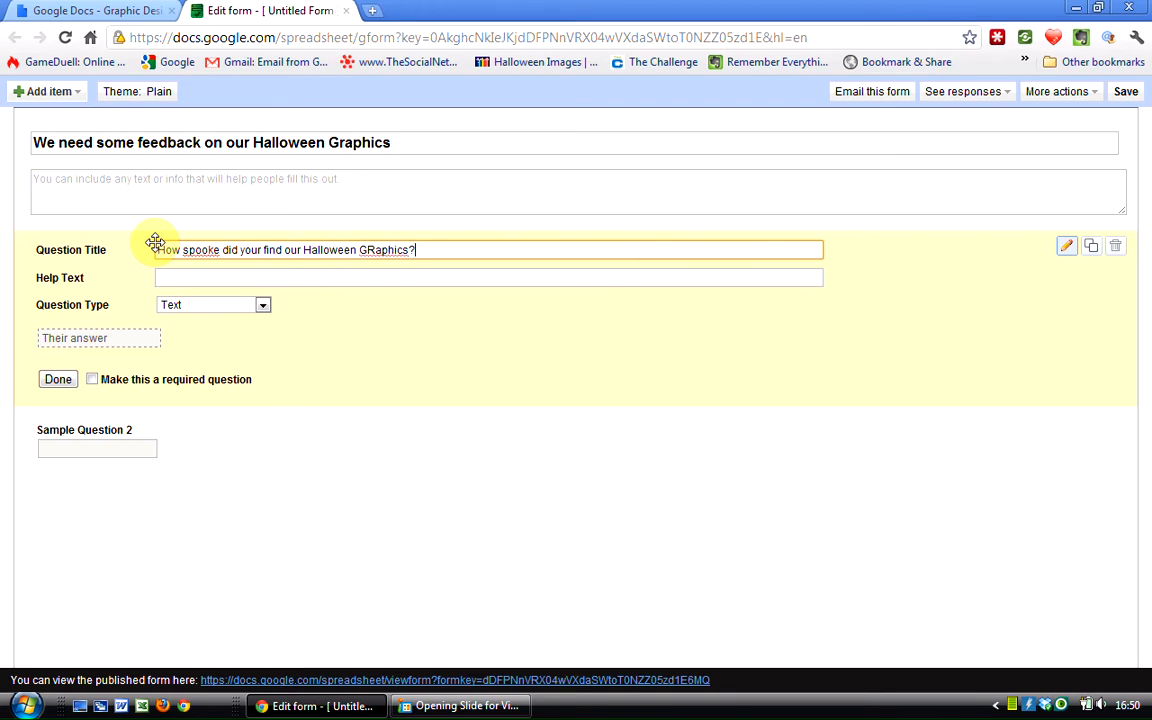
key("BackSpace")
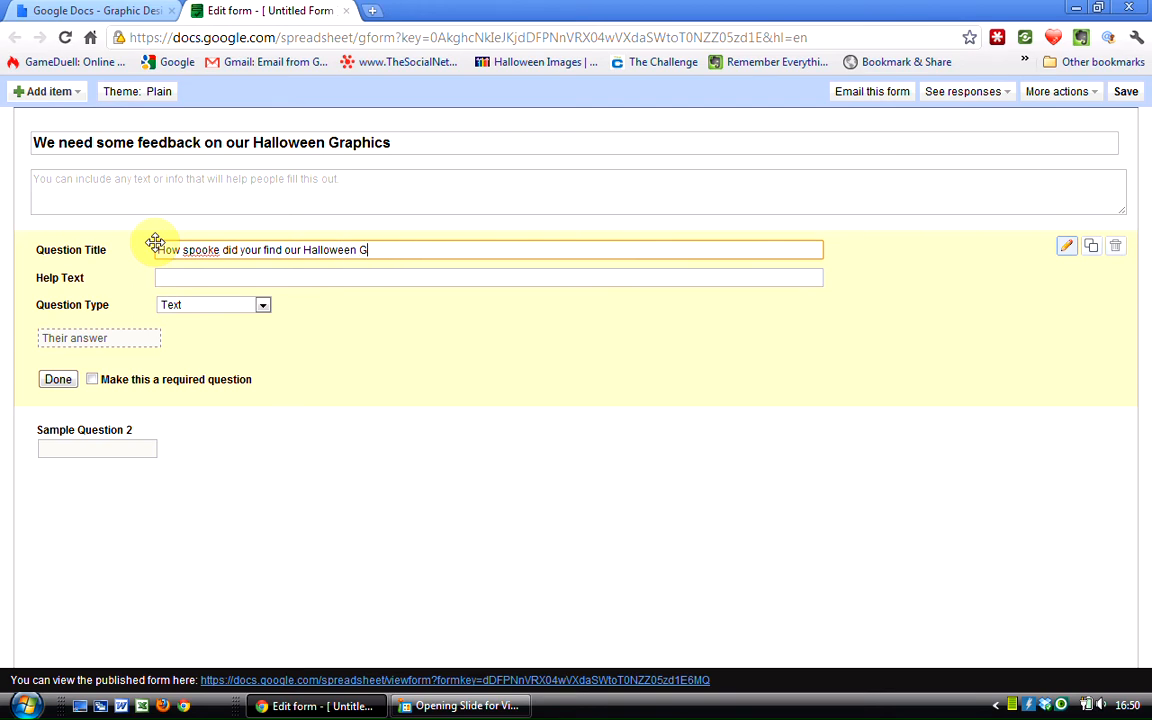
type("raphics?")
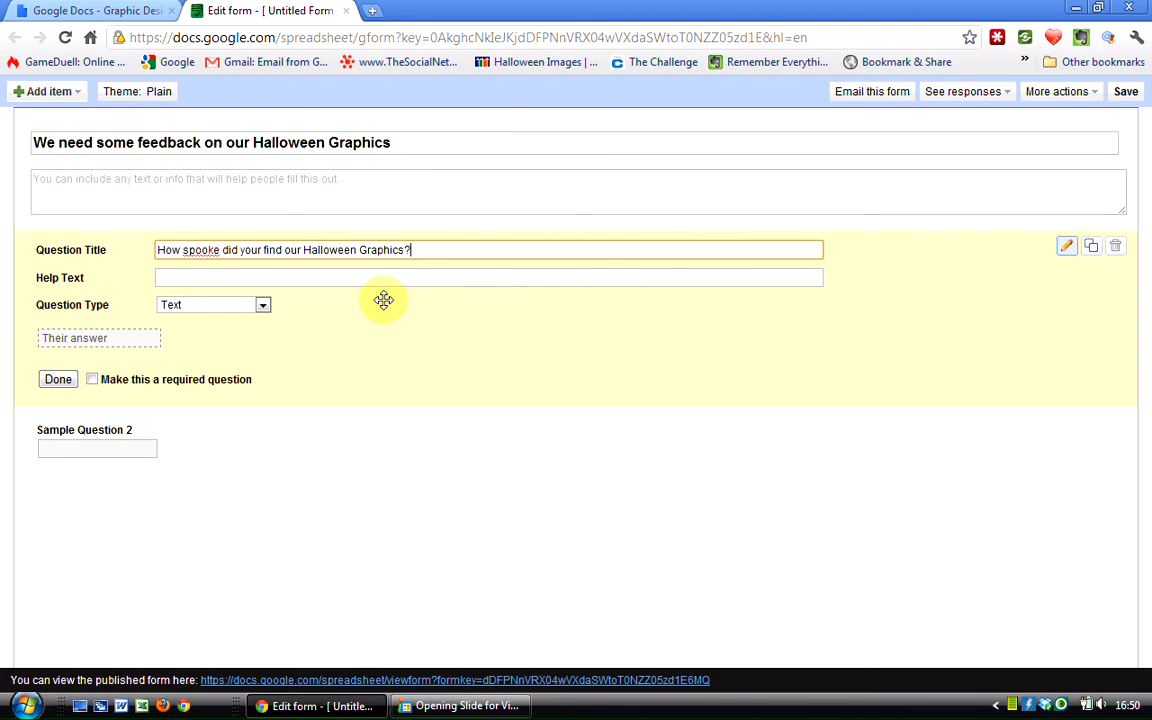
mouse_move(388, 306)
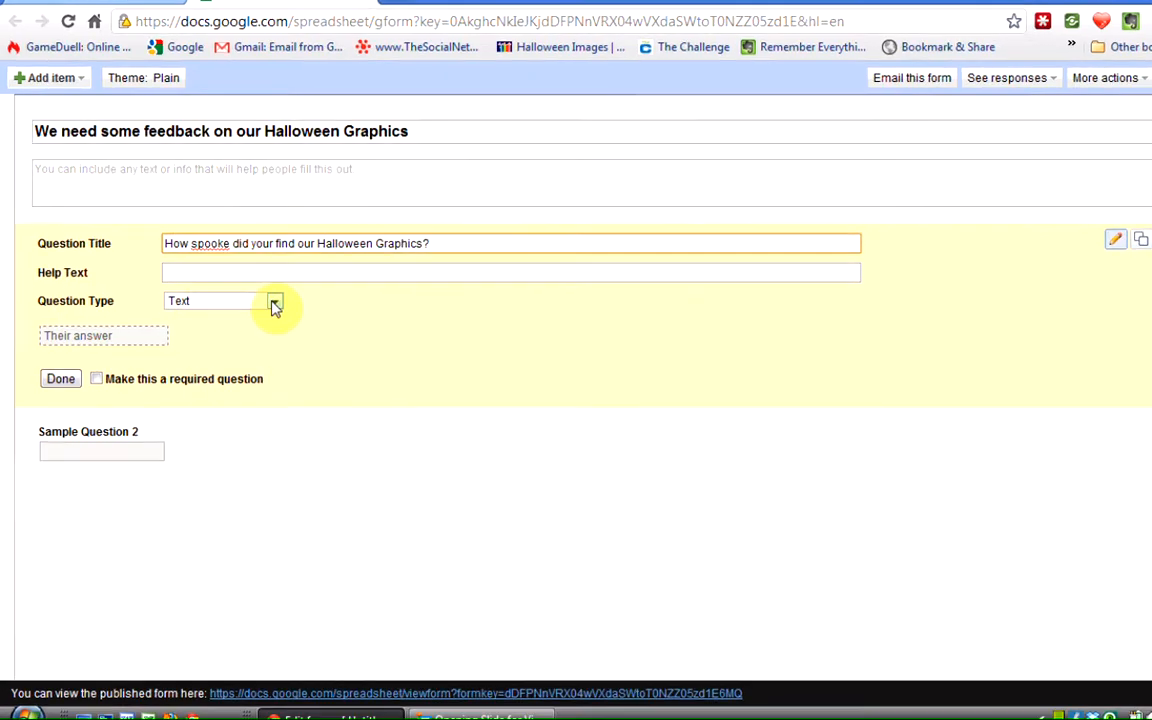
Make the question multiple choice with first option "Too Spooky! Had to hide behind the sofa".
left_click(276, 300)
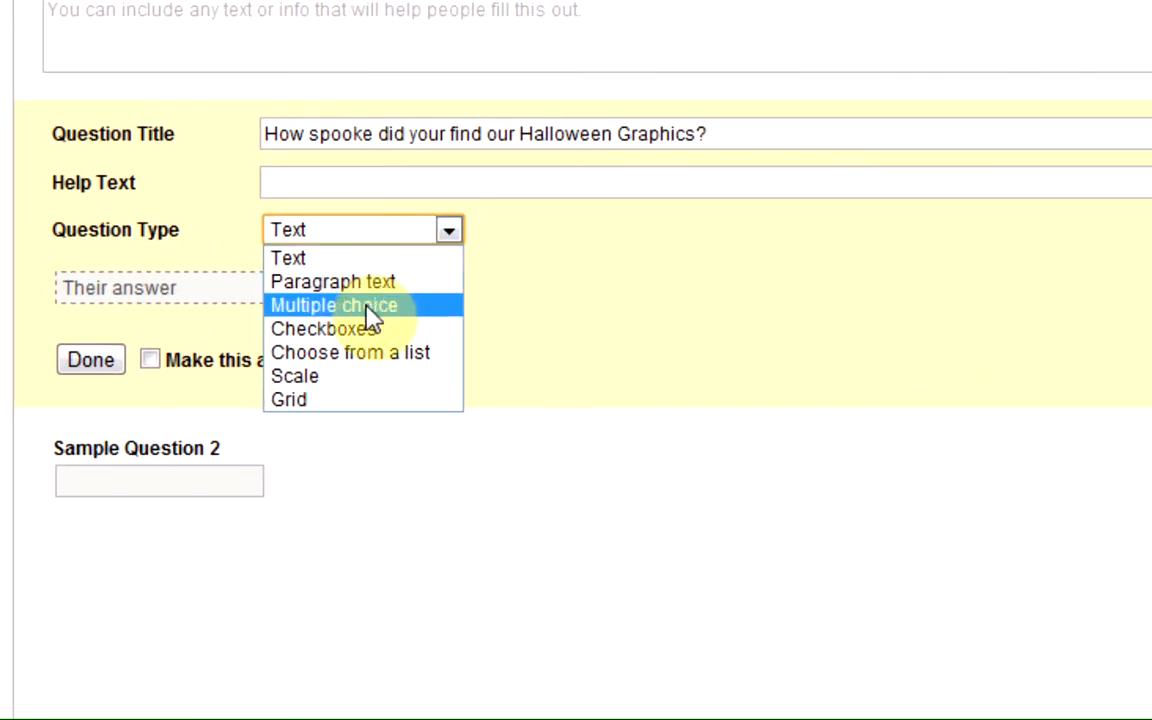
left_click(334, 304)
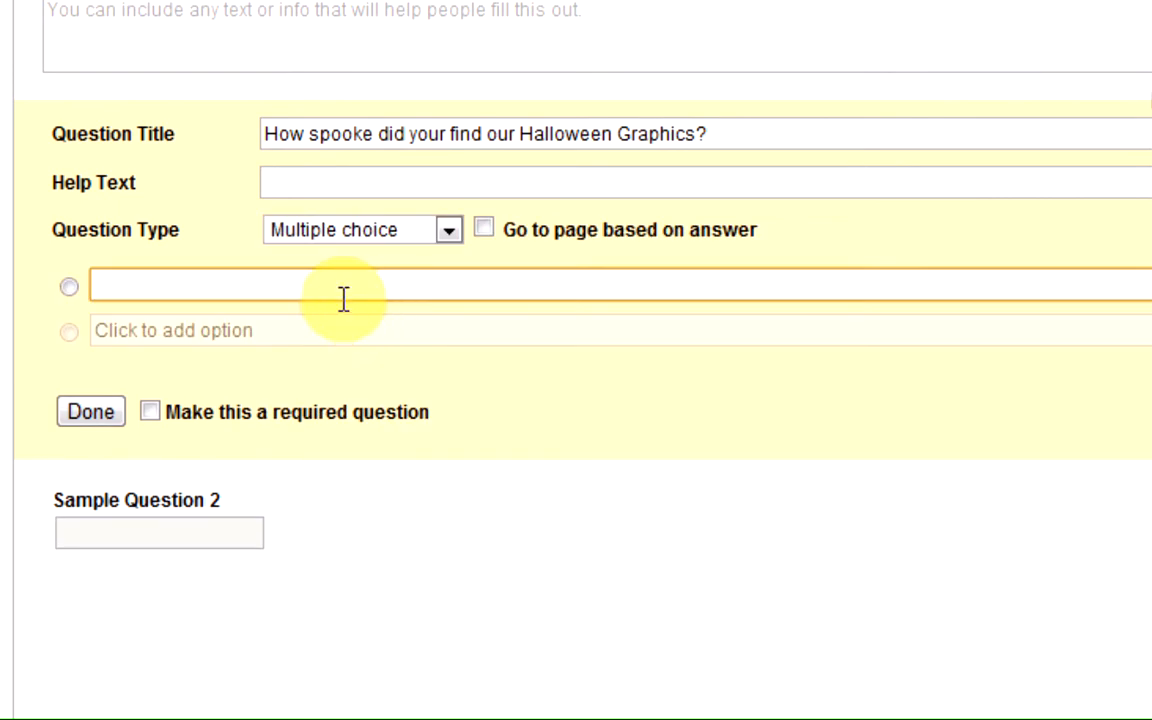
mouse_move(144, 280)
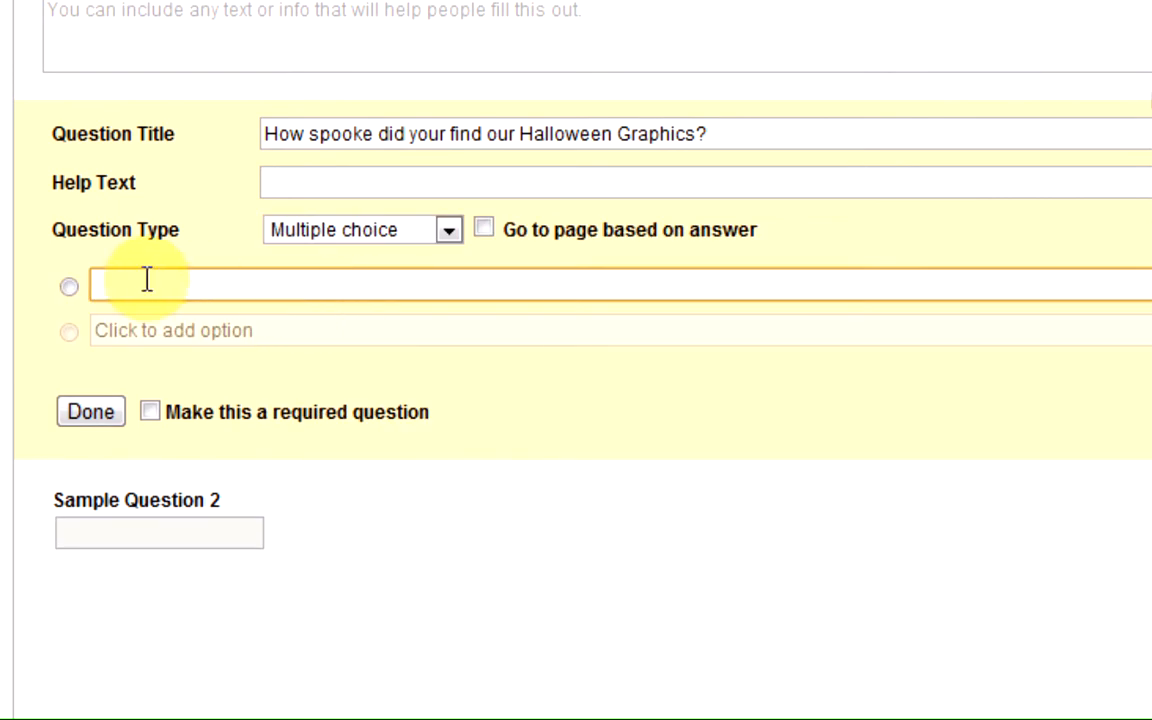
type("Too Spooky!")
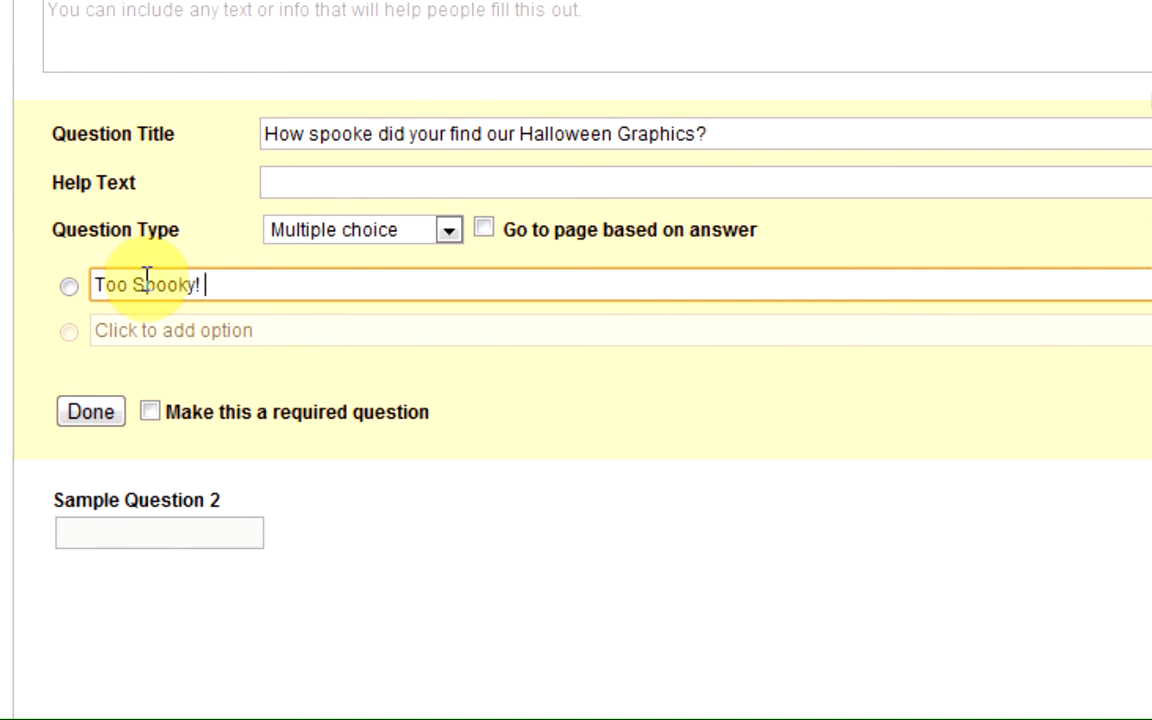
type("Had to hide")
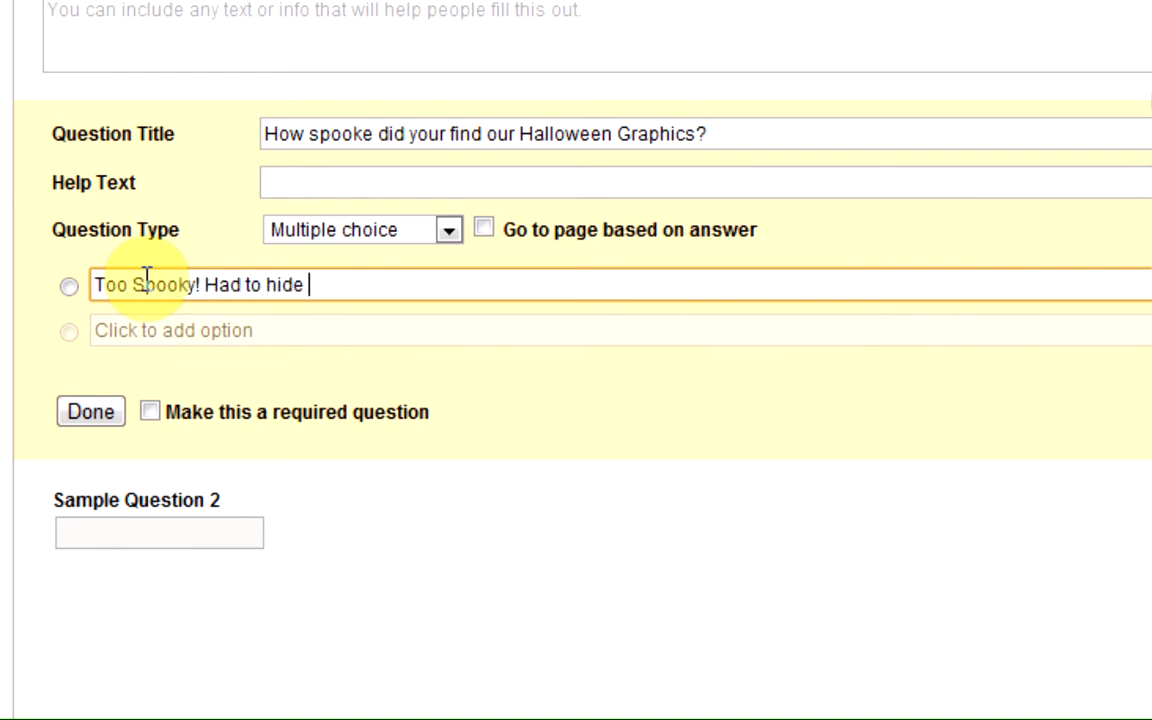
type("behind the")
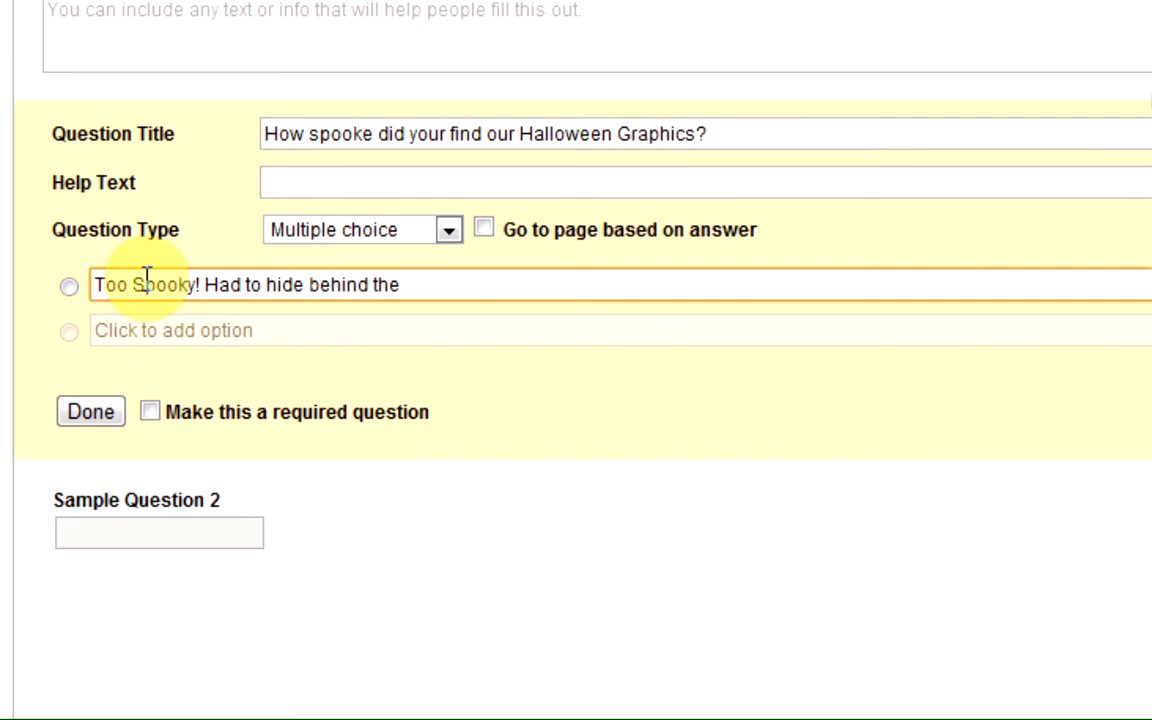
type("sofa")
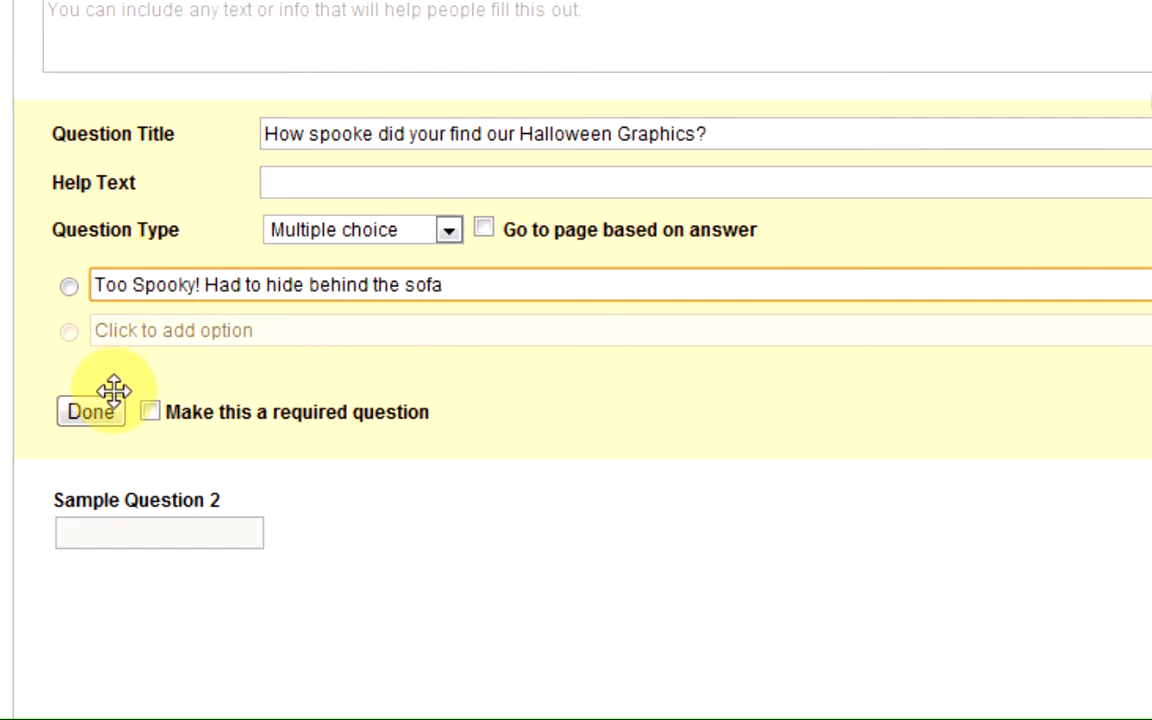
Add a second option "Pretty Spooky - need to leave the light on at night".
left_click(174, 330)
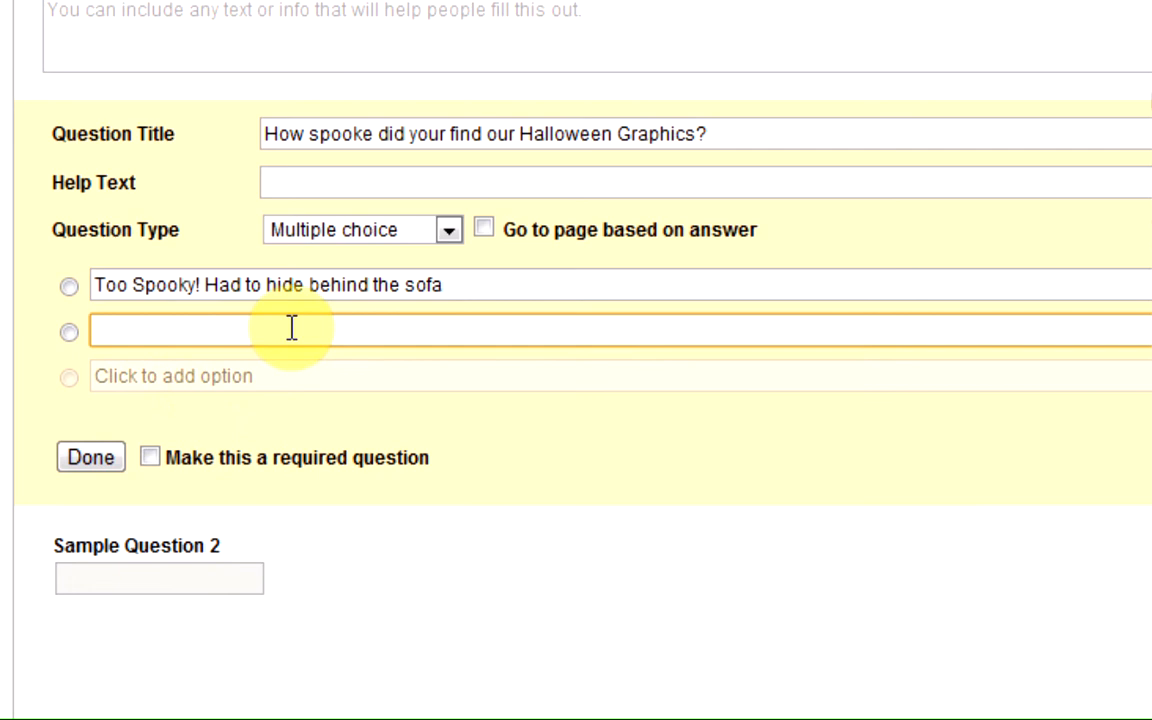
type("Pre")
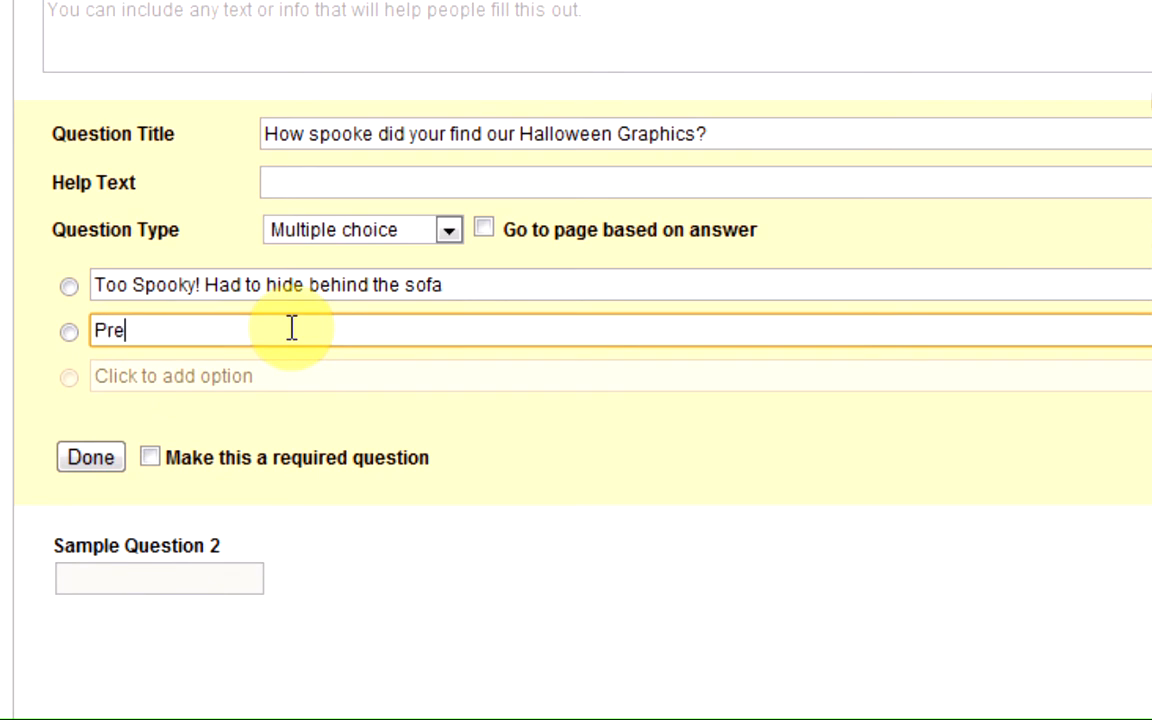
type("tty Spooky")
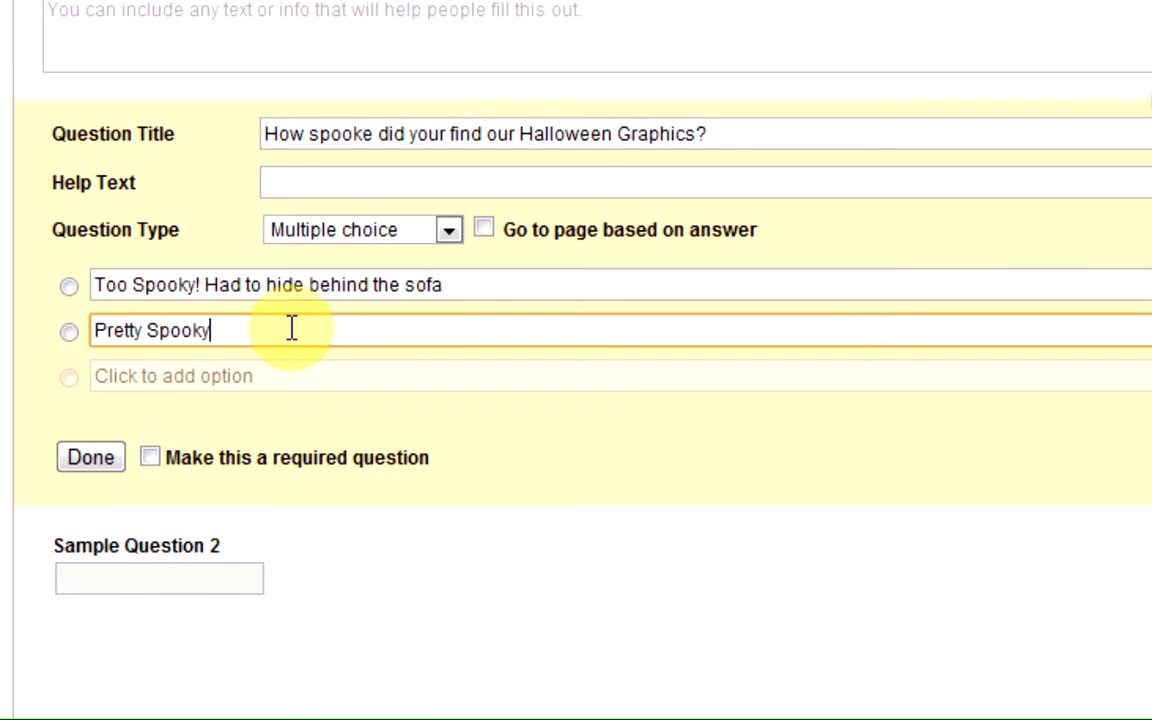
type("- ne")
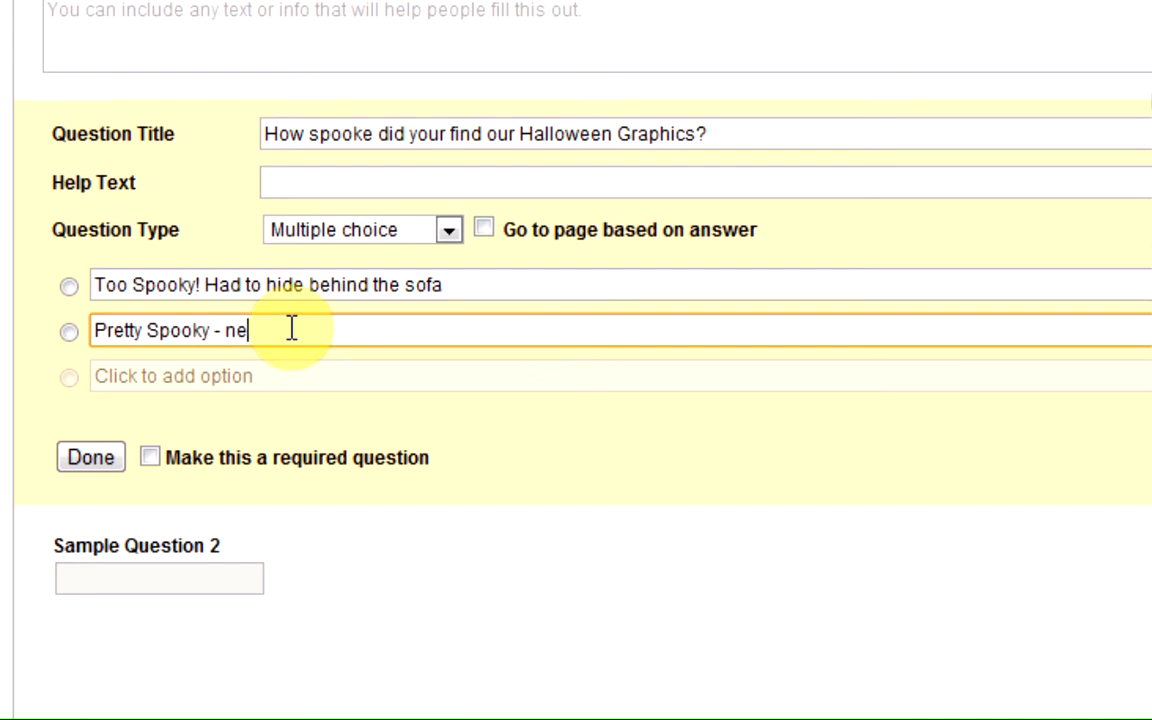
type("ed to leave the l")
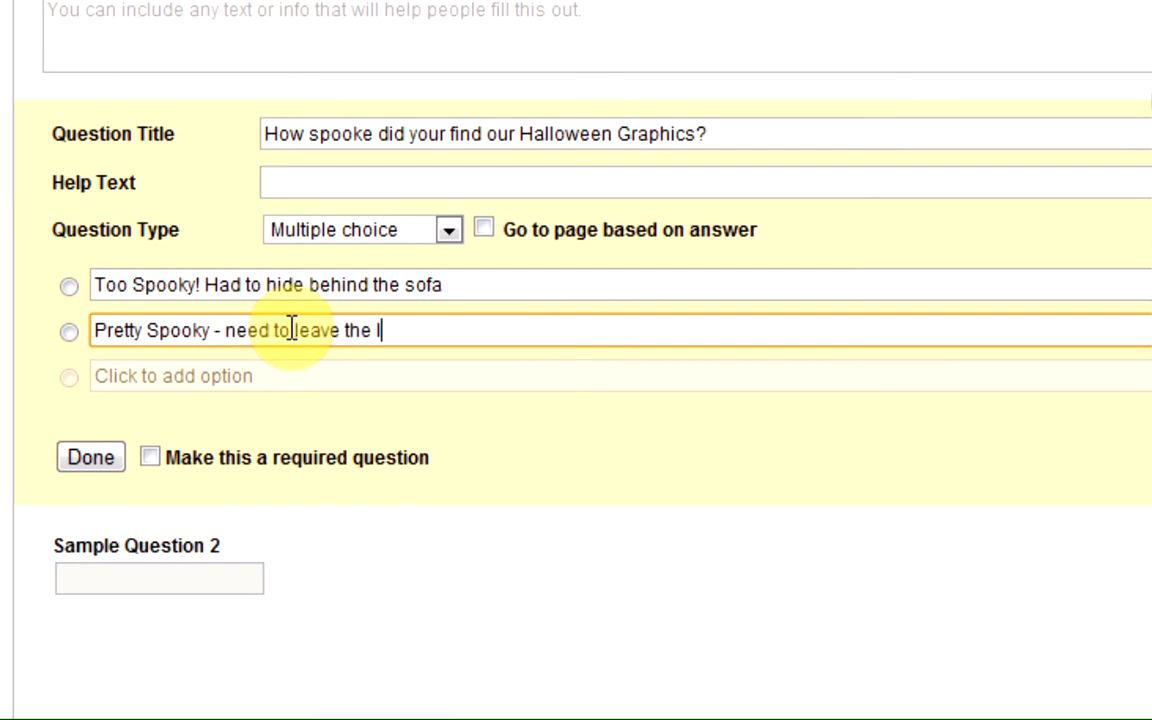
type("ght on at")
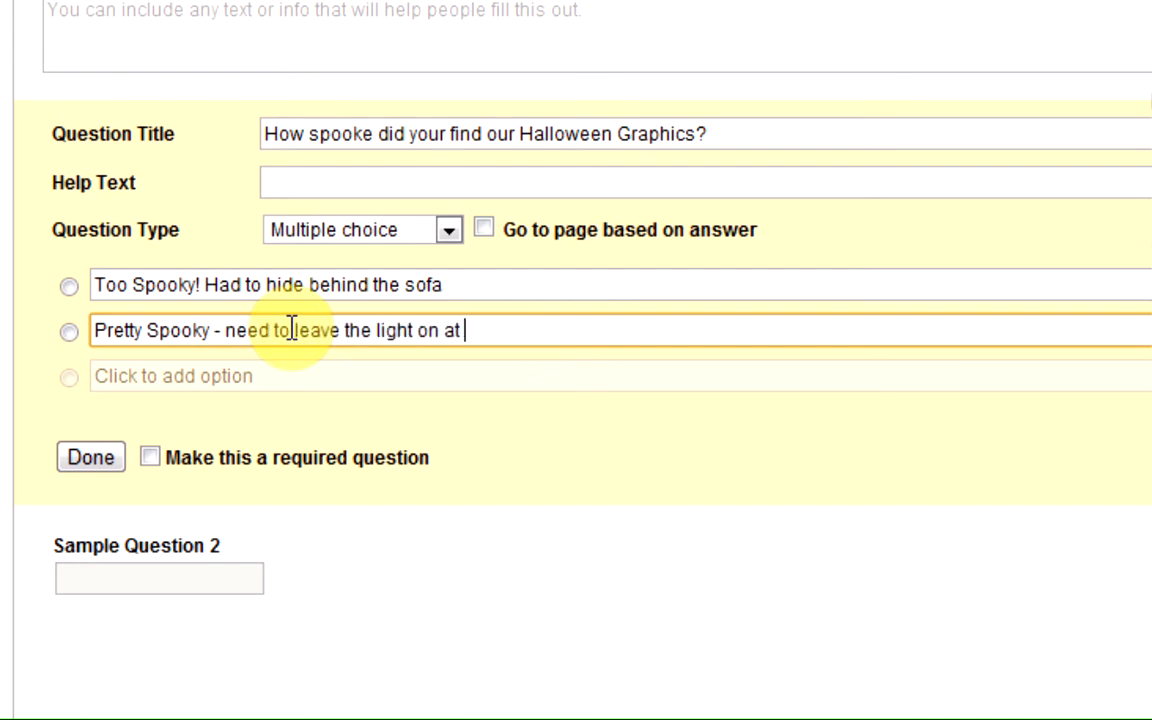
type("night")
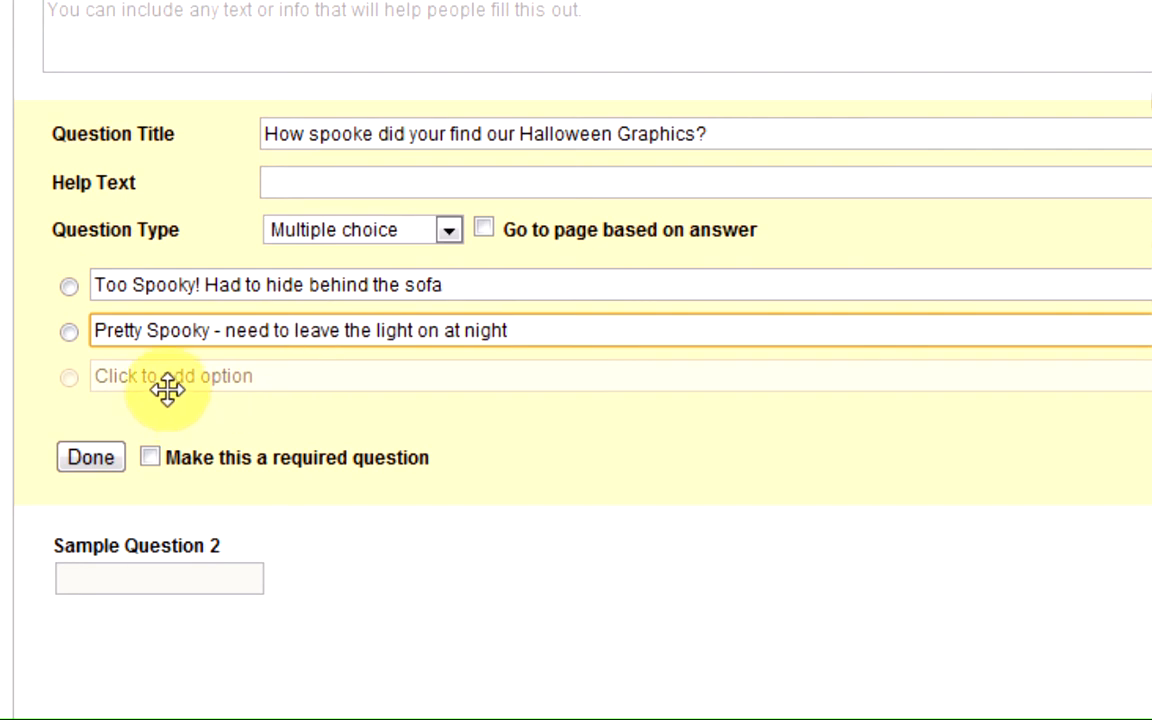
Add a third option "Pretty tame, acutally".
left_click(172, 376)
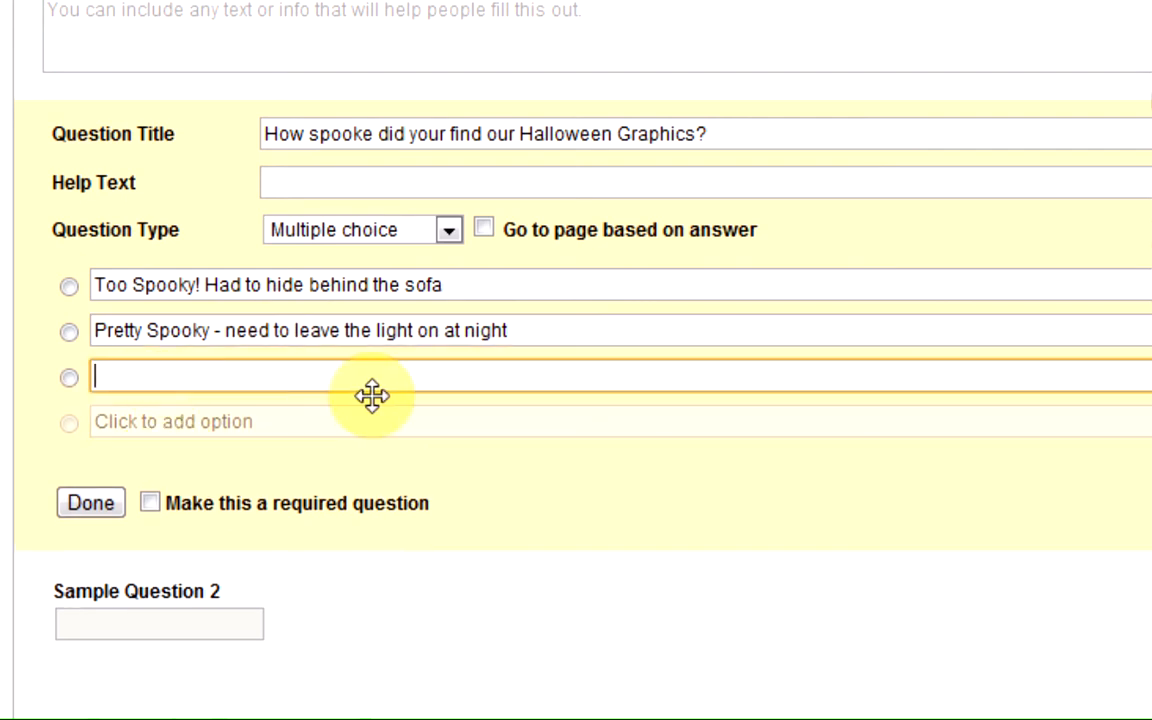
type("Pretty")
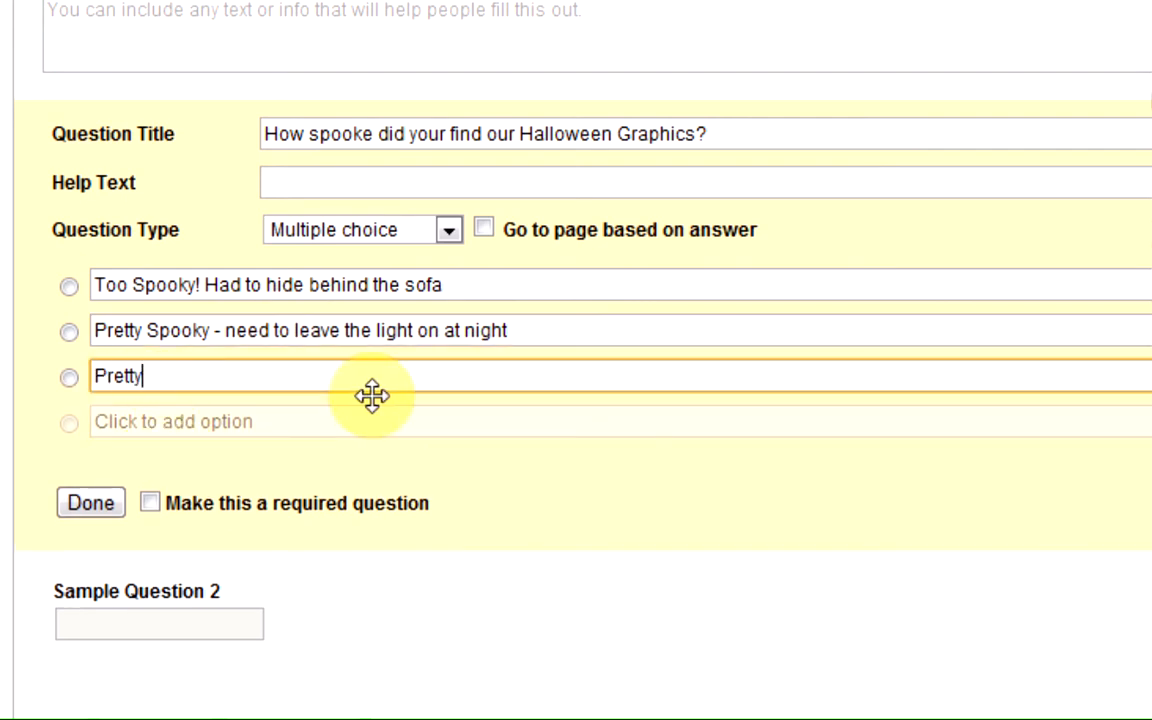
type("tame, acutall")
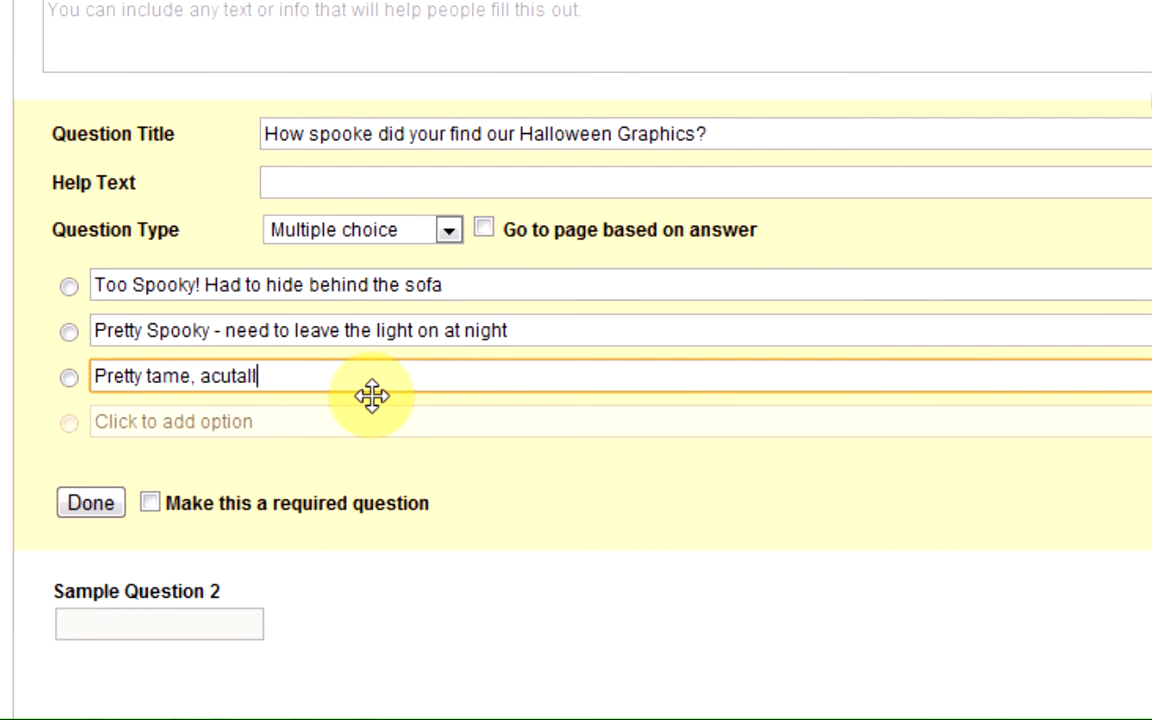
type("y")
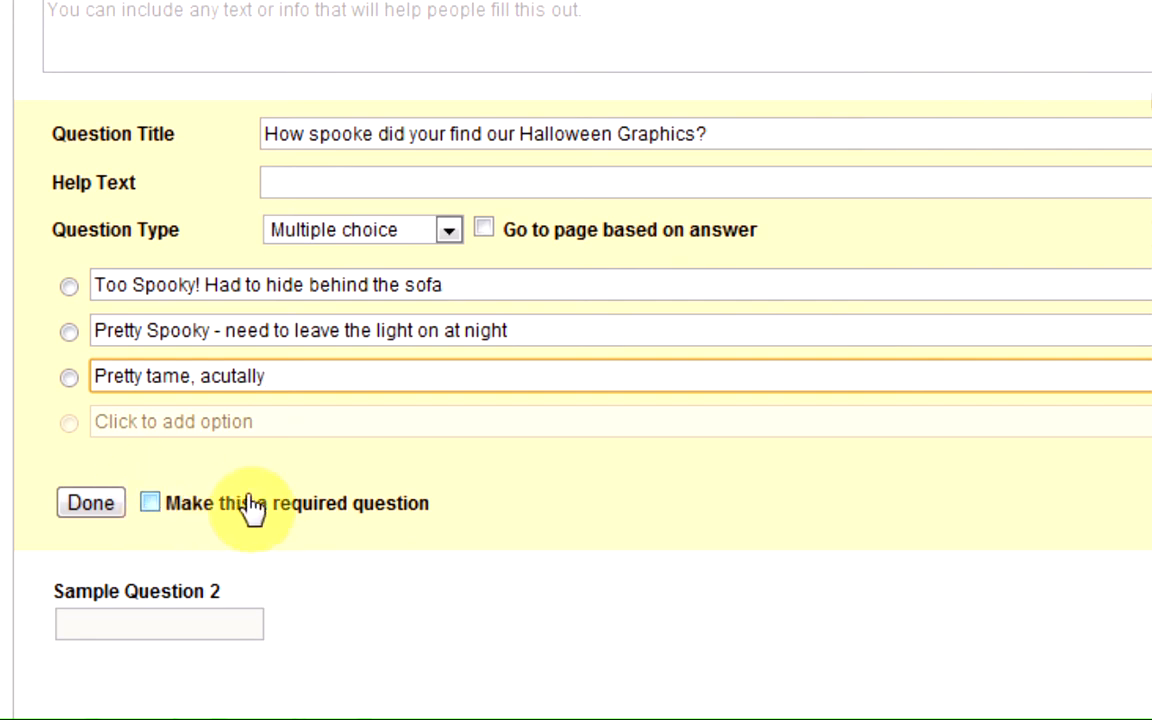
Mark the spooky question as required and finish editing it with Done.
left_click(148, 504)
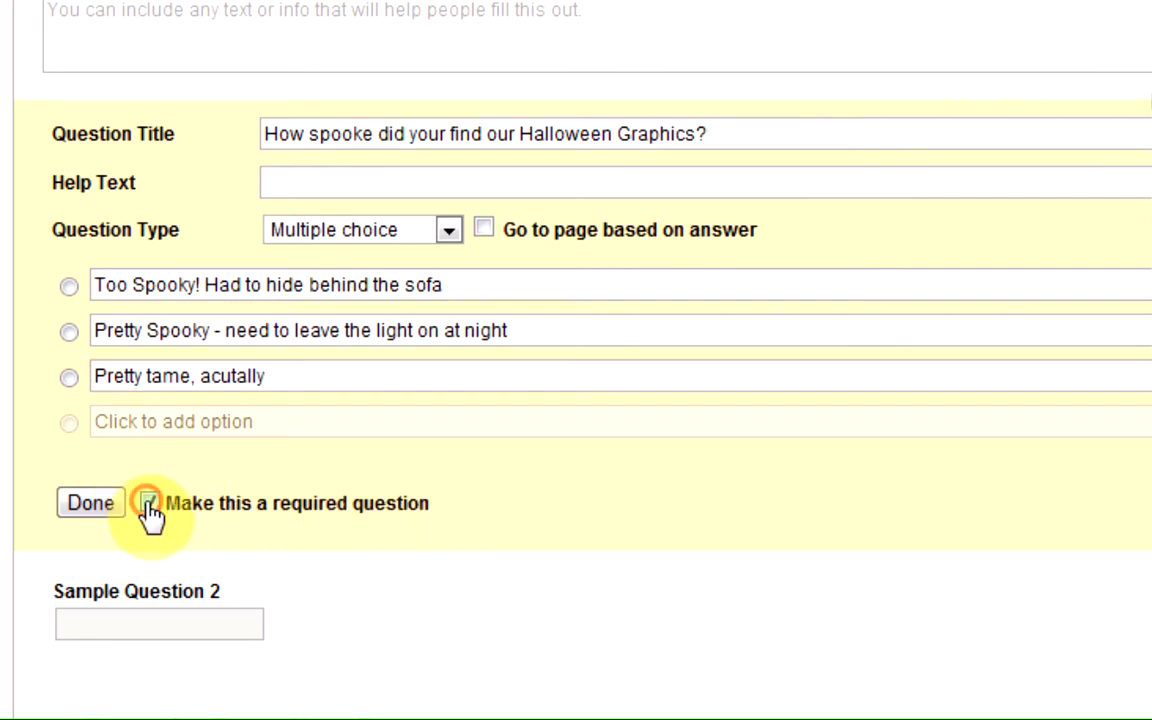
left_click(148, 504)
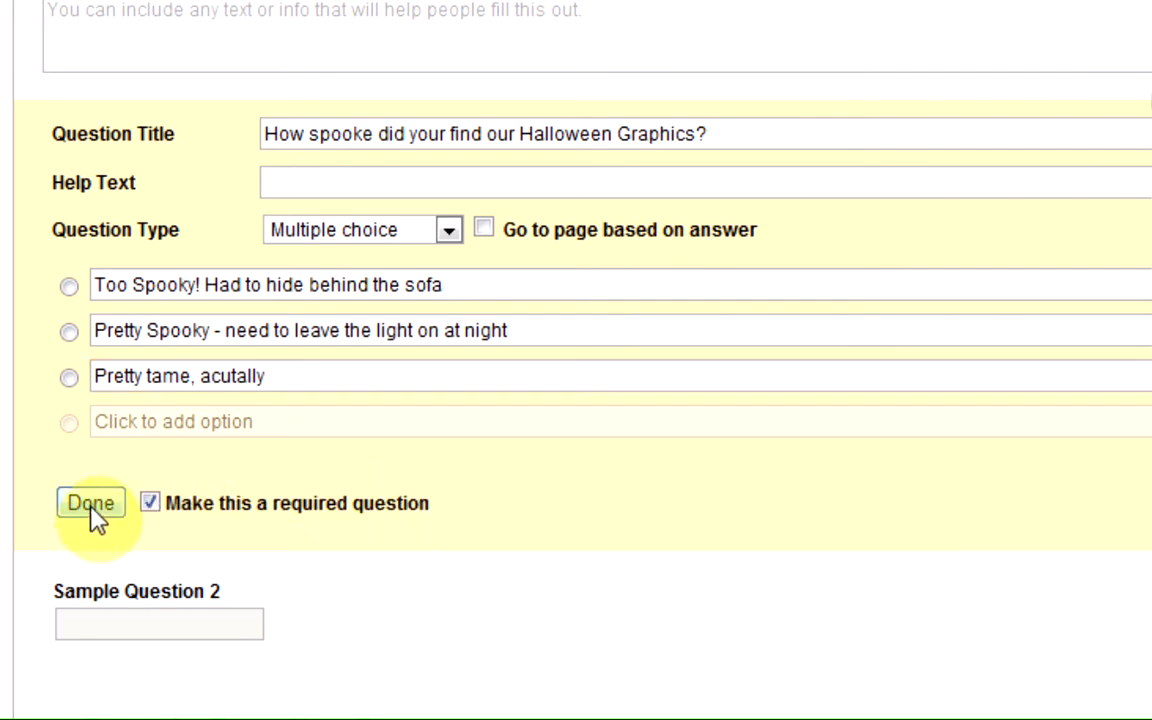
left_click(90, 502)
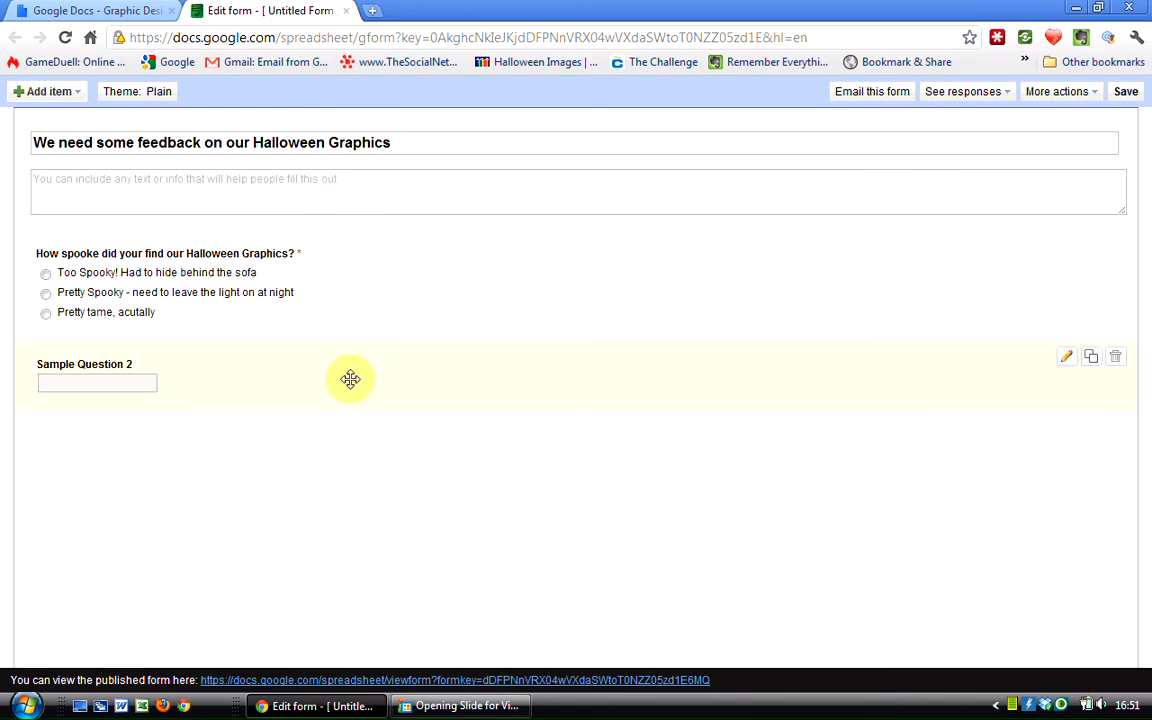
mouse_move(60, 164)
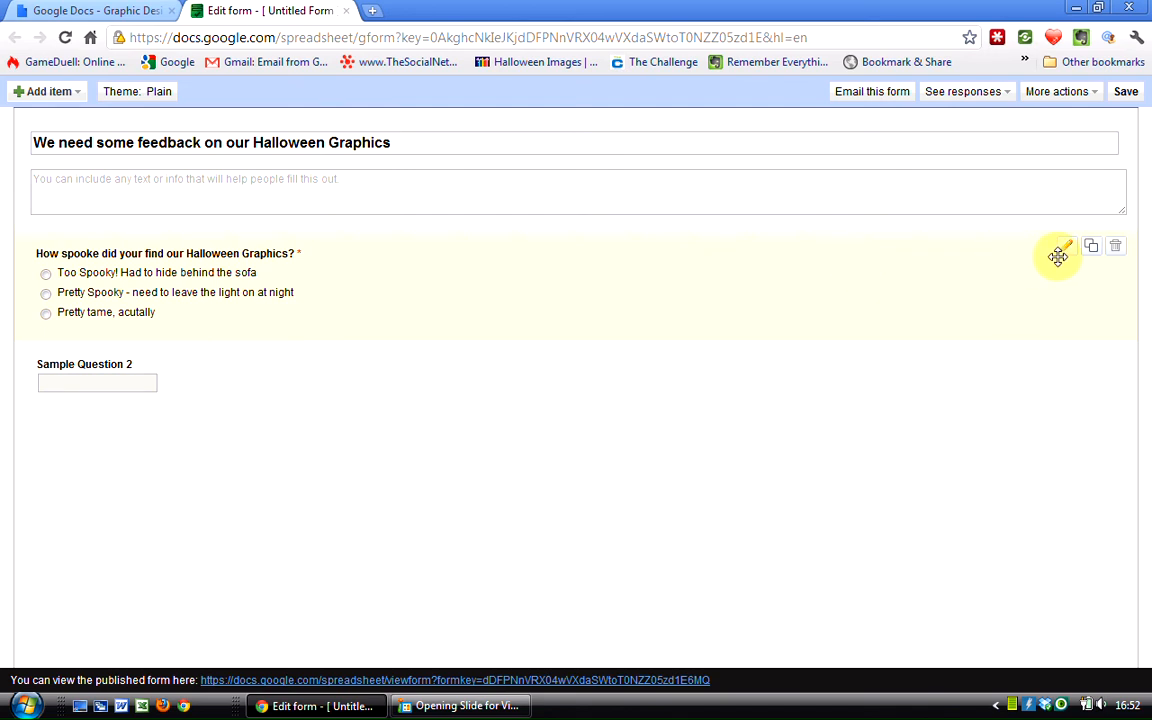
mouse_move(1068, 248)
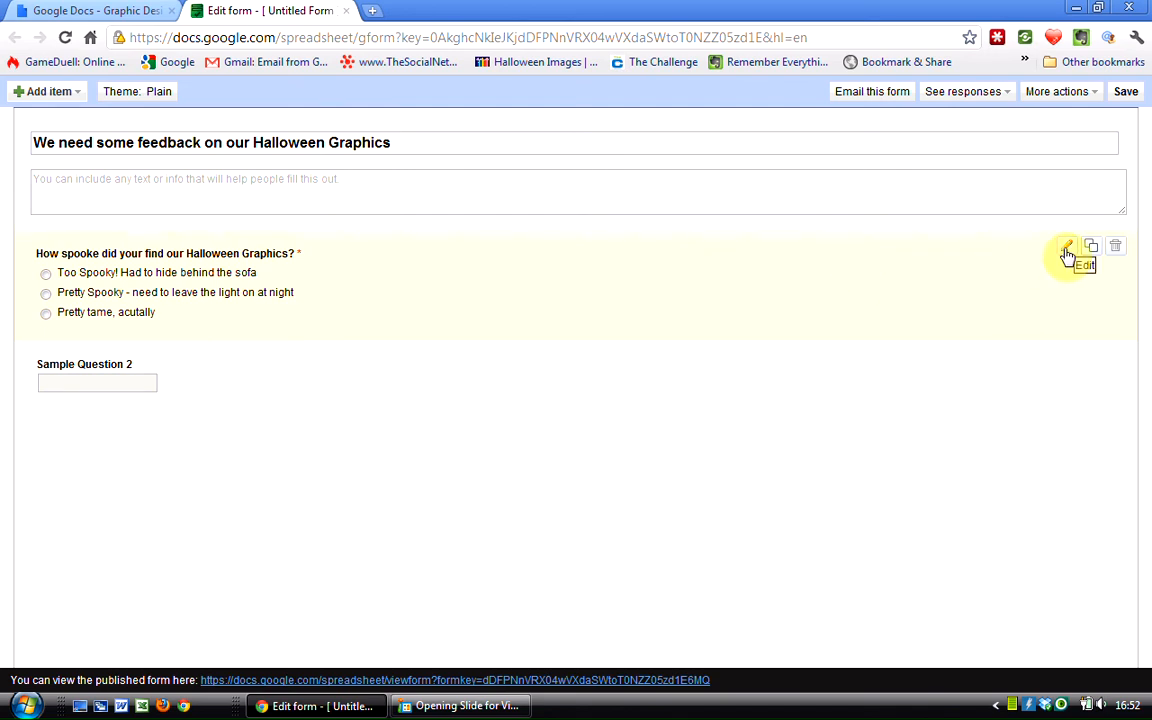
Reopen the first question and correct "spooke" to "spooky", then finish editing.
left_click(1068, 248)
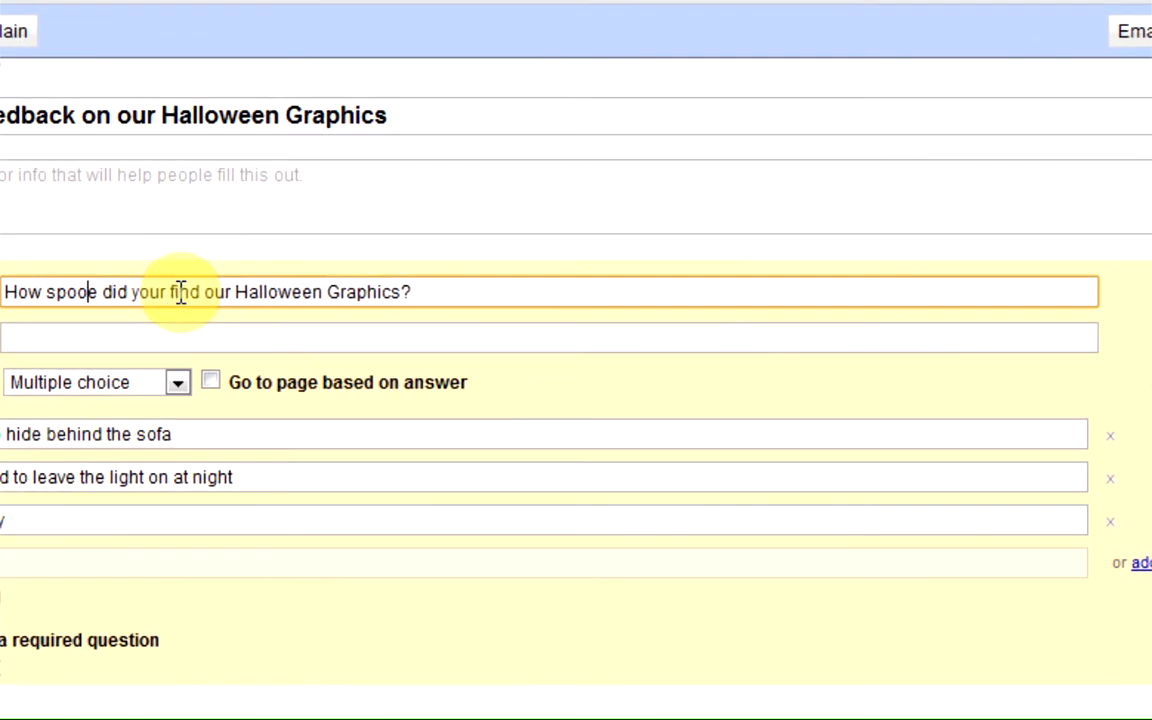
key("BackSpace")
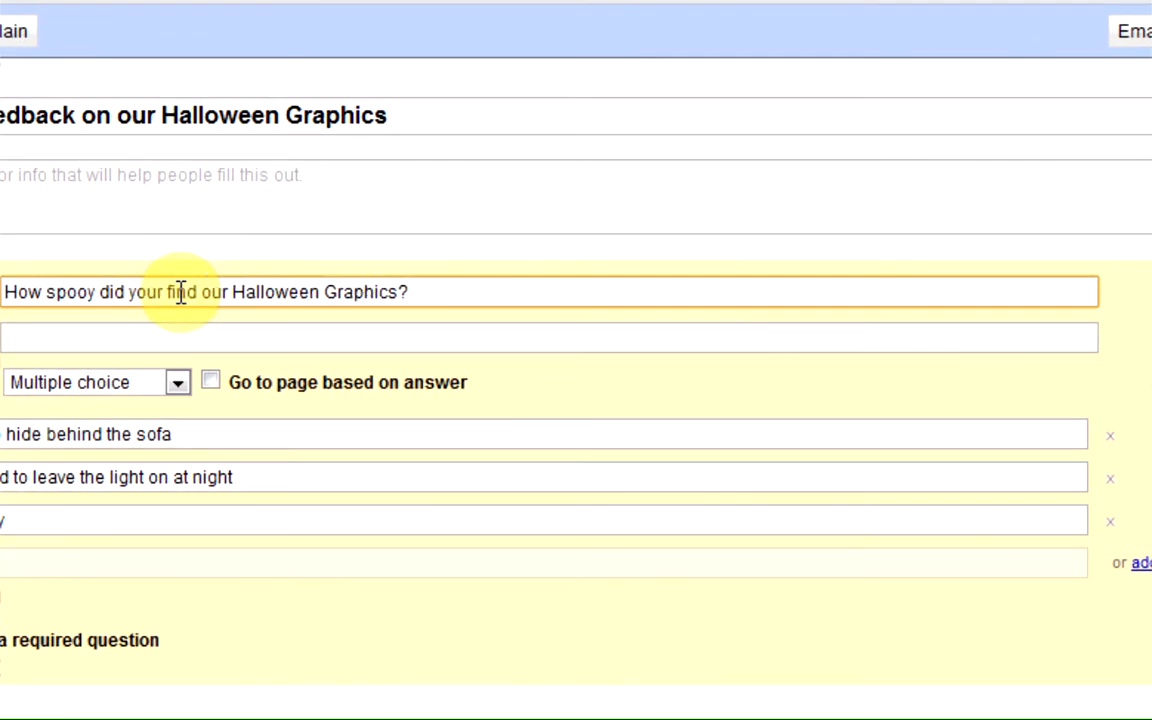
type("k")
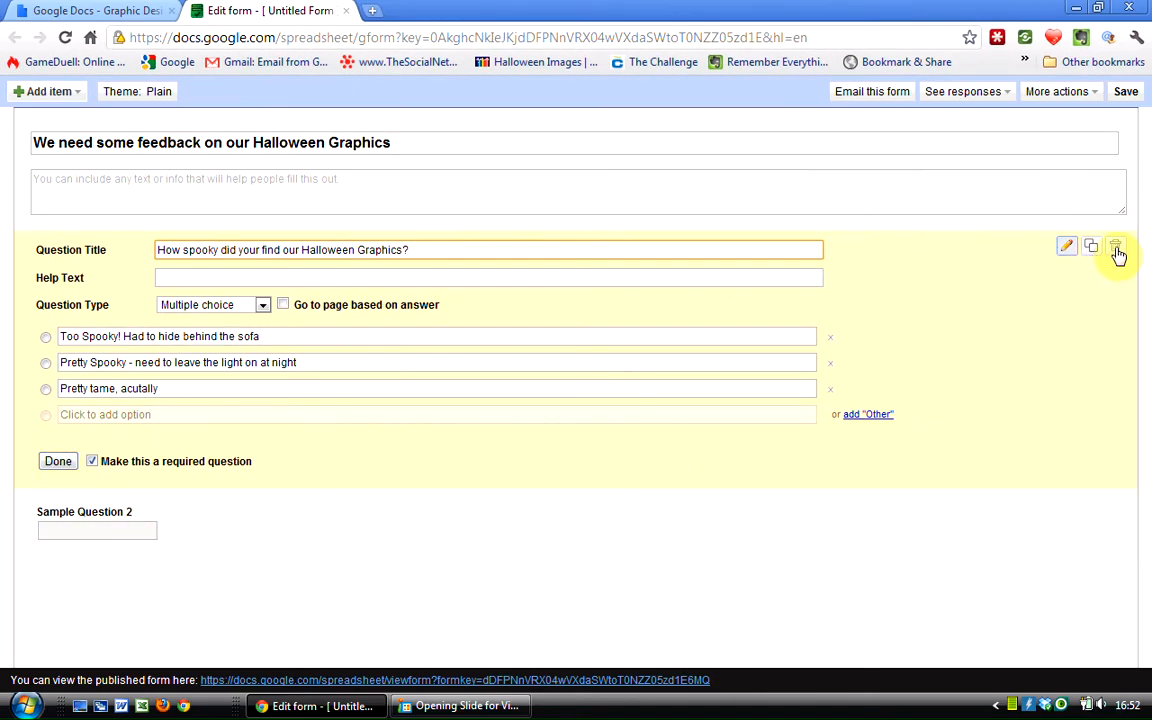
left_click(56, 460)
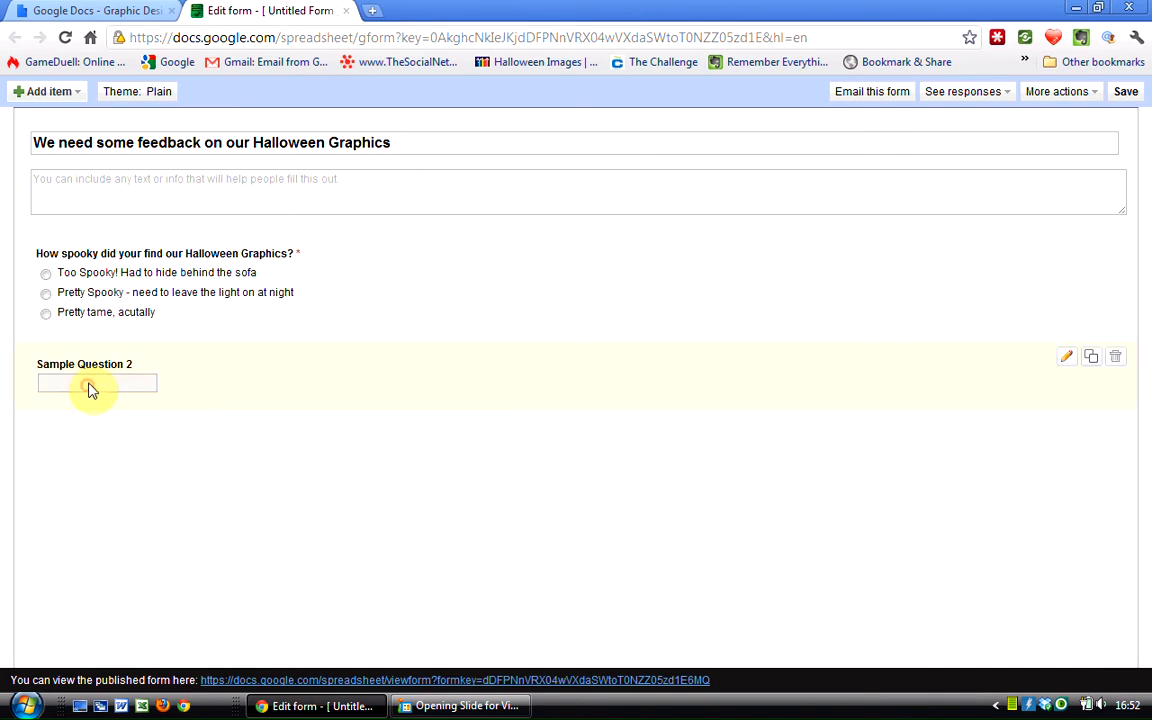
Edit Sample Question 2 to ask "What other images would you like to see in the future?".
left_click(1066, 356)
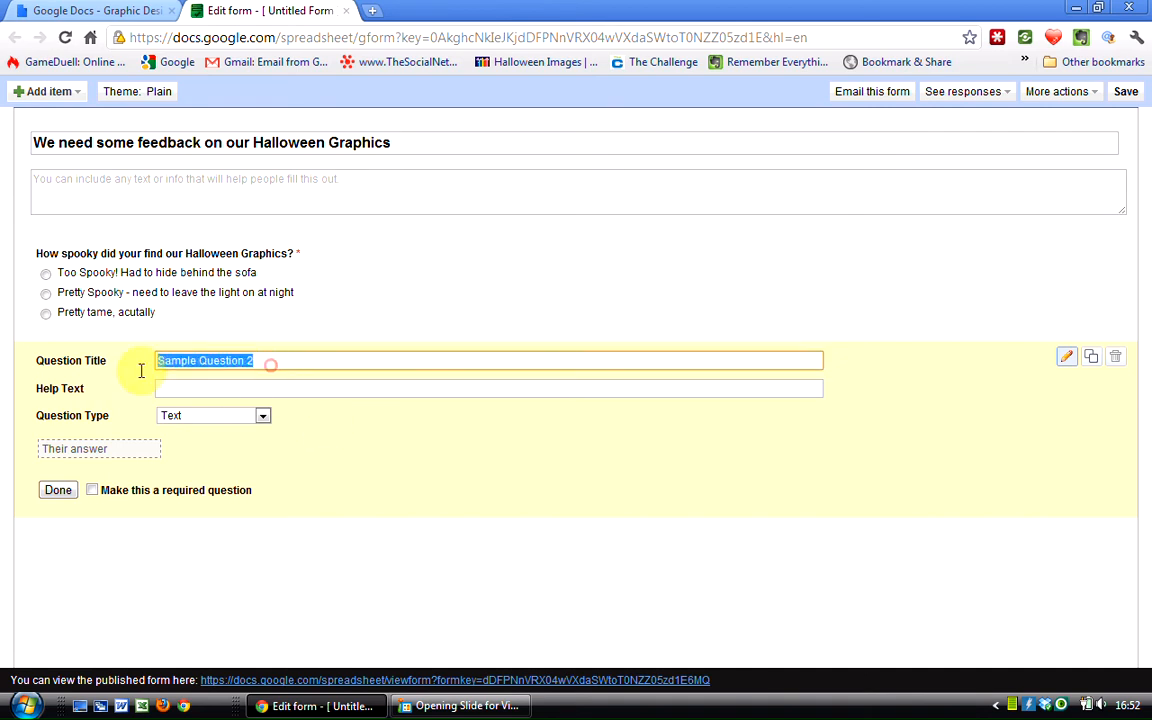
type("What other i")
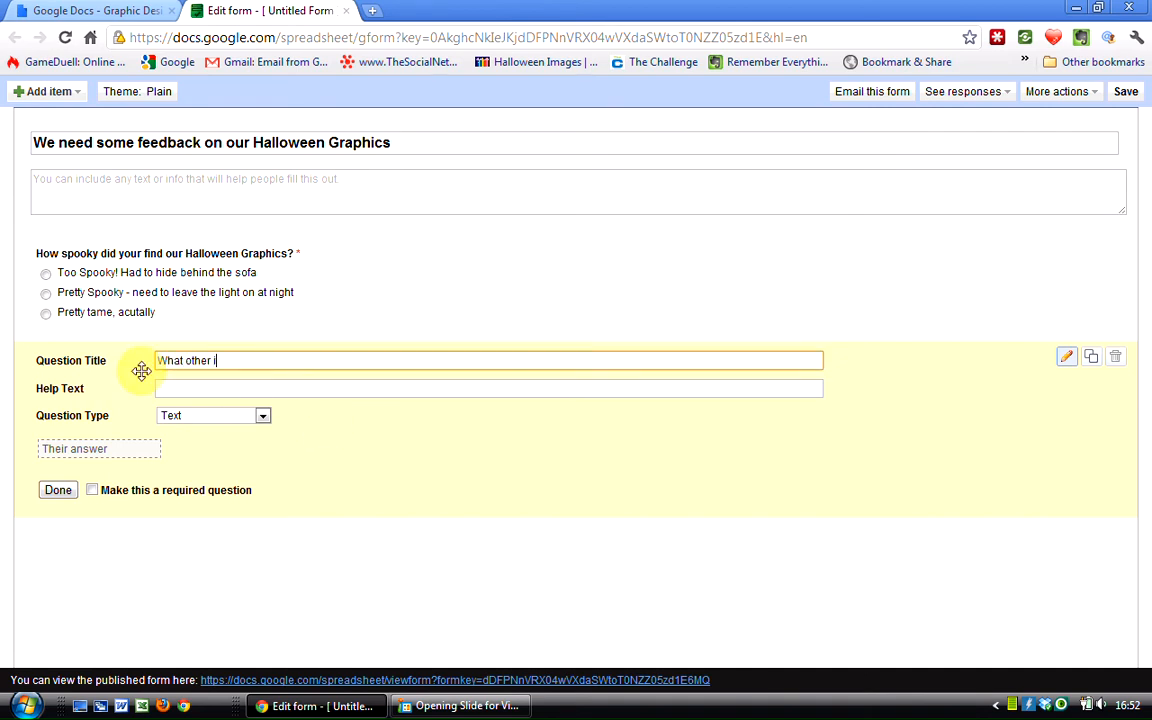
type("mages would")
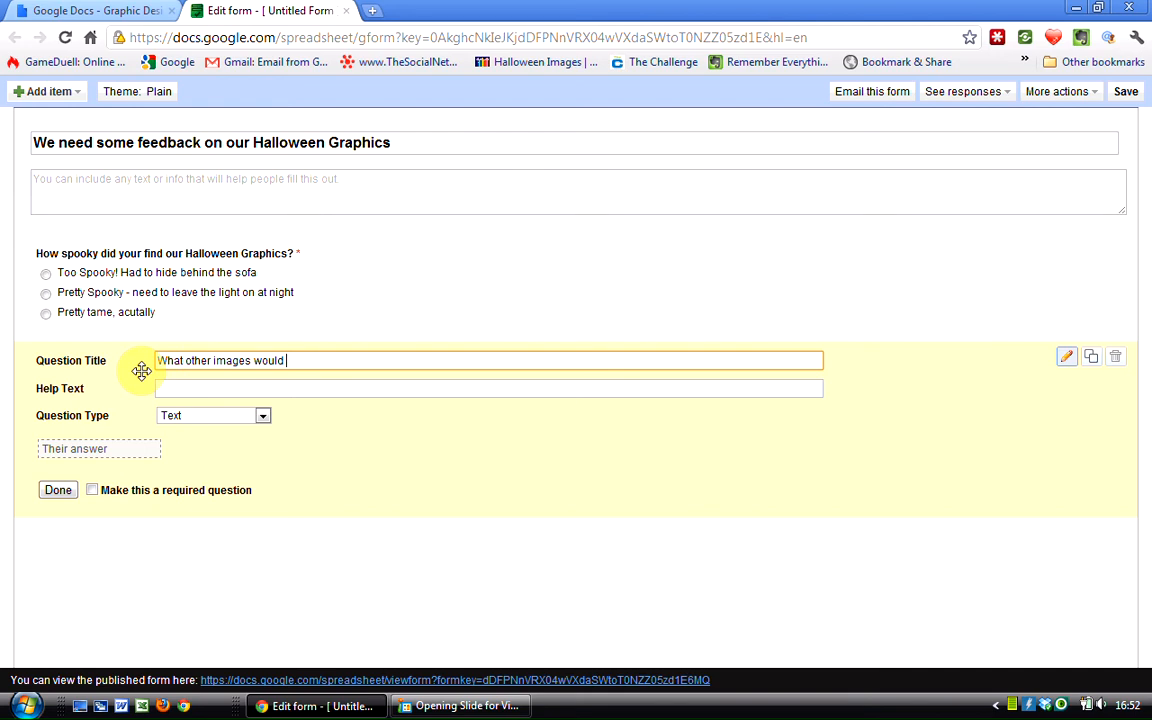
type("yu")
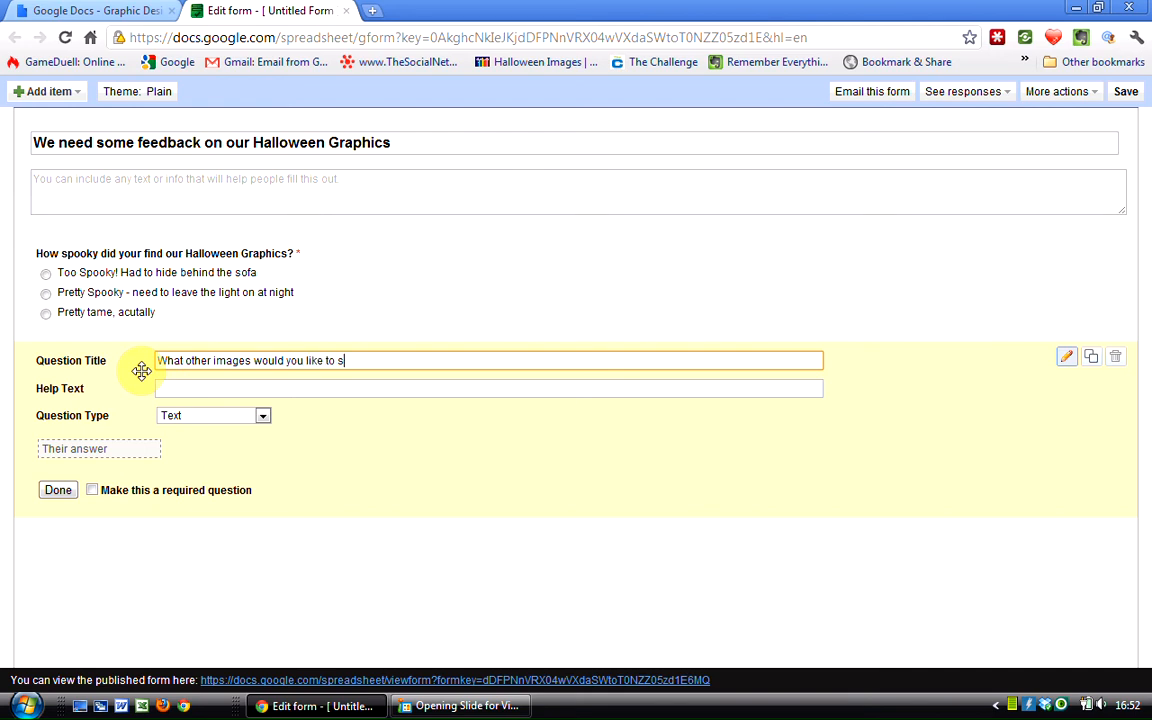
type("ee in the futur")
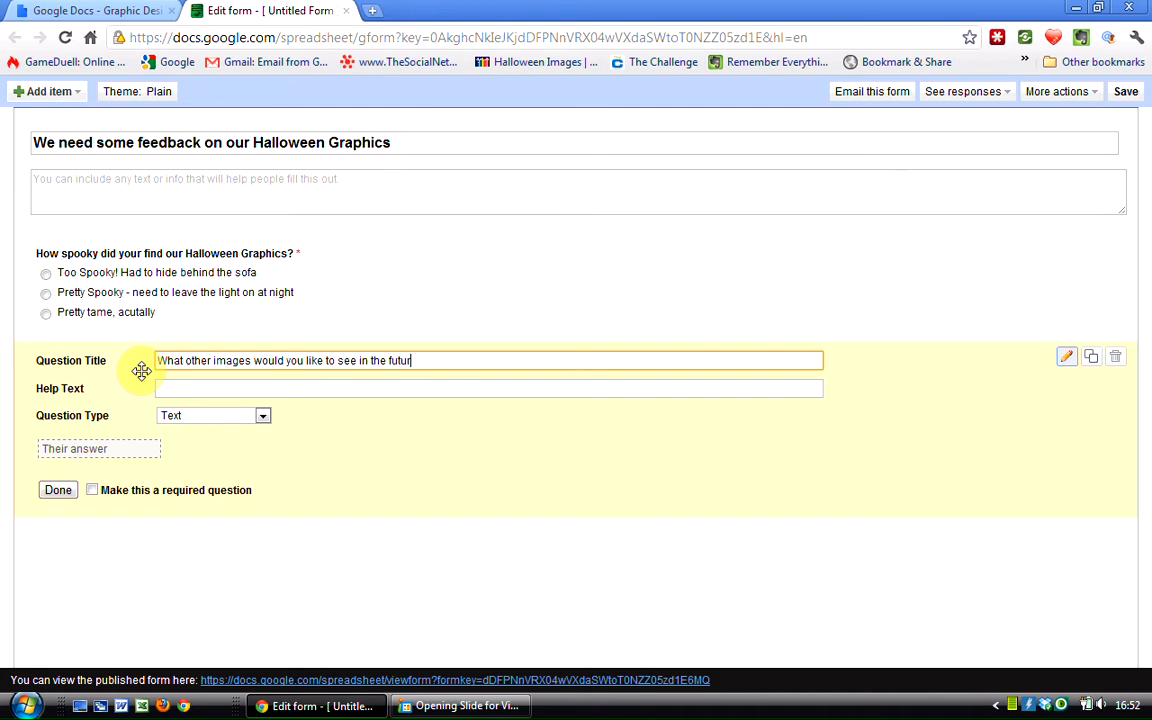
type("e?")
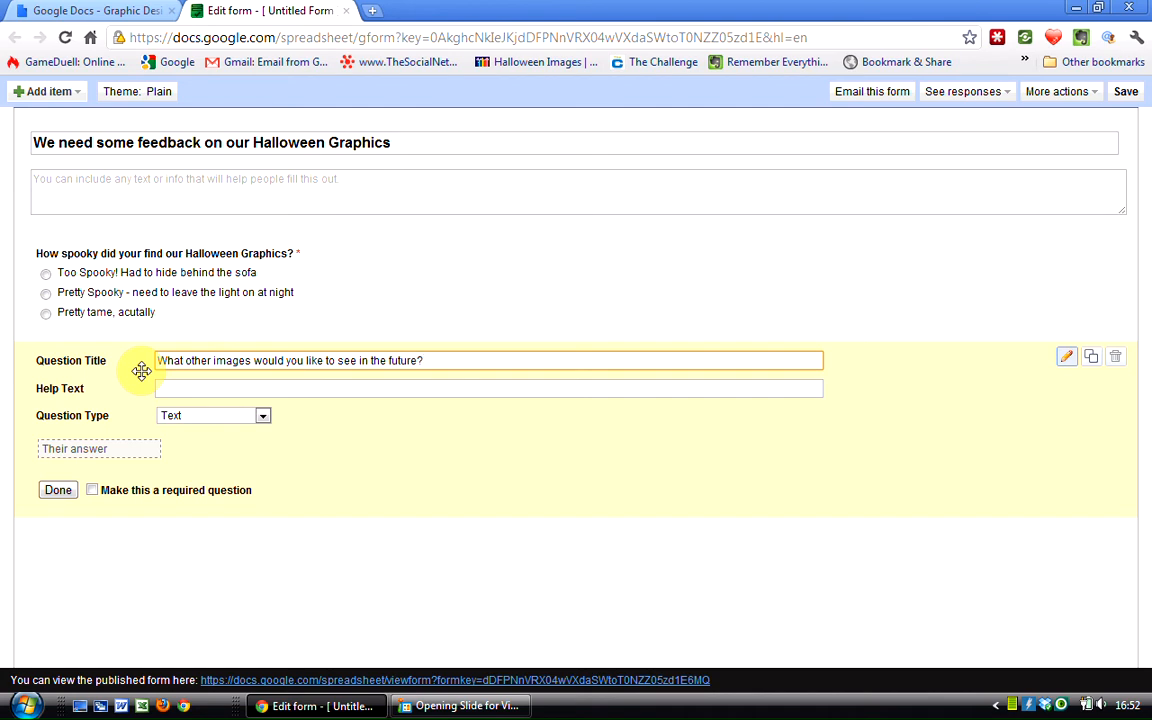
left_click(488, 360)
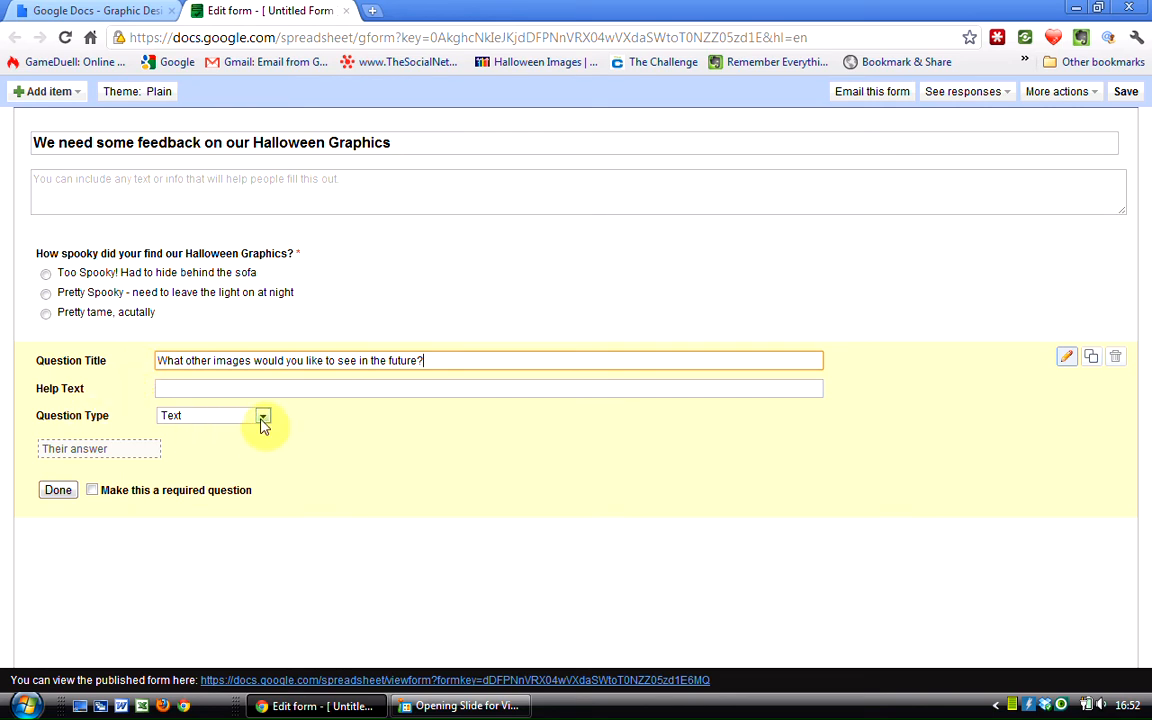
Make it a required paragraph-text question and finish editing it.
left_click(262, 414)
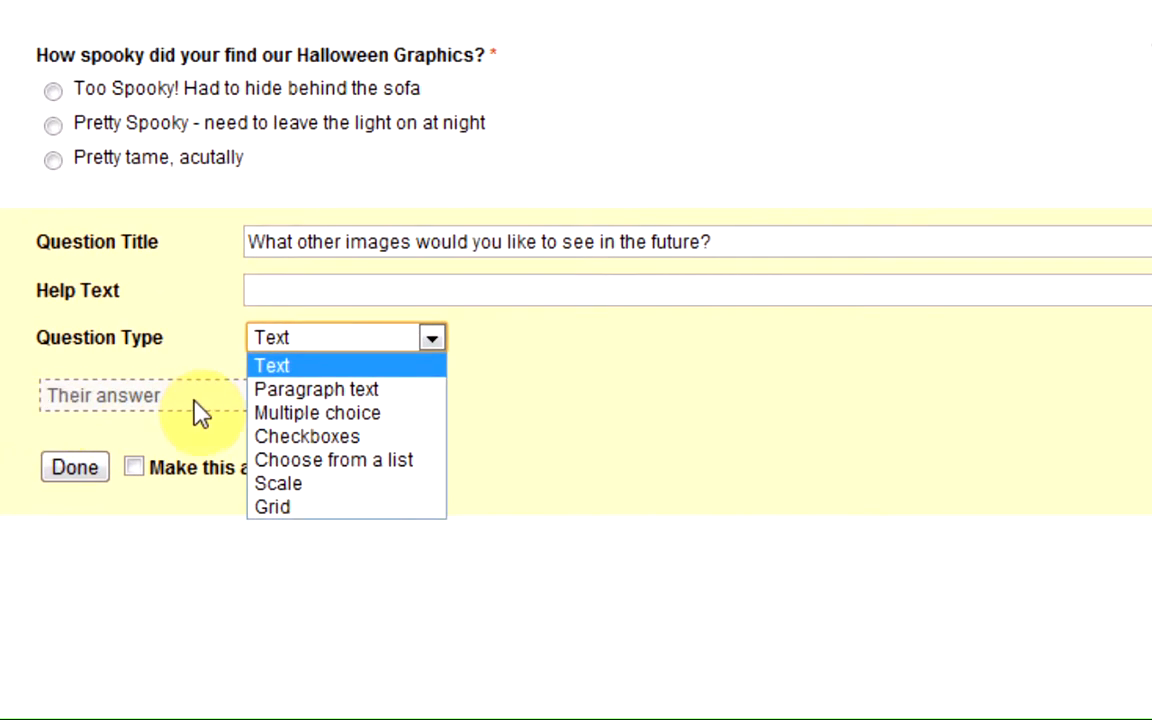
mouse_move(316, 388)
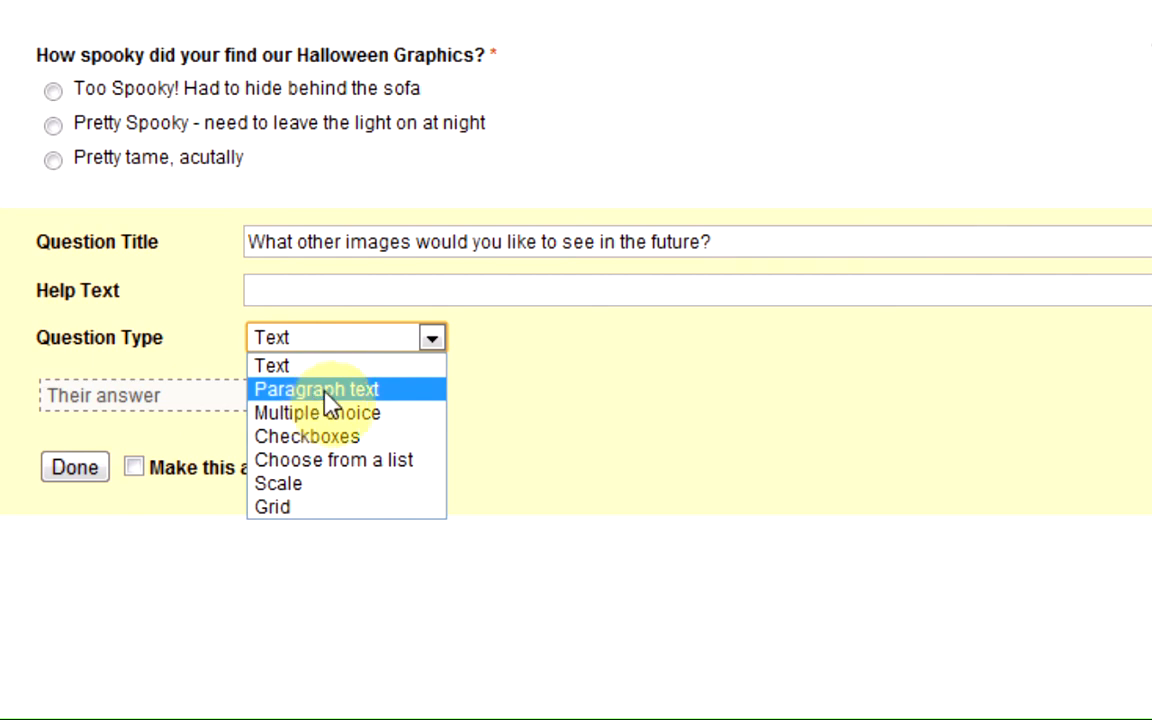
left_click(316, 388)
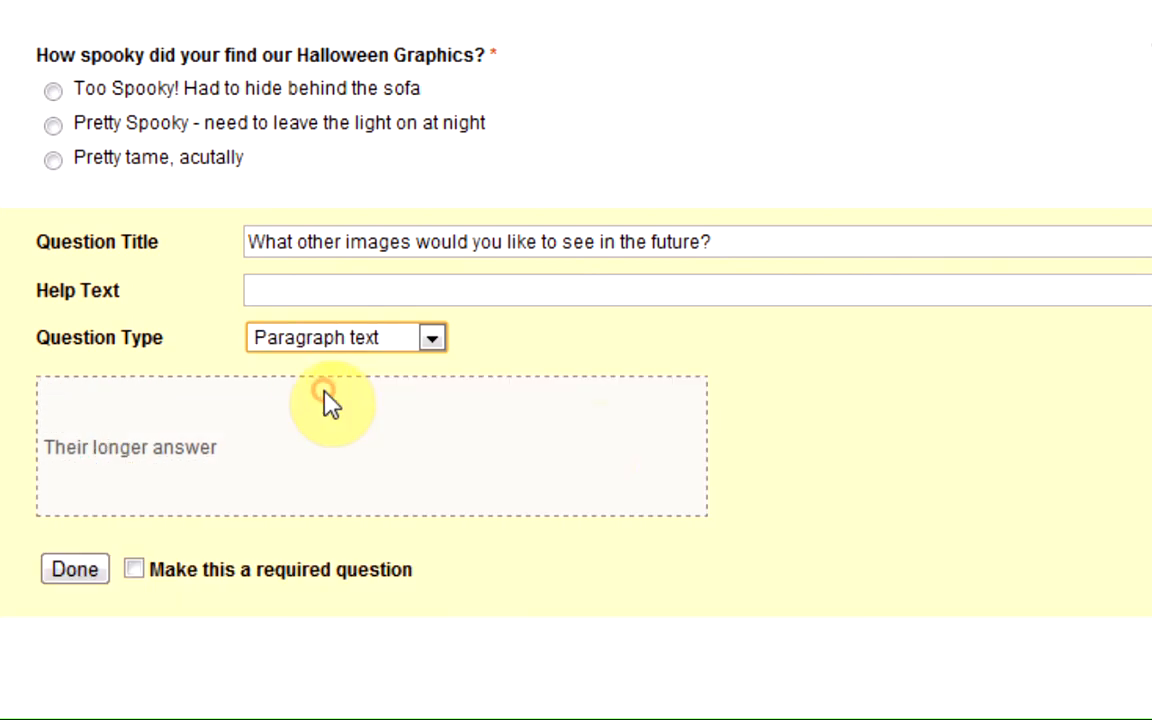
mouse_move(820, 496)
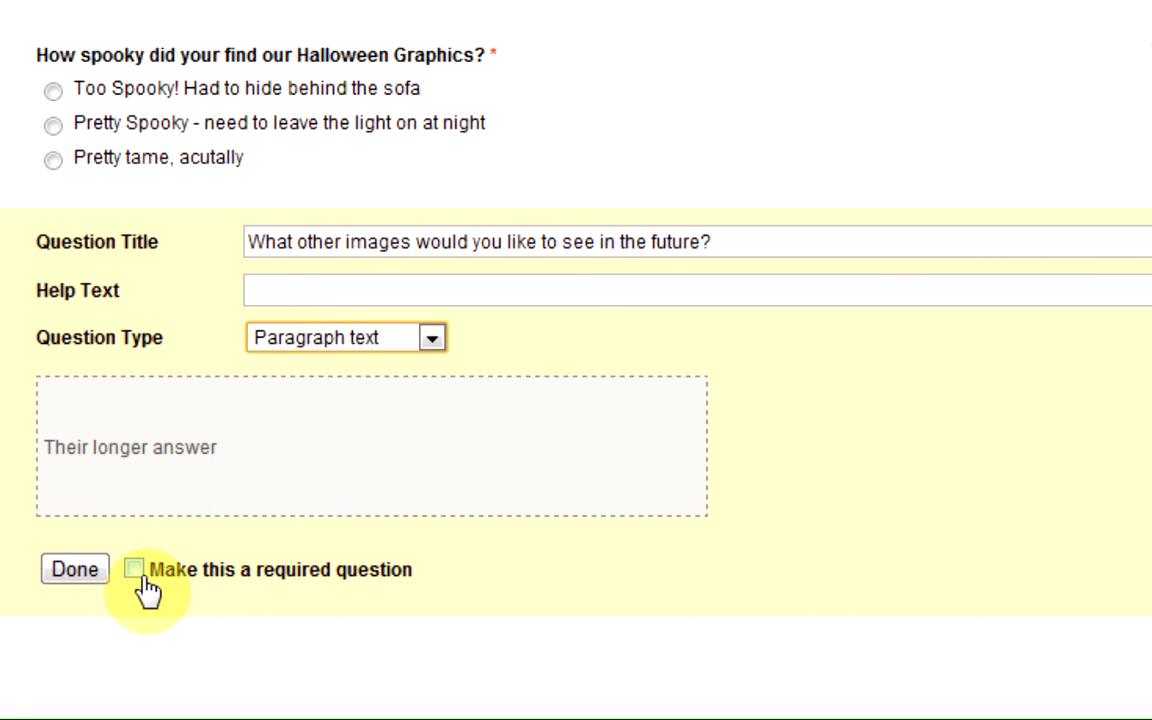
left_click(134, 568)
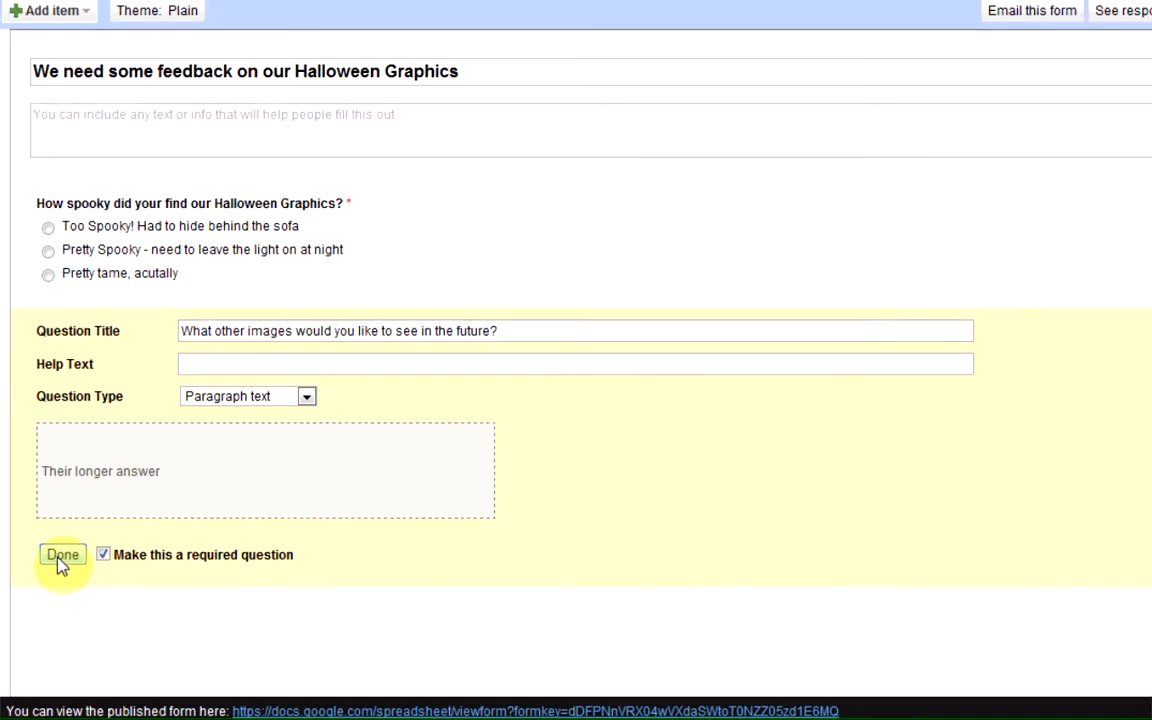
left_click(62, 556)
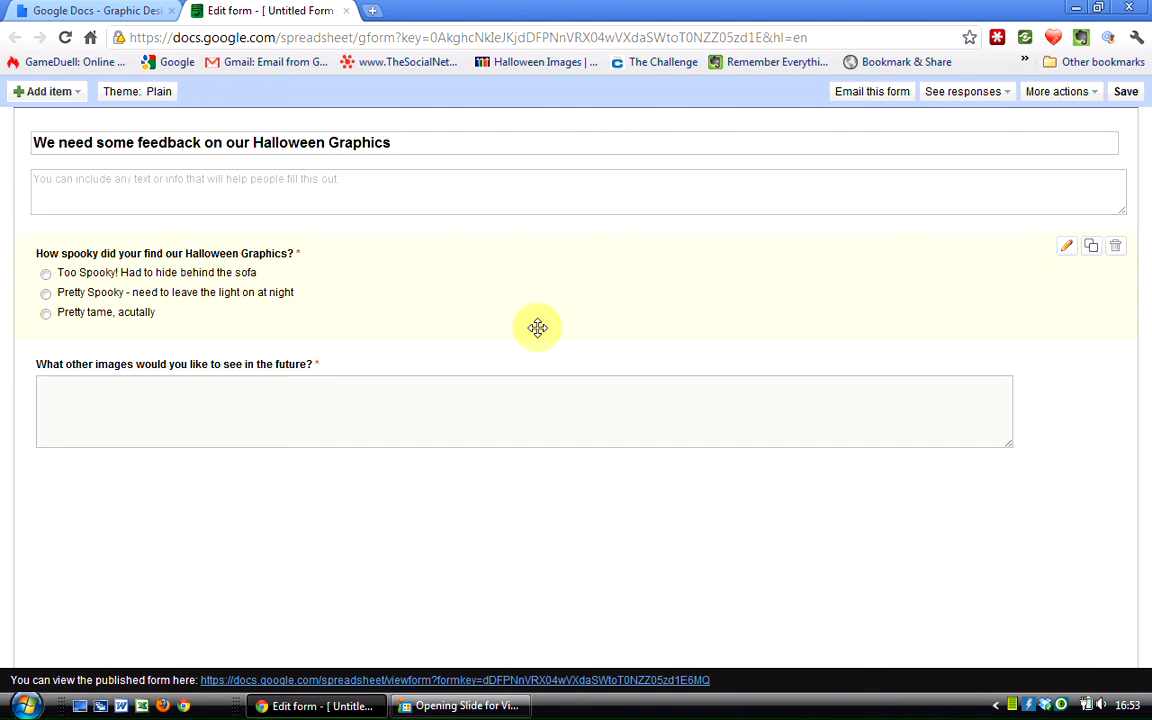
mouse_move(218, 210)
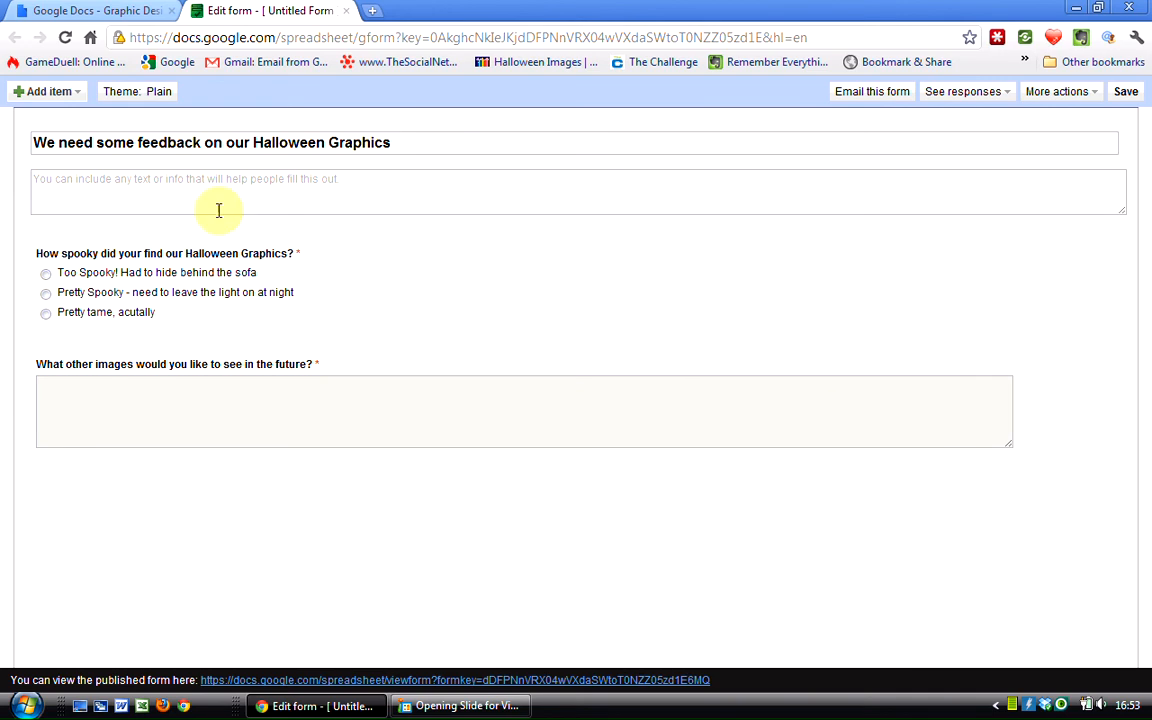
left_click(48, 92)
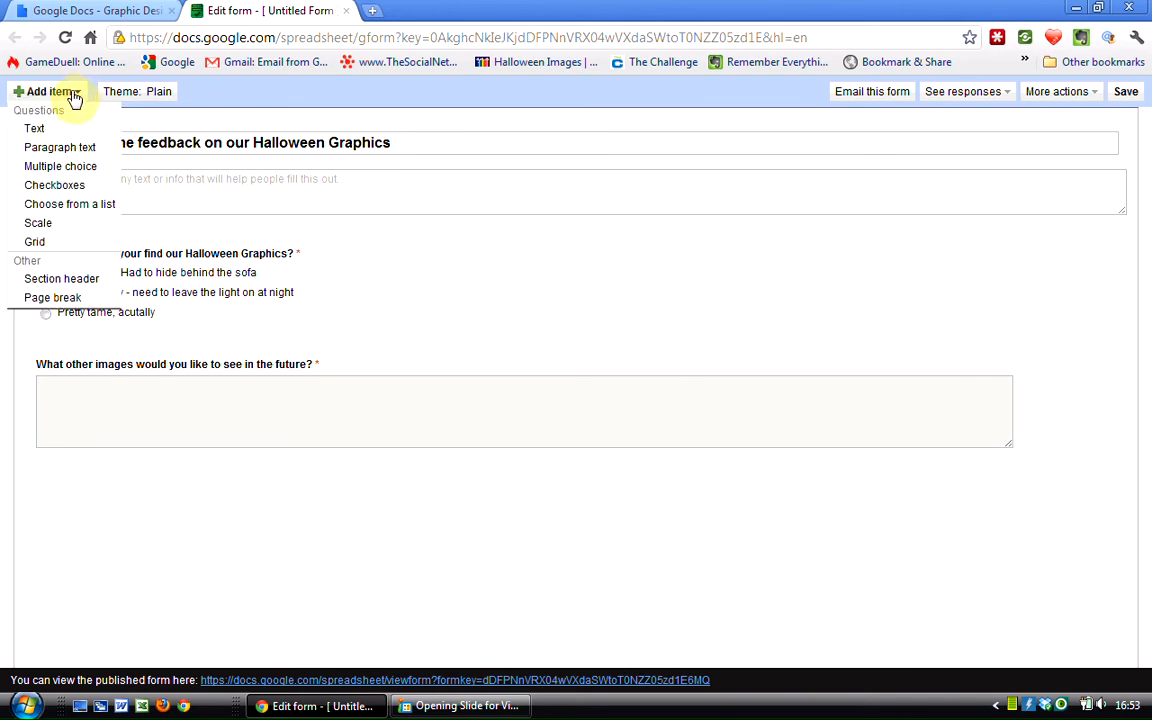
mouse_move(38, 224)
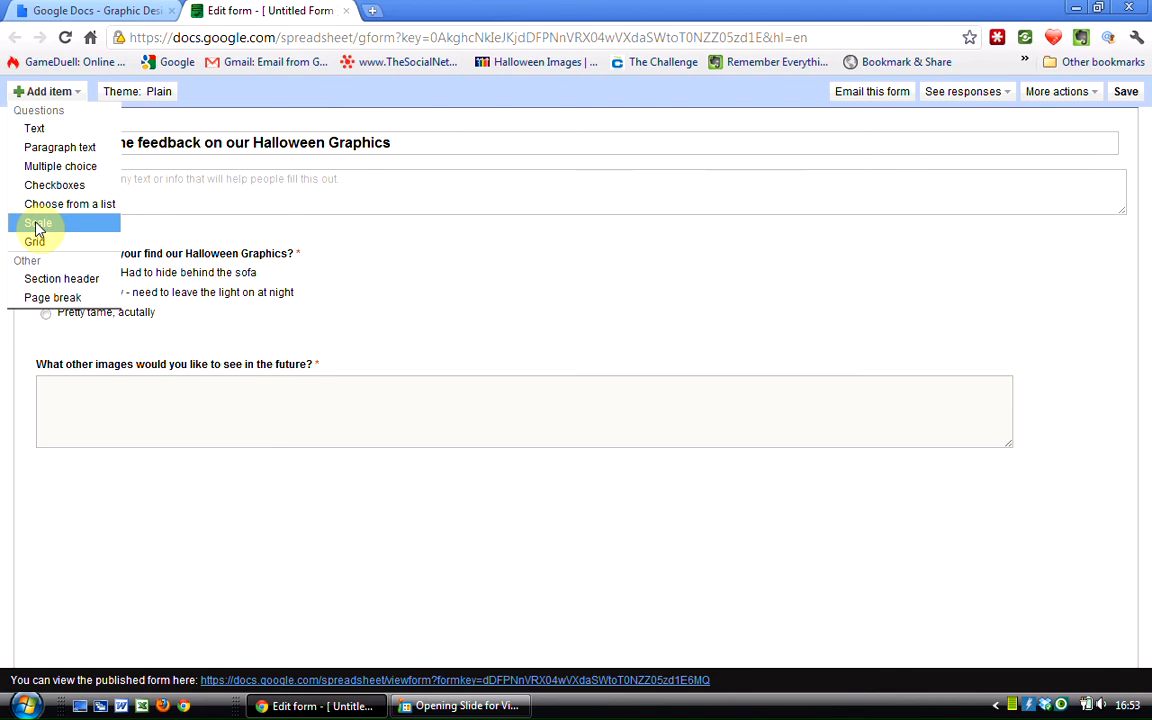
left_click(38, 222)
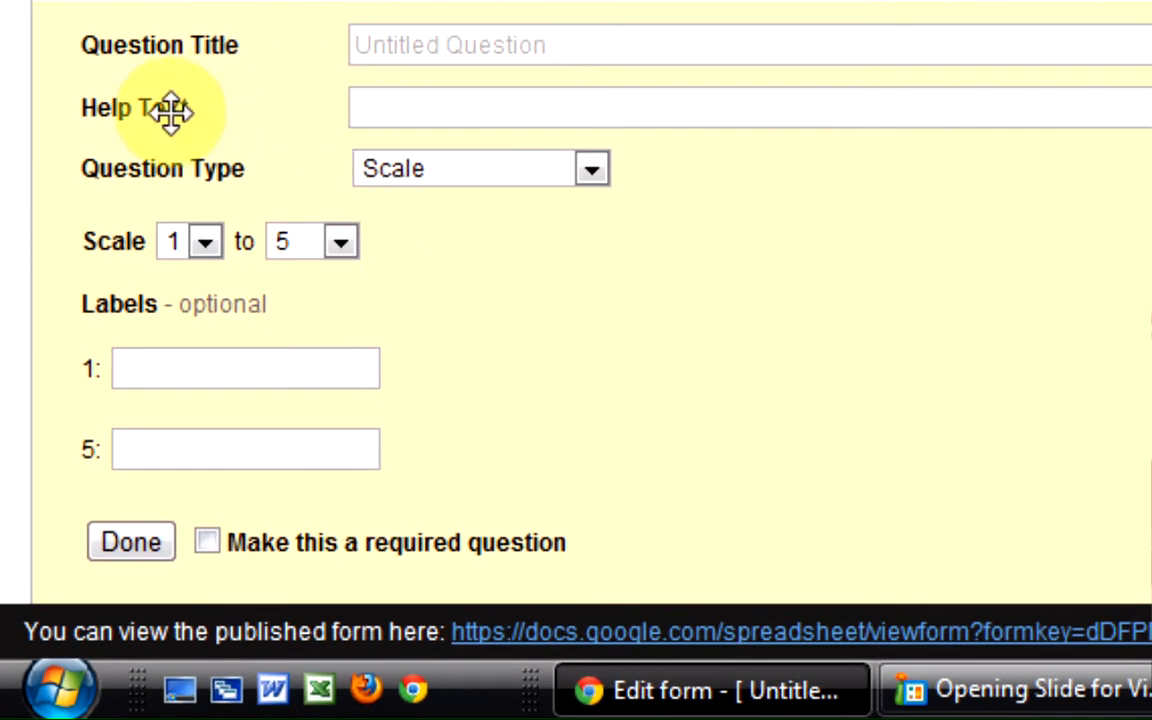
mouse_move(504, 108)
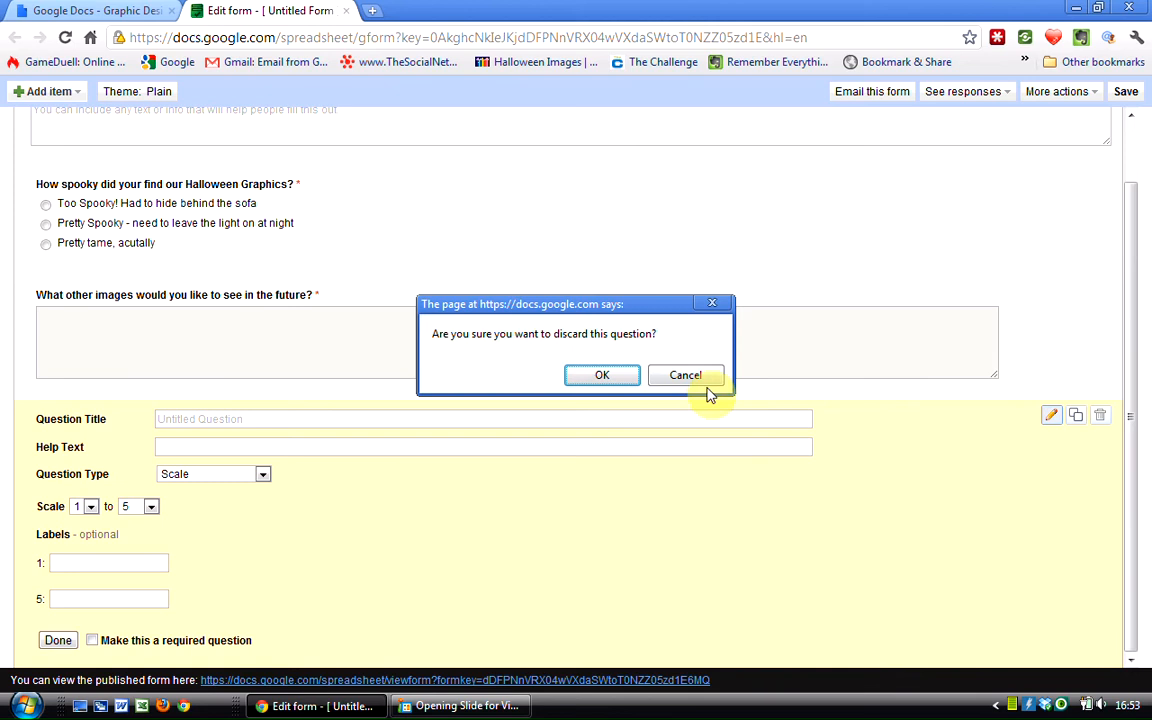
left_click(600, 376)
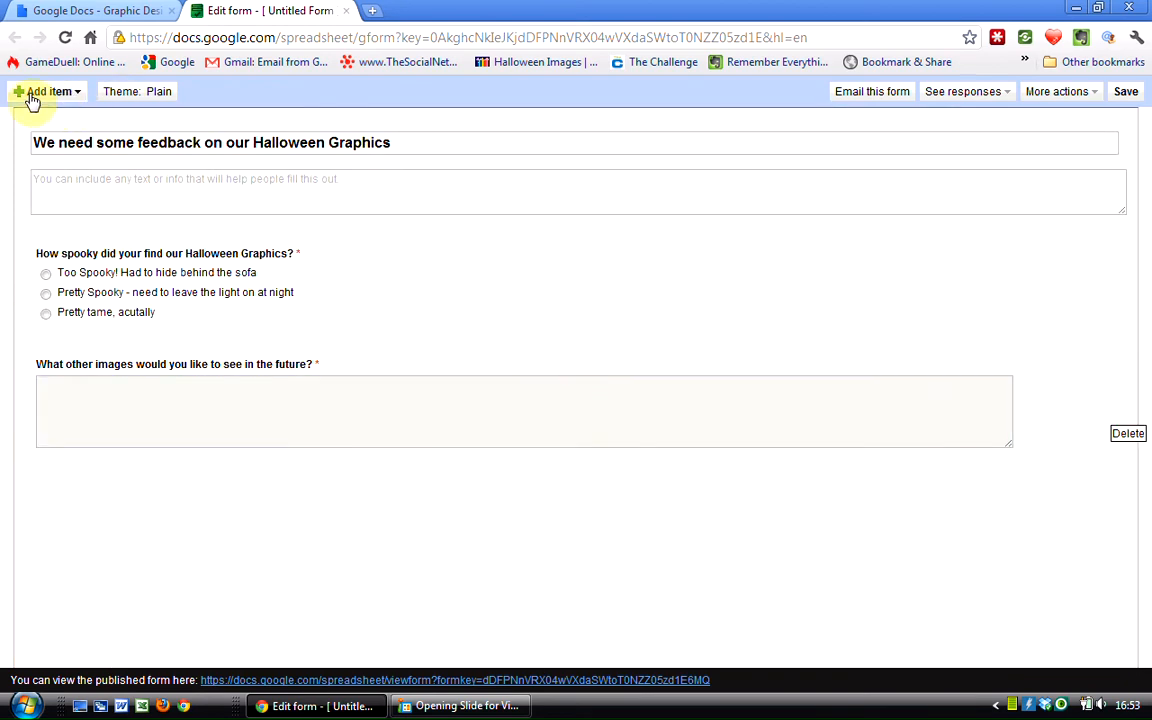
mouse_move(168, 104)
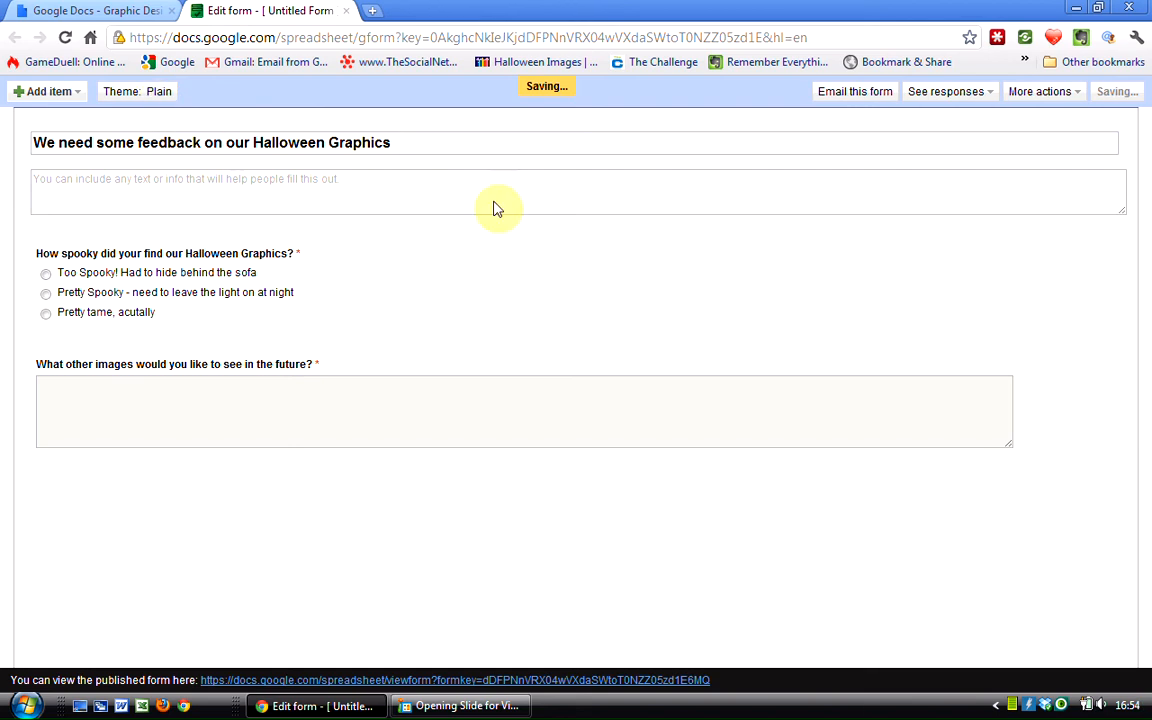
Browse the theme gallery and preview the Spices theme on the form.
left_click(136, 92)
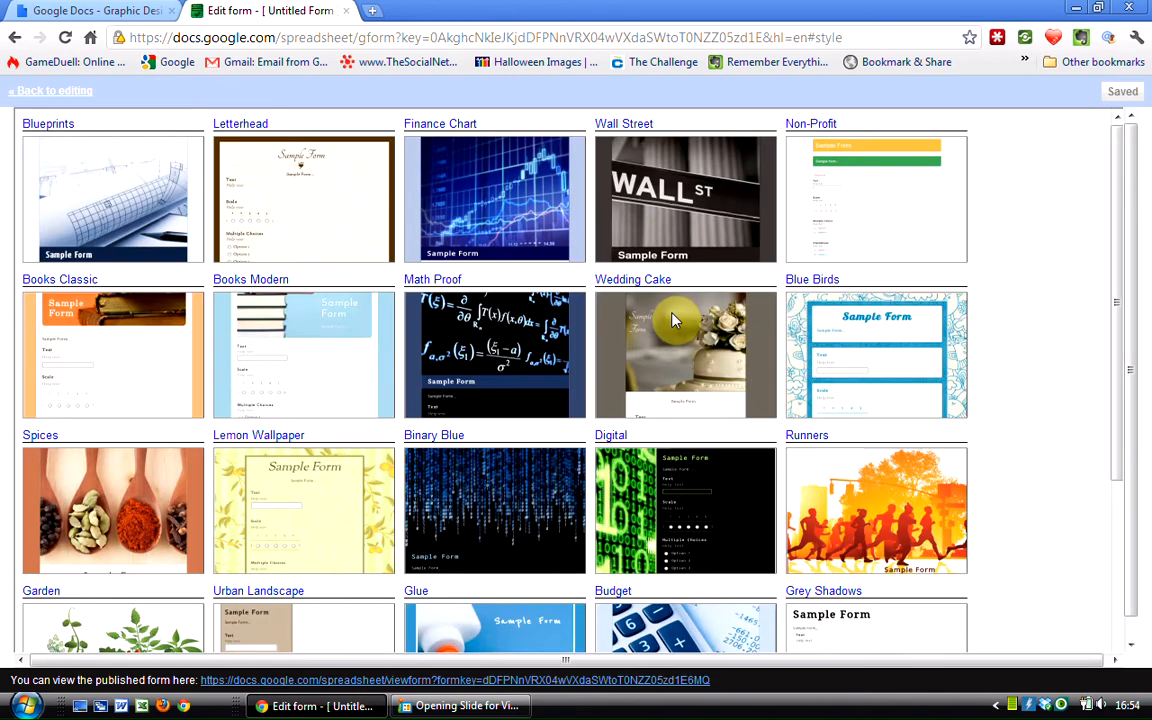
scroll("down", 3)
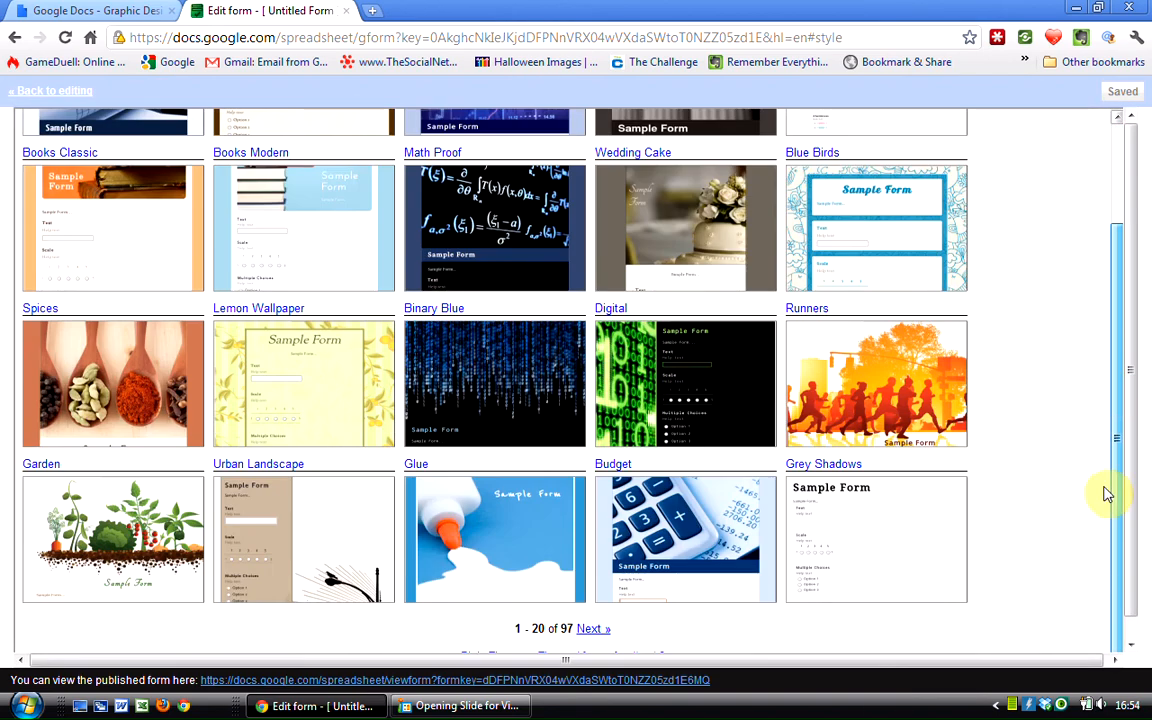
mouse_move(1118, 580)
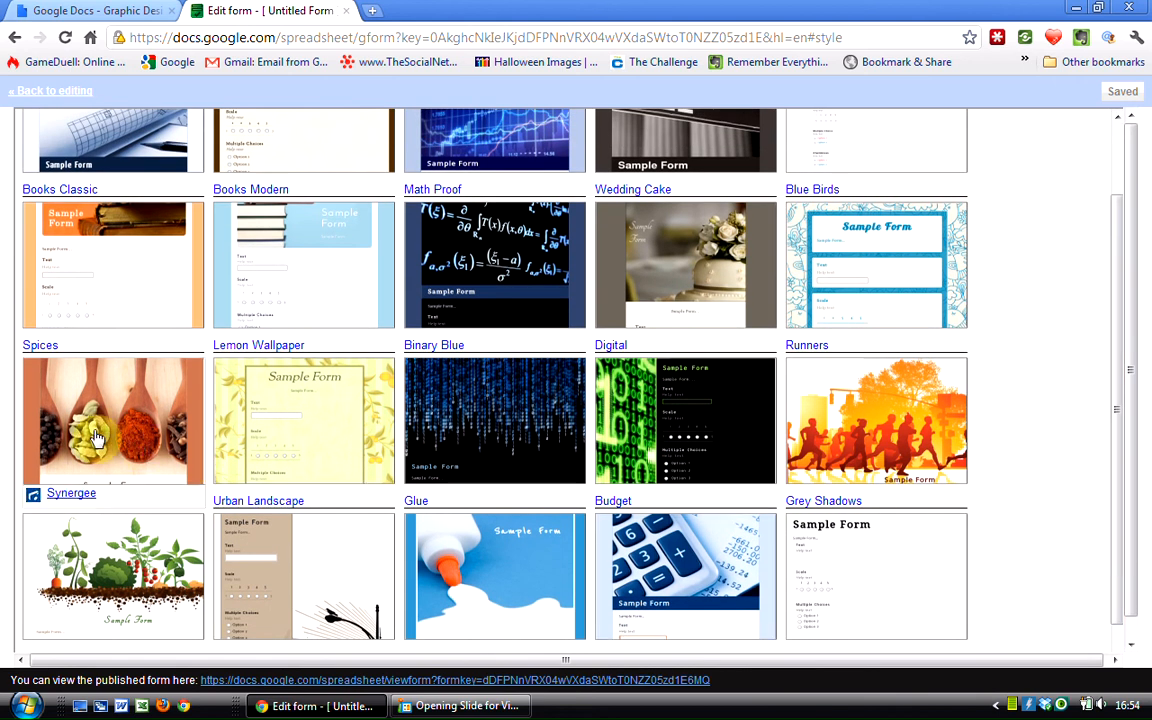
left_click(112, 420)
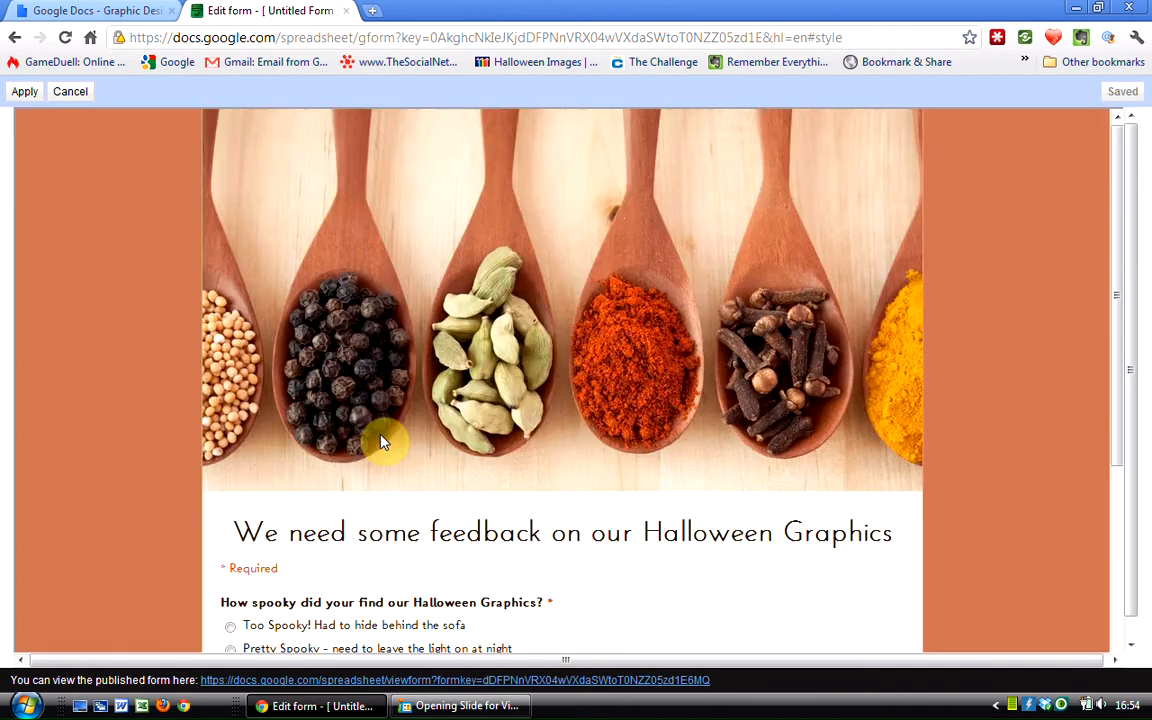
scroll("down", 3)
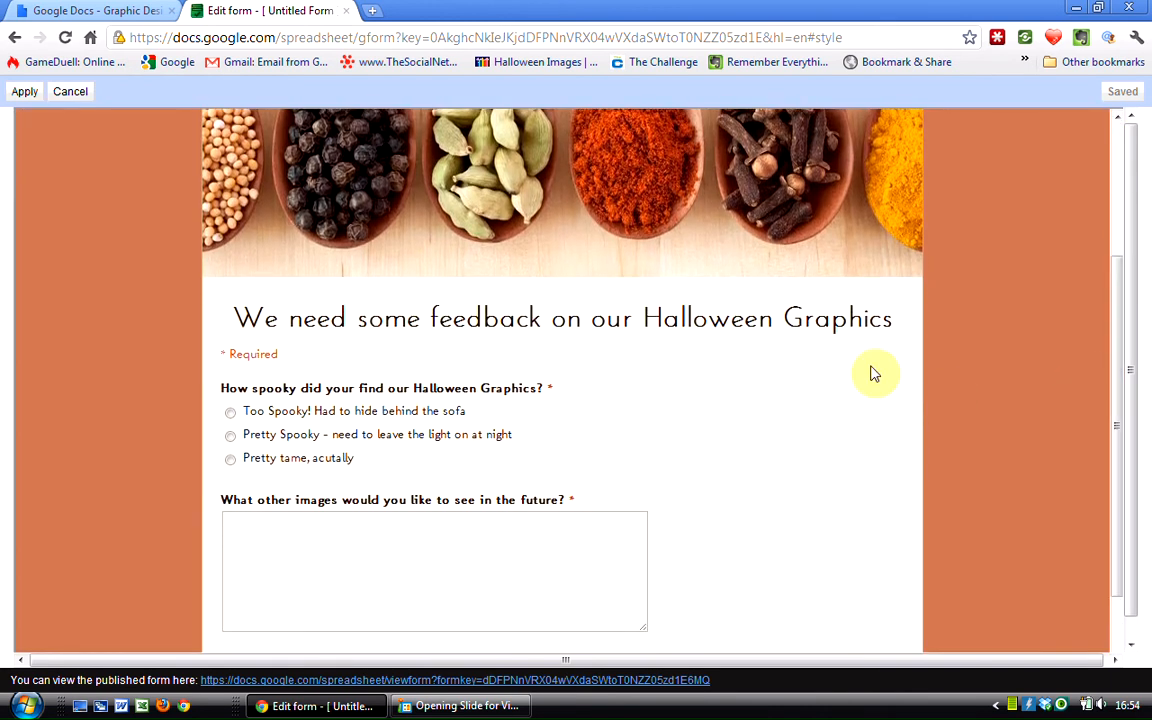
mouse_move(1032, 374)
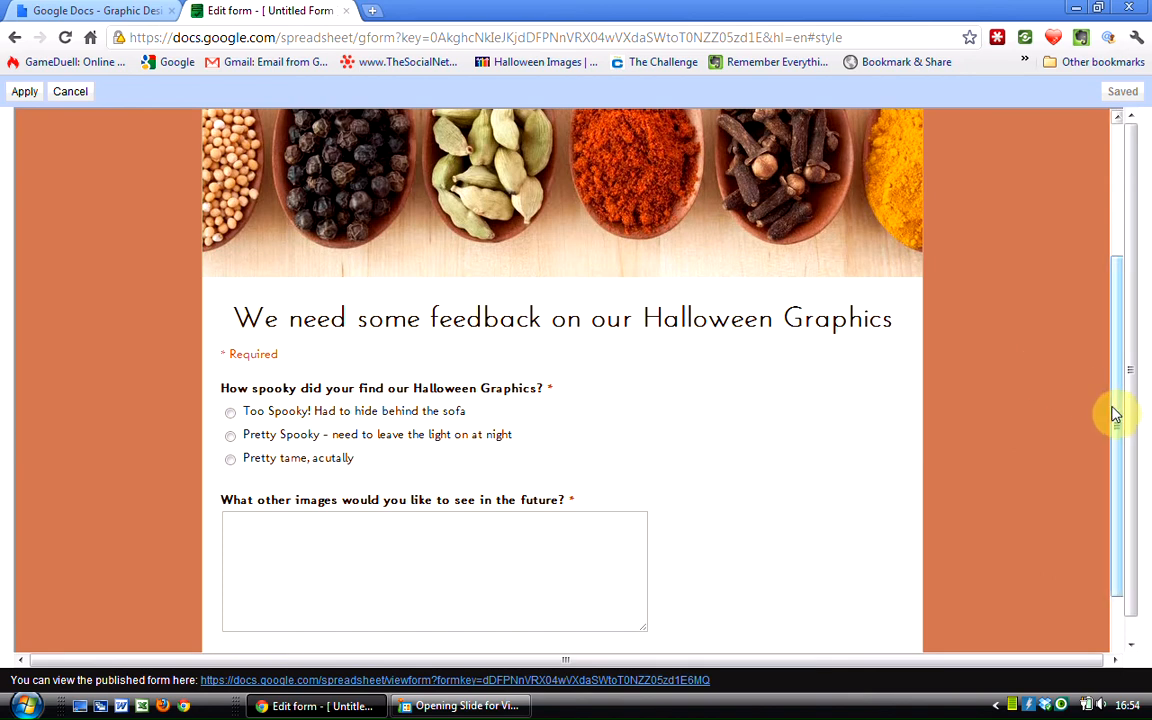
Return to the gallery and move to the second page of themes where Piano appears.
scroll("up", 3)
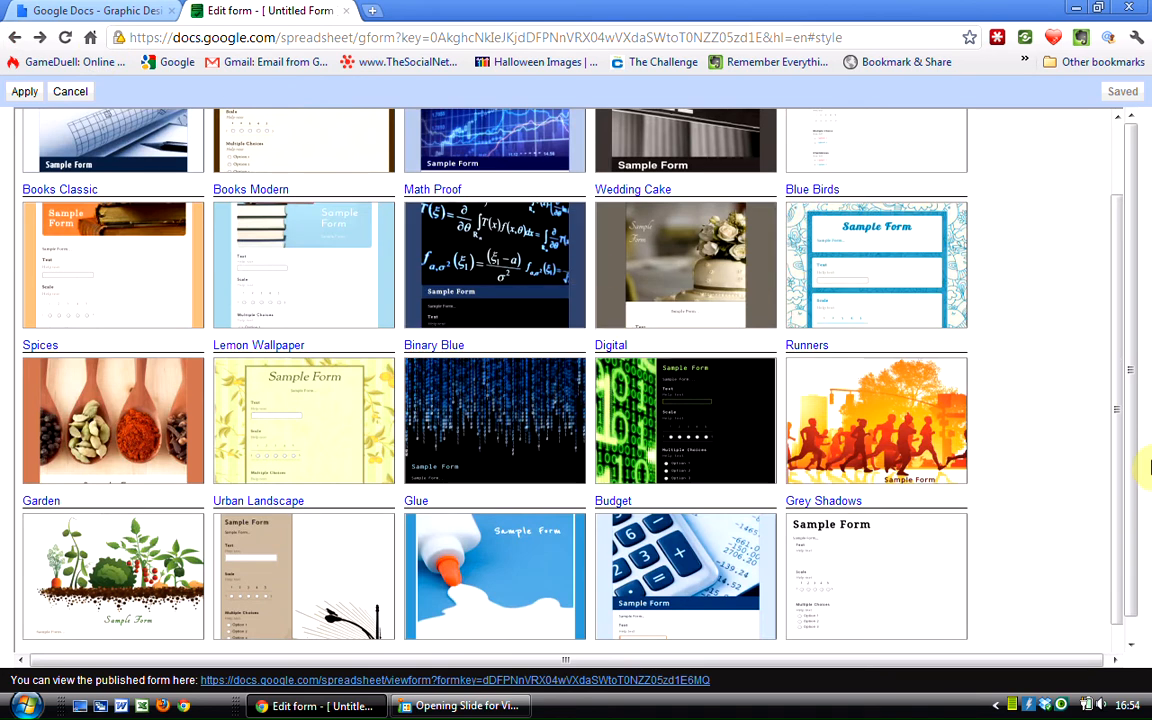
scroll("down", 3)
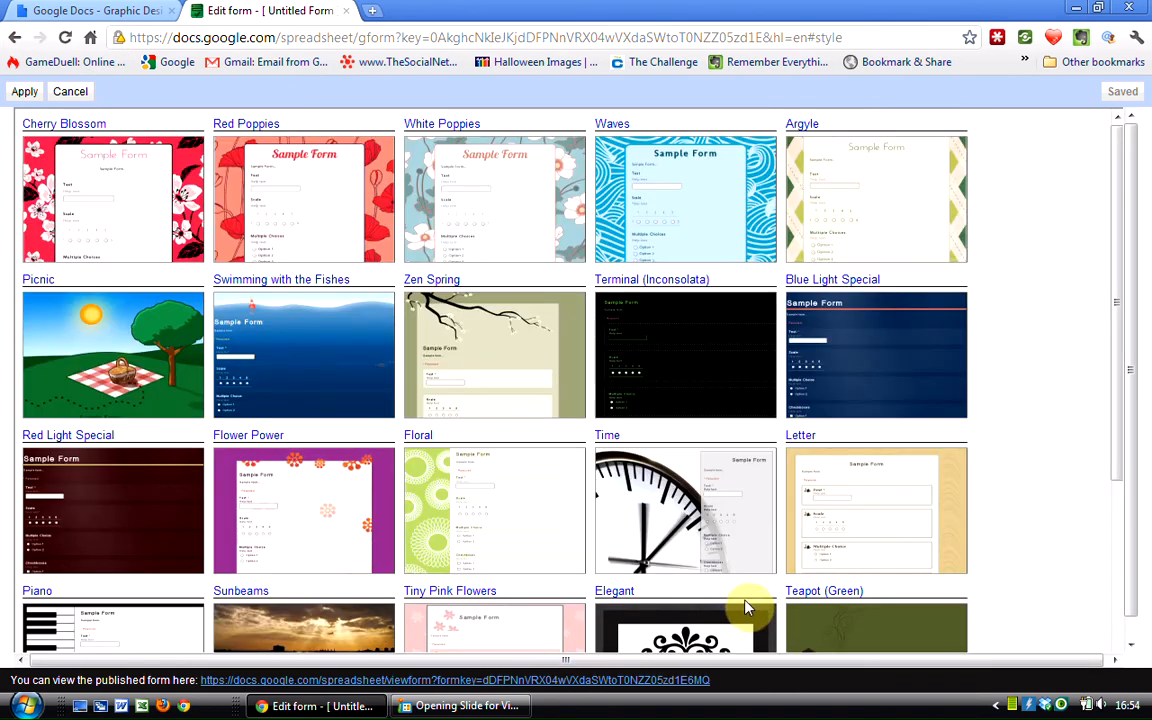
scroll("down", 3)
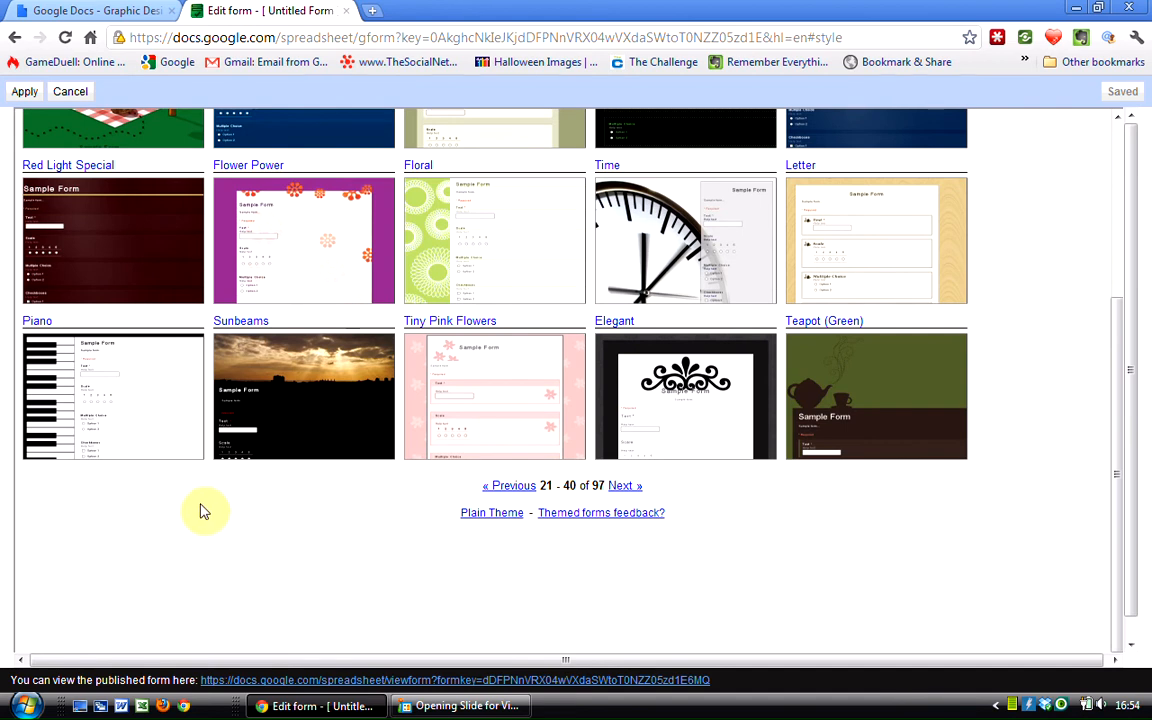
Preview the Piano theme and apply it to the form.
left_click(112, 396)
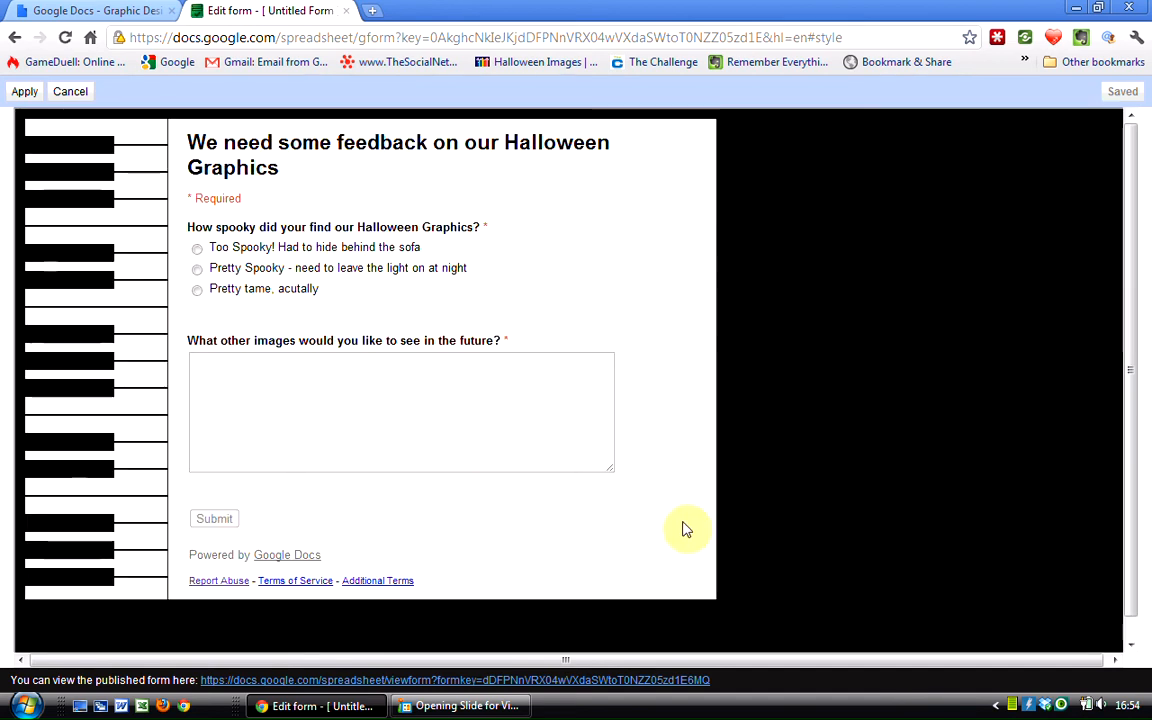
mouse_move(264, 598)
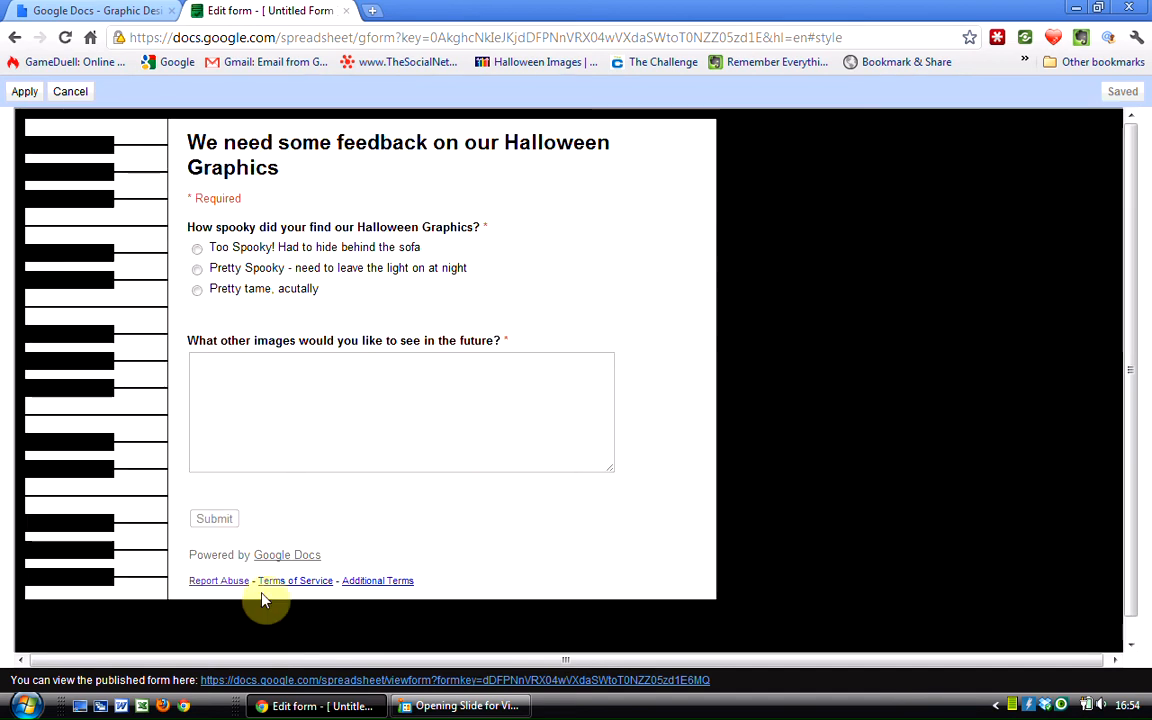
mouse_move(232, 142)
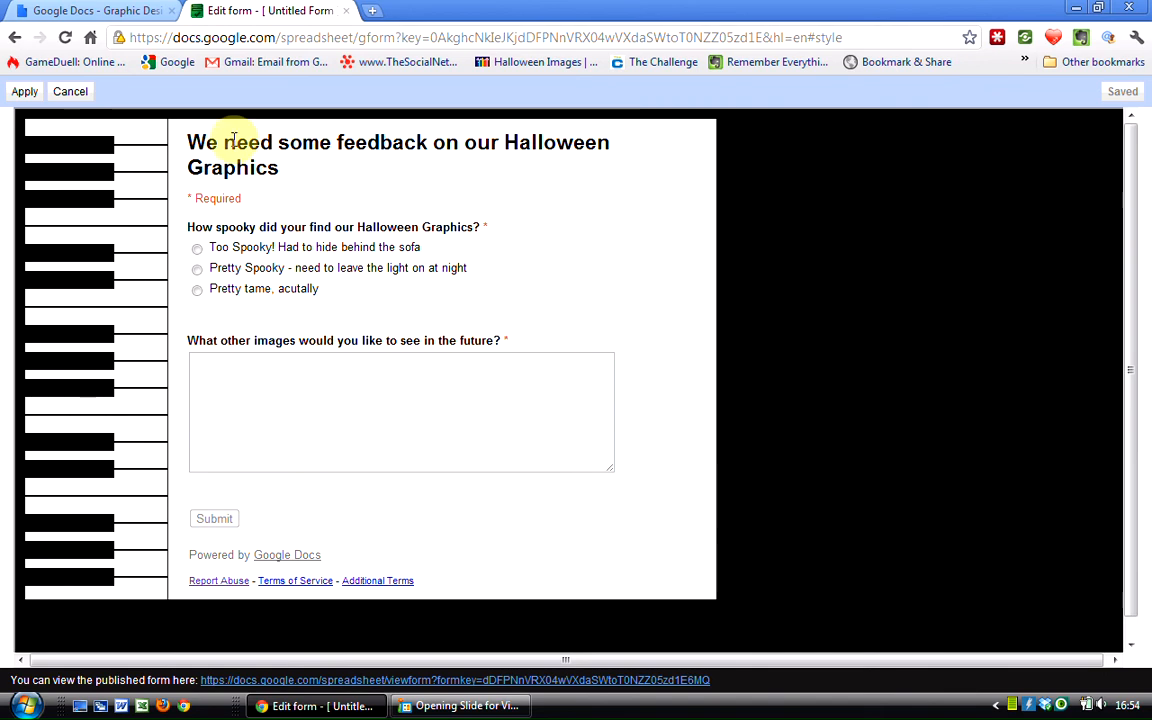
mouse_move(996, 160)
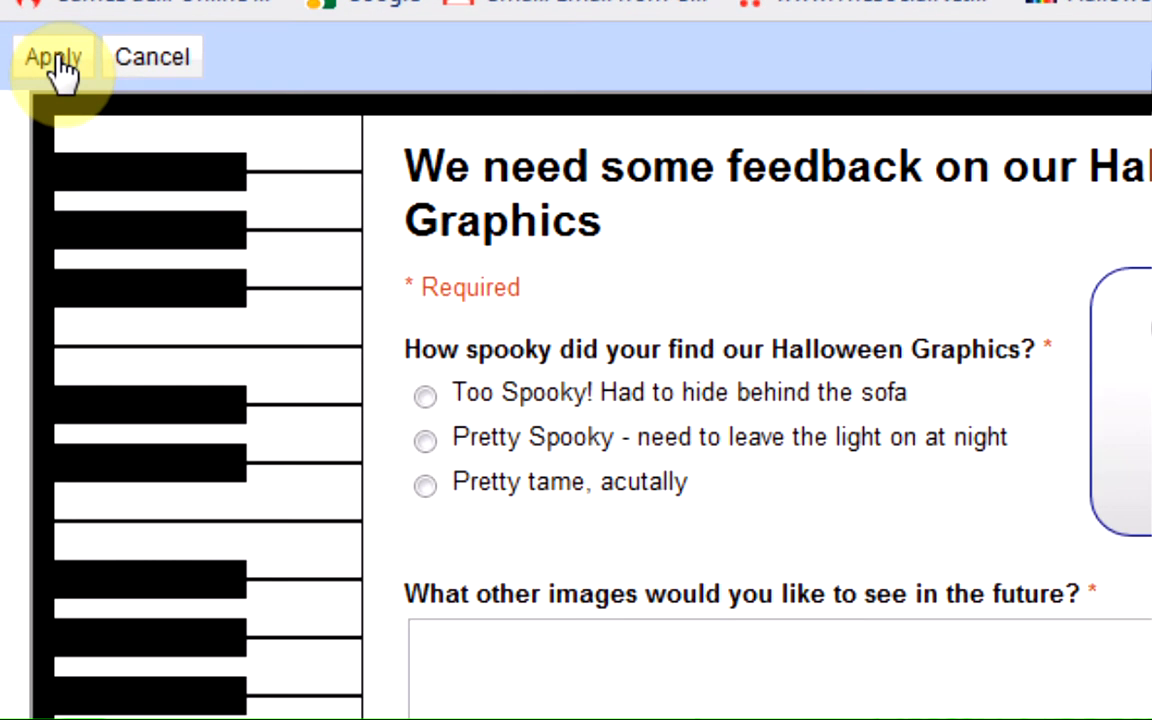
left_click(52, 56)
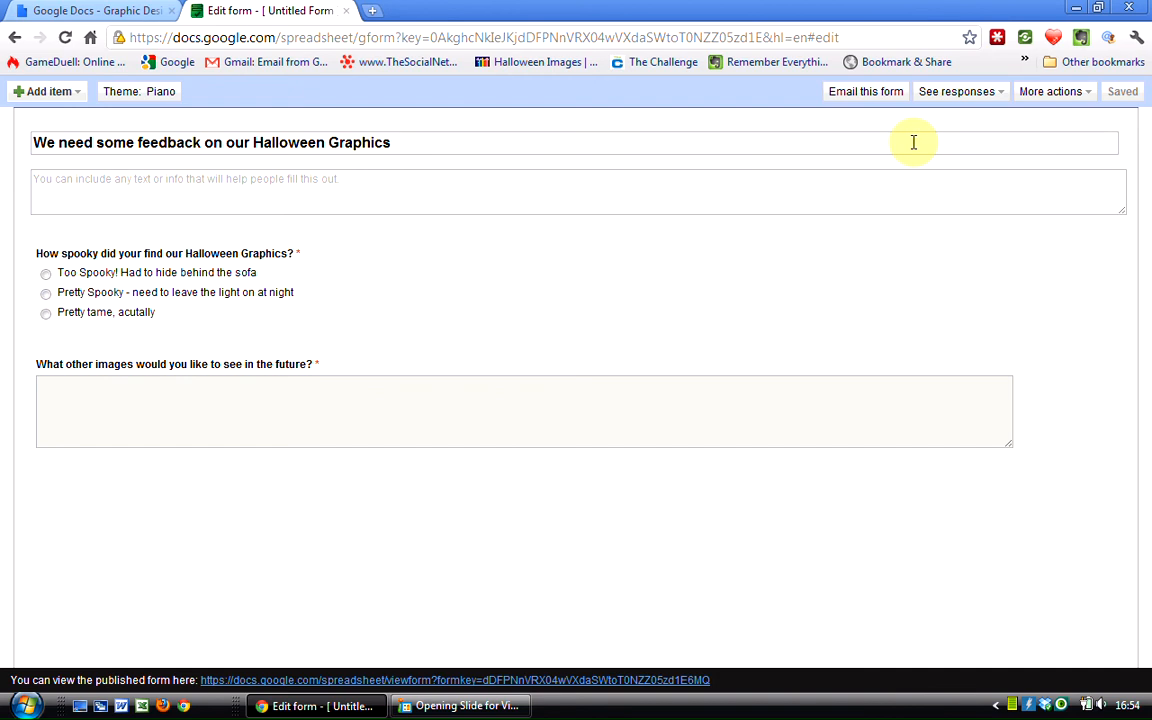
Bring up the Email this form dialog for the feedback form.
left_click(864, 92)
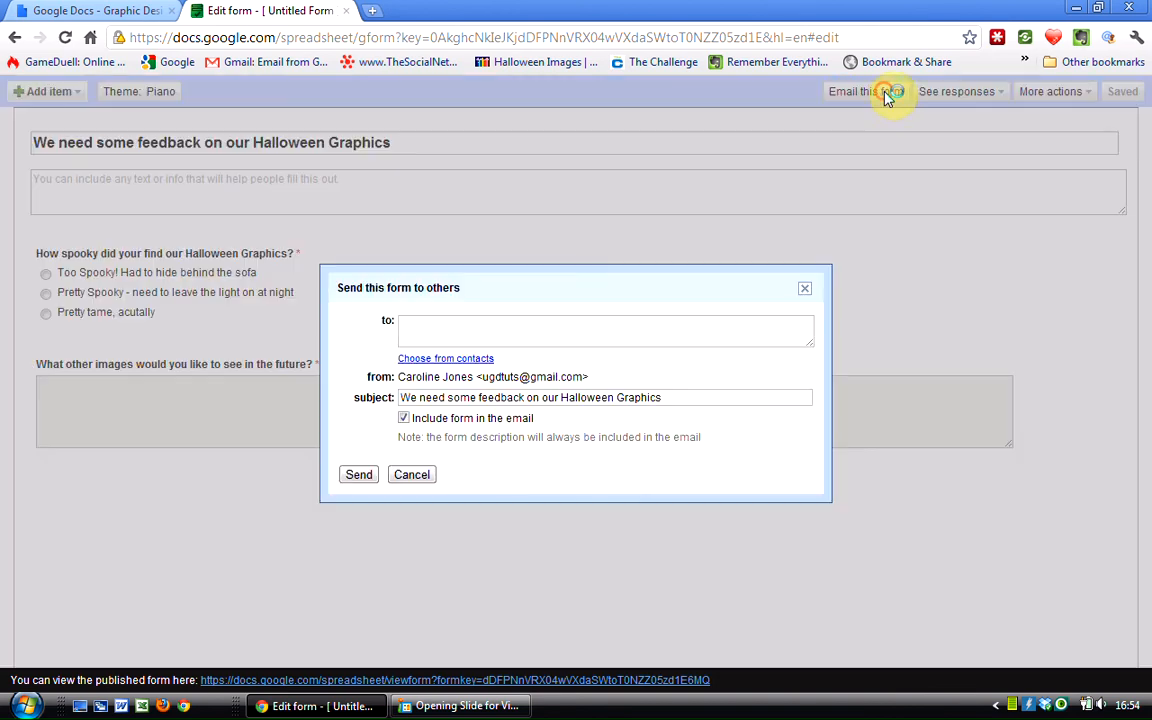
mouse_move(484, 330)
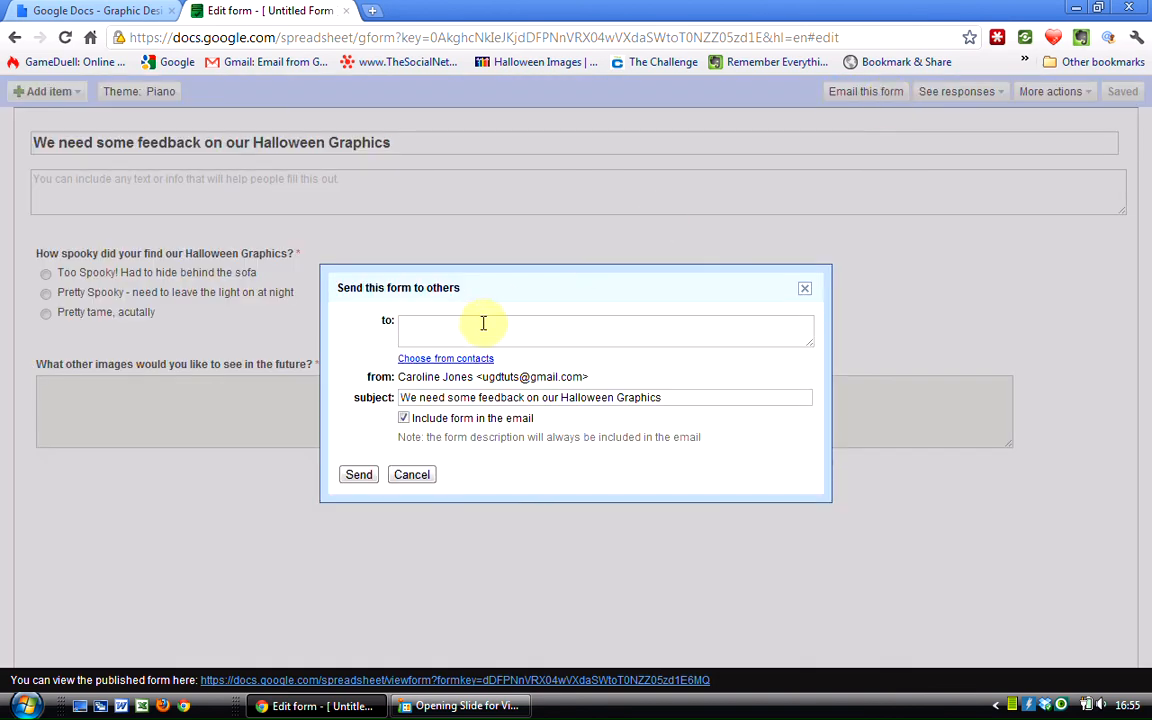
mouse_move(736, 340)
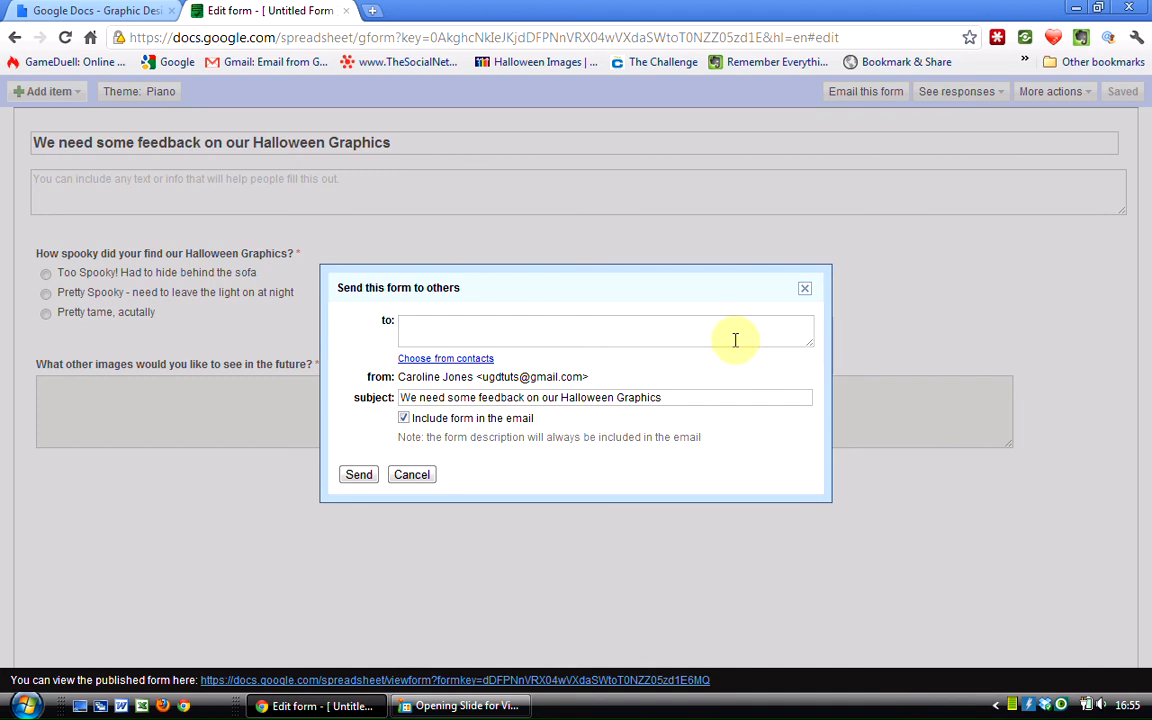
mouse_move(480, 364)
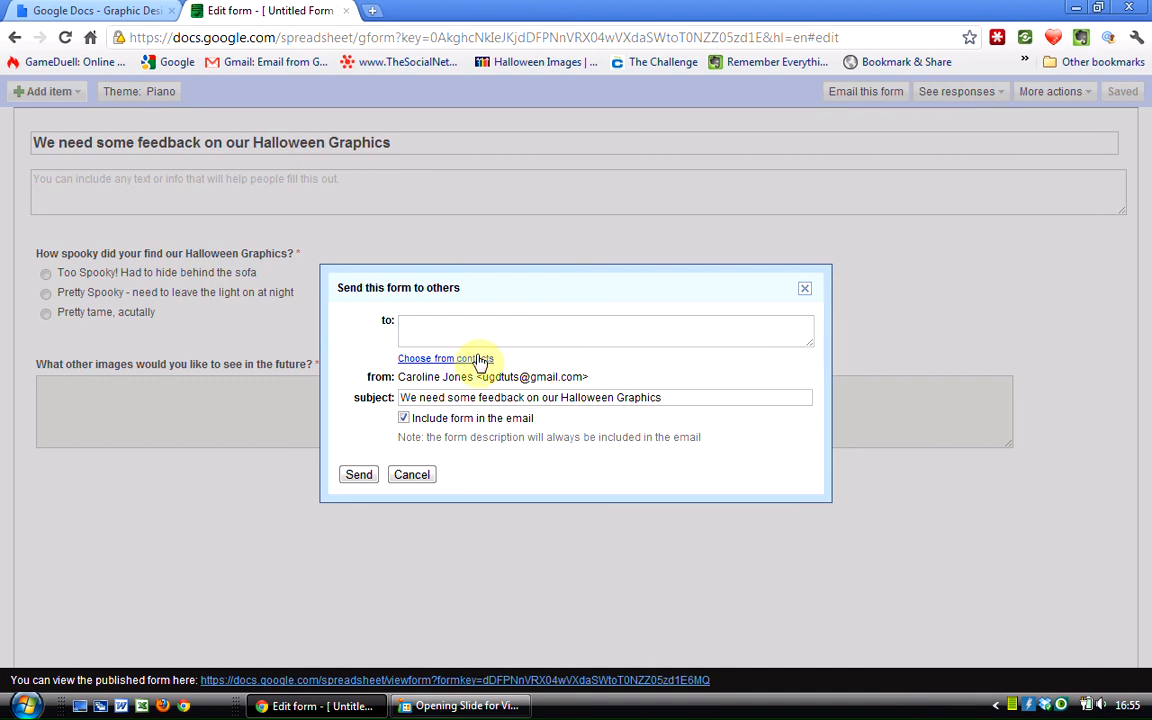
mouse_move(448, 476)
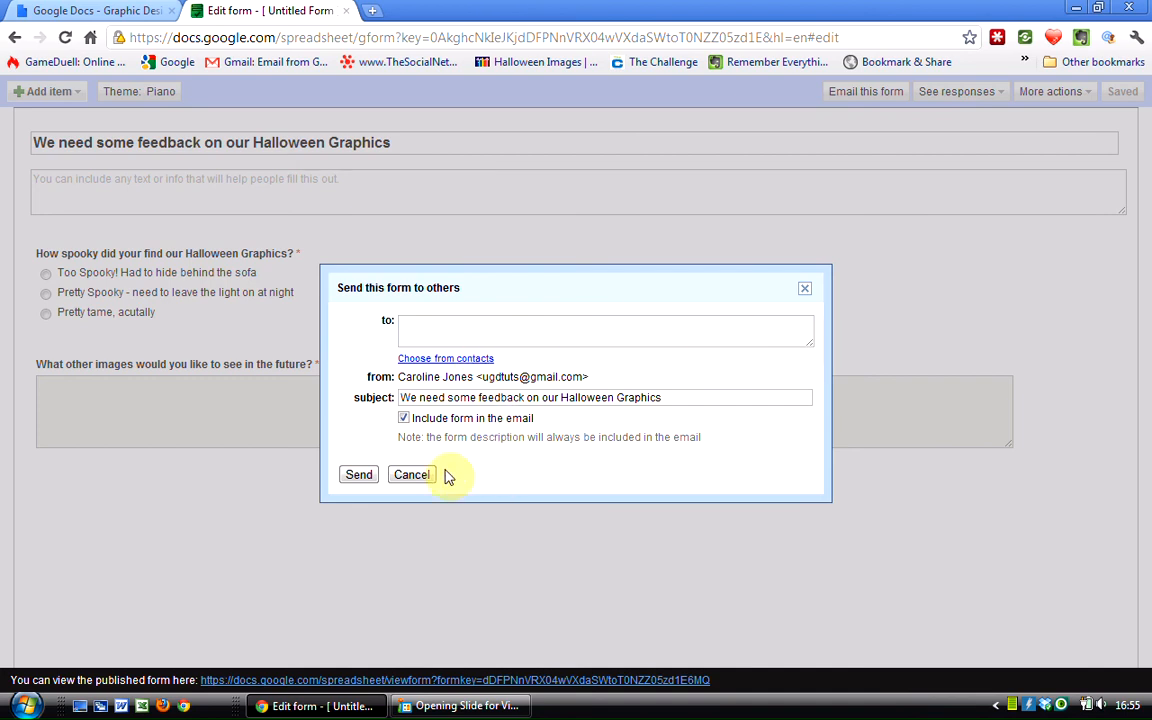
mouse_move(484, 488)
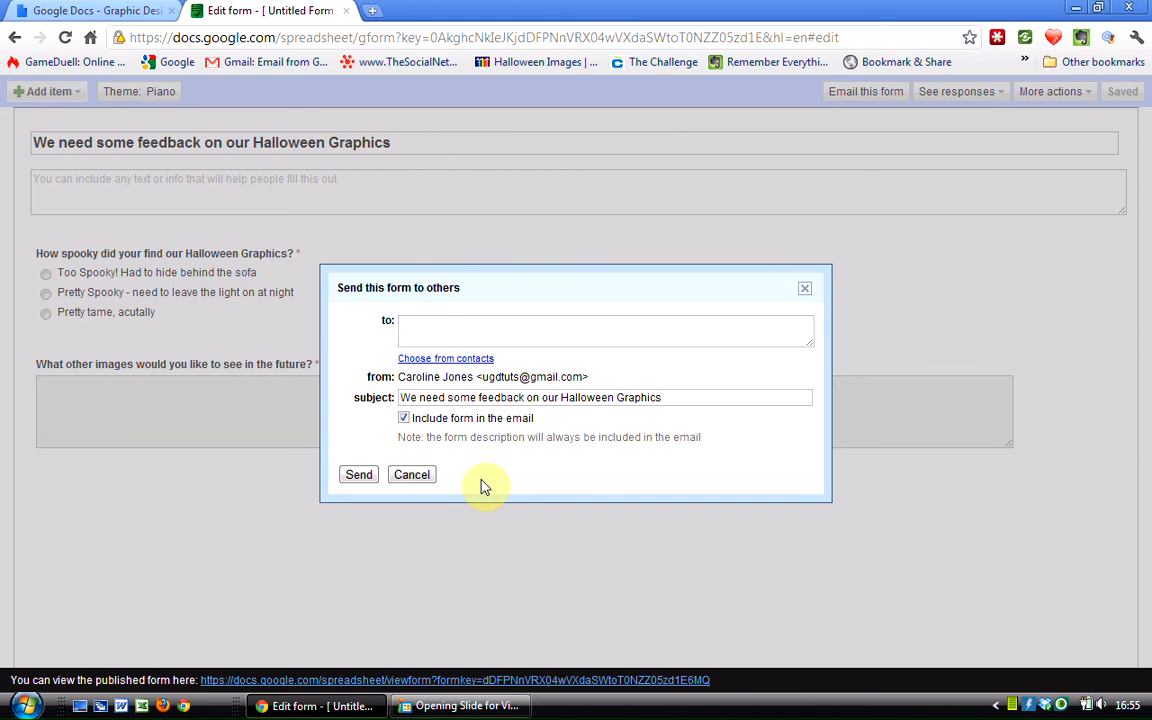
mouse_move(412, 474)
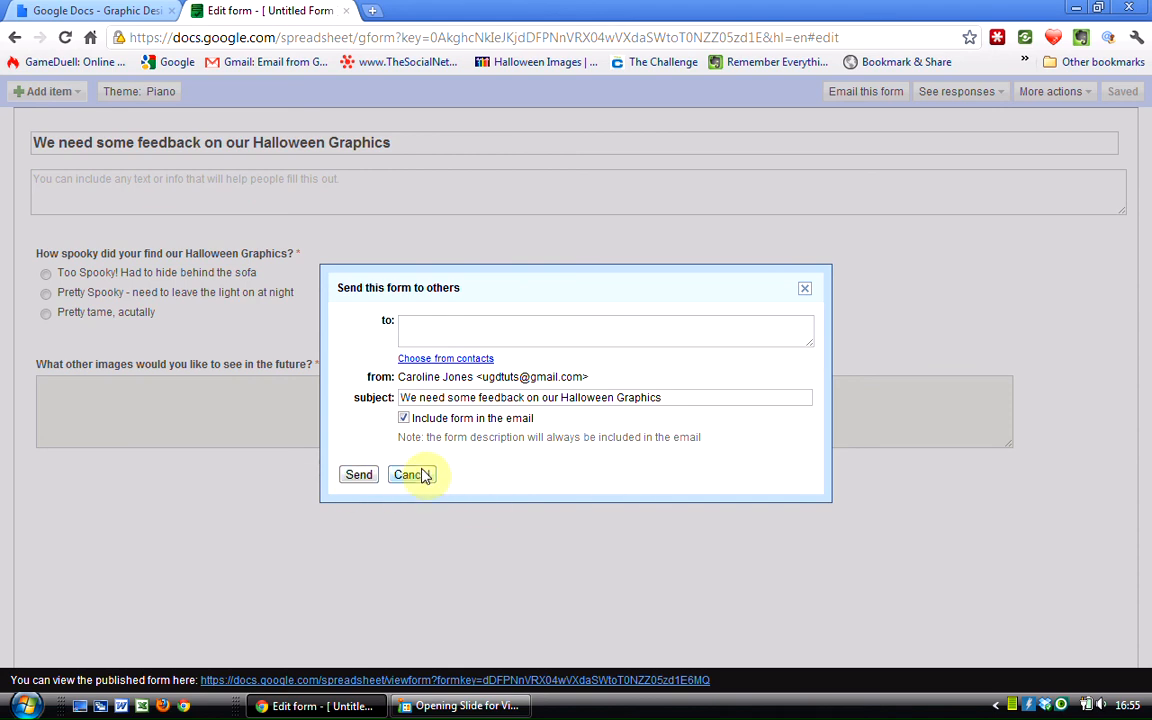
left_click(408, 474)
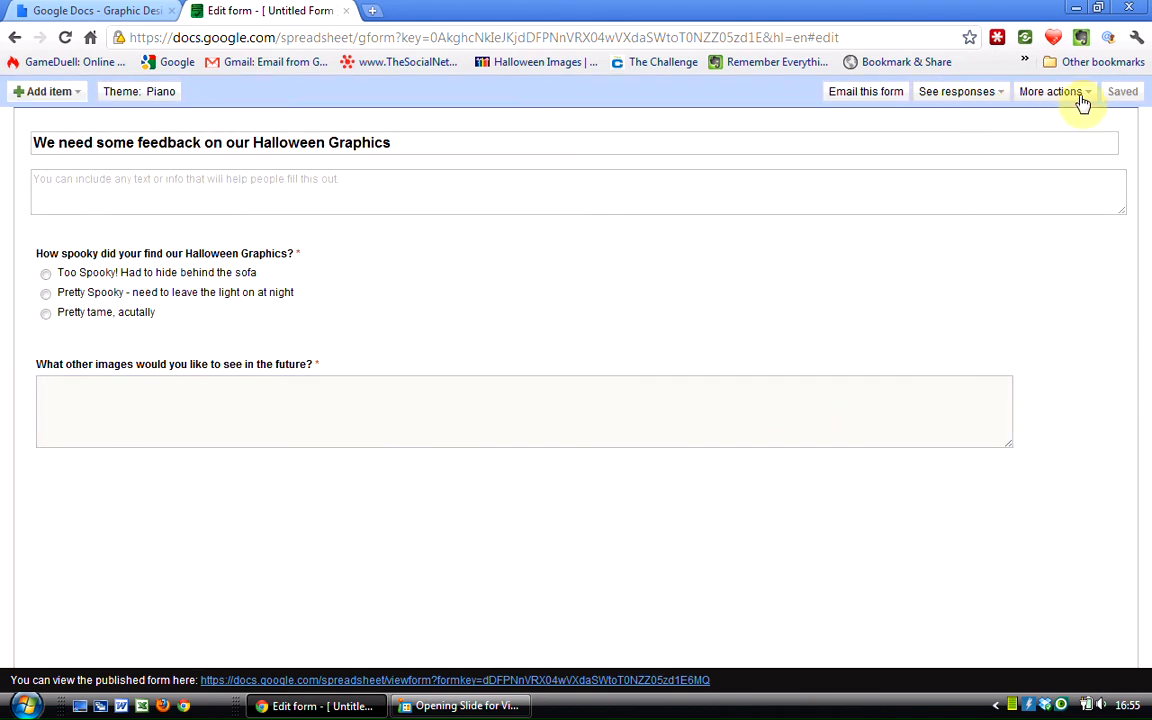
left_click(956, 92)
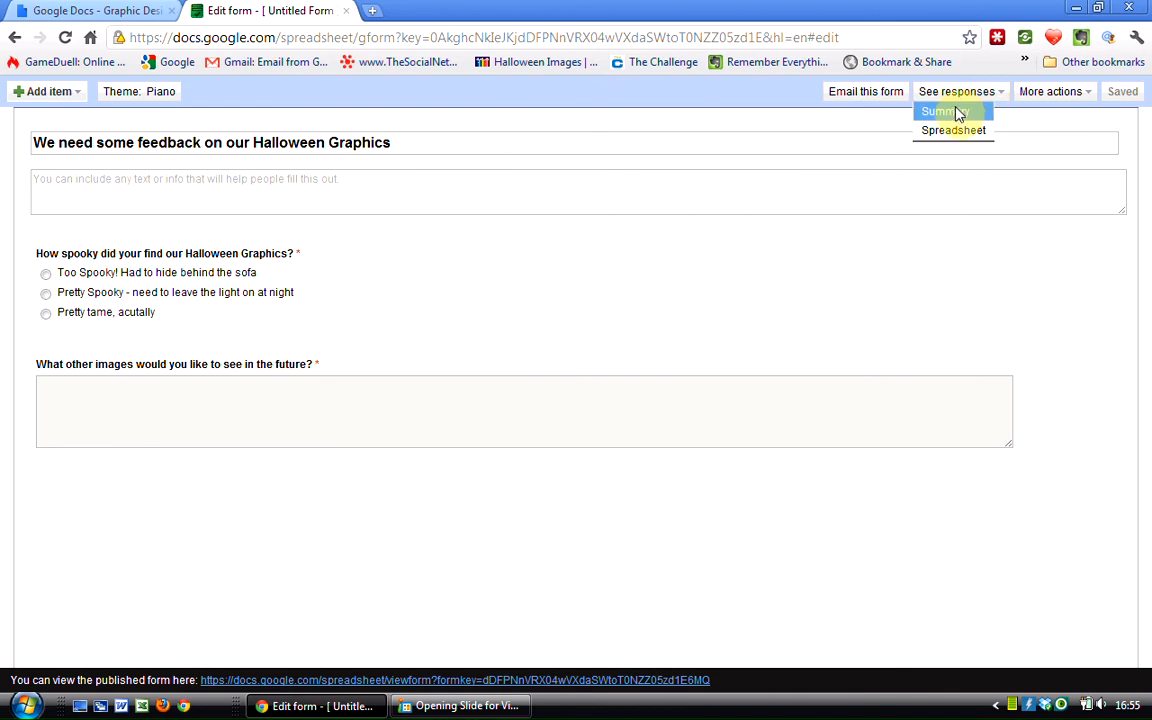
mouse_move(1000, 96)
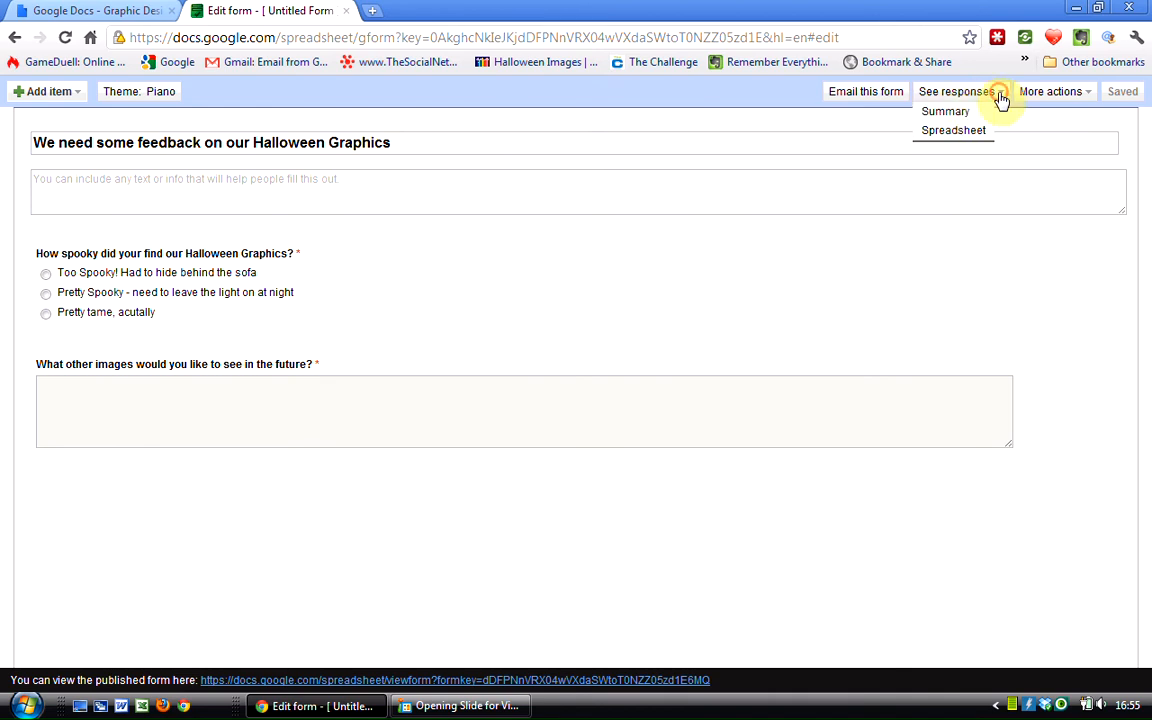
left_click(1052, 92)
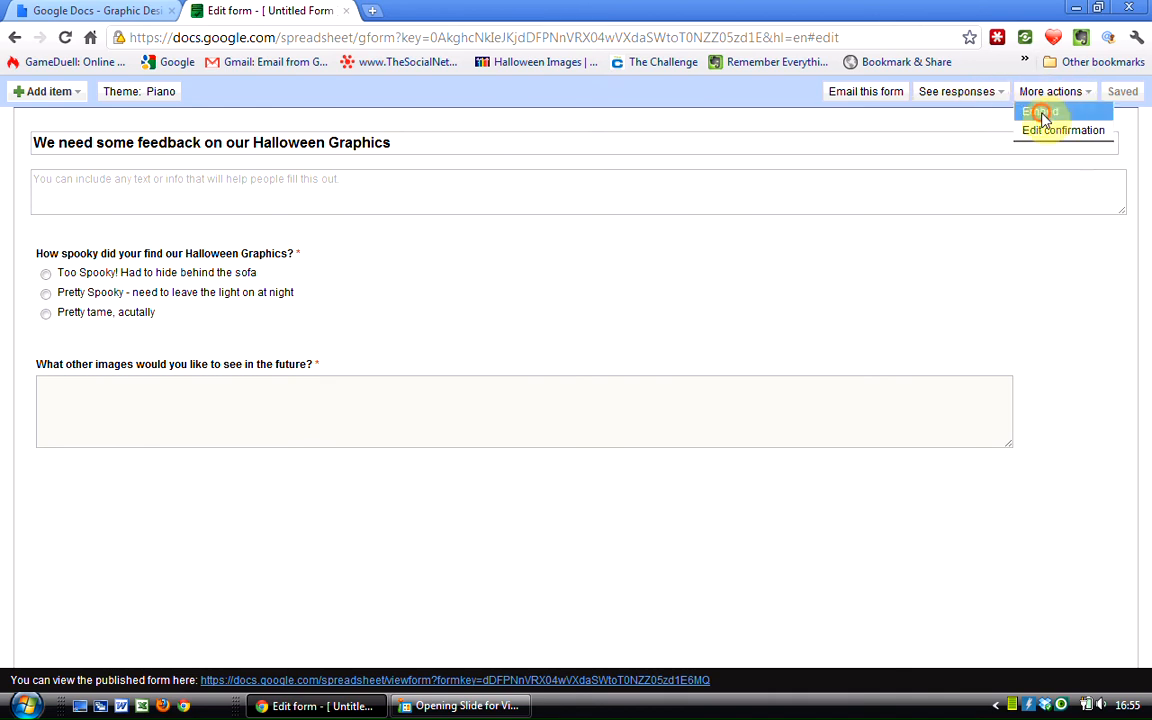
left_click(1040, 112)
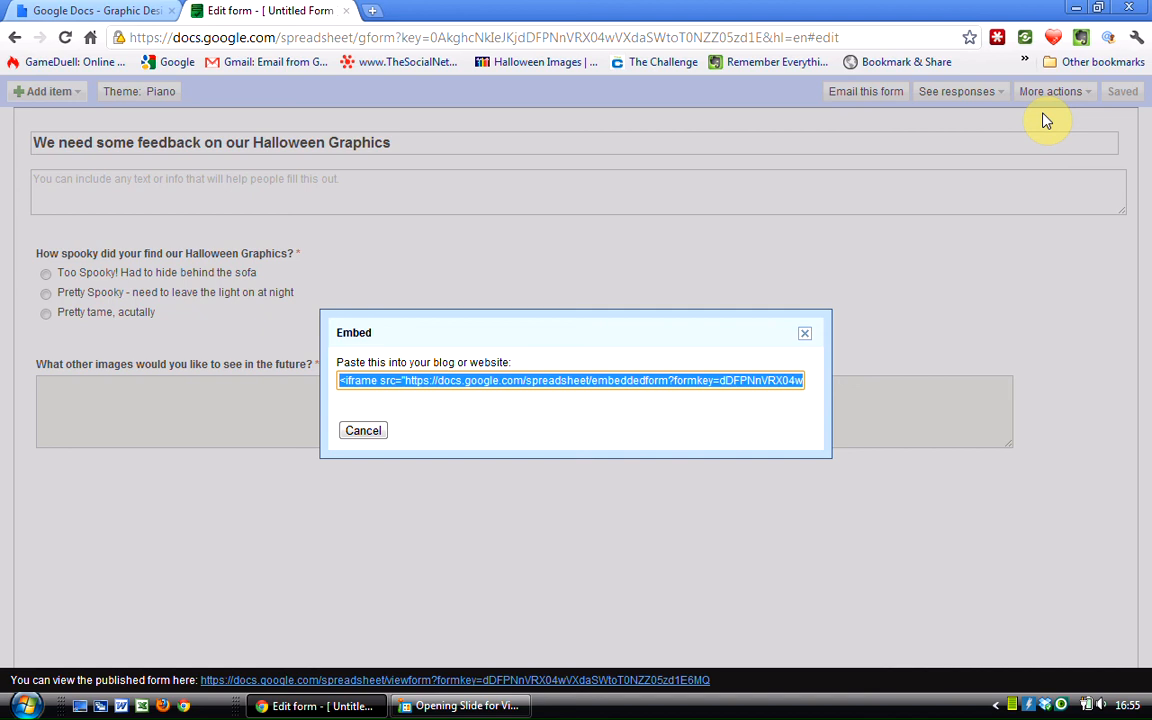
mouse_move(364, 448)
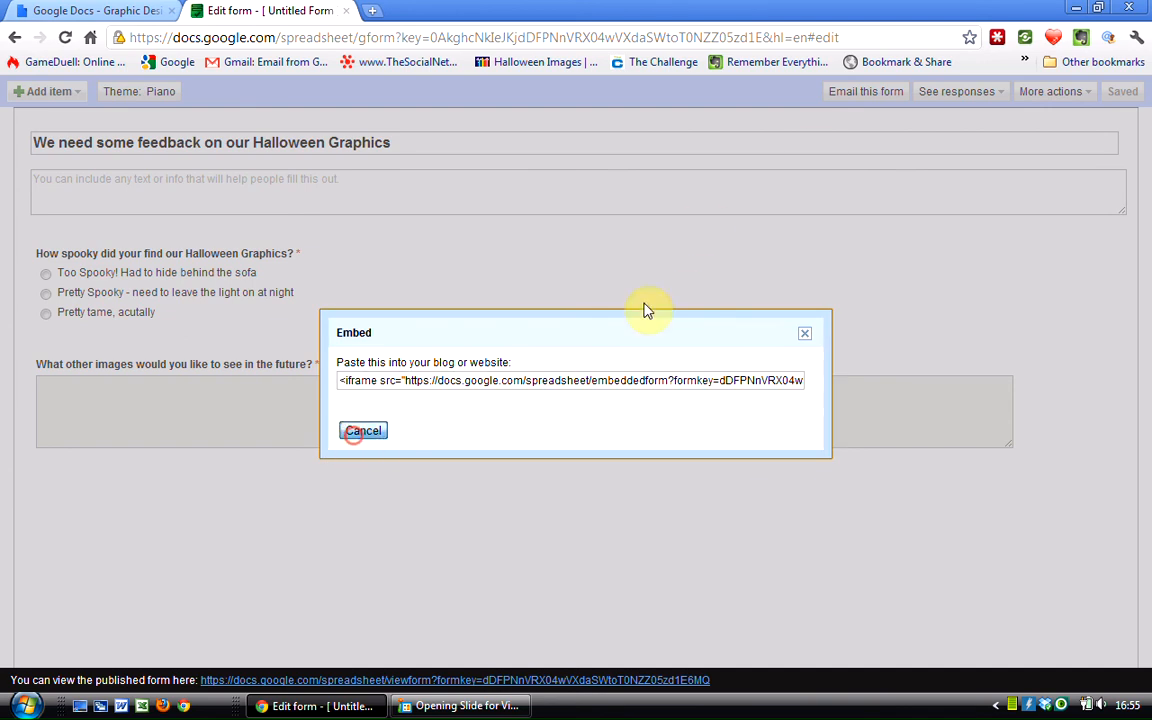
left_click(364, 430)
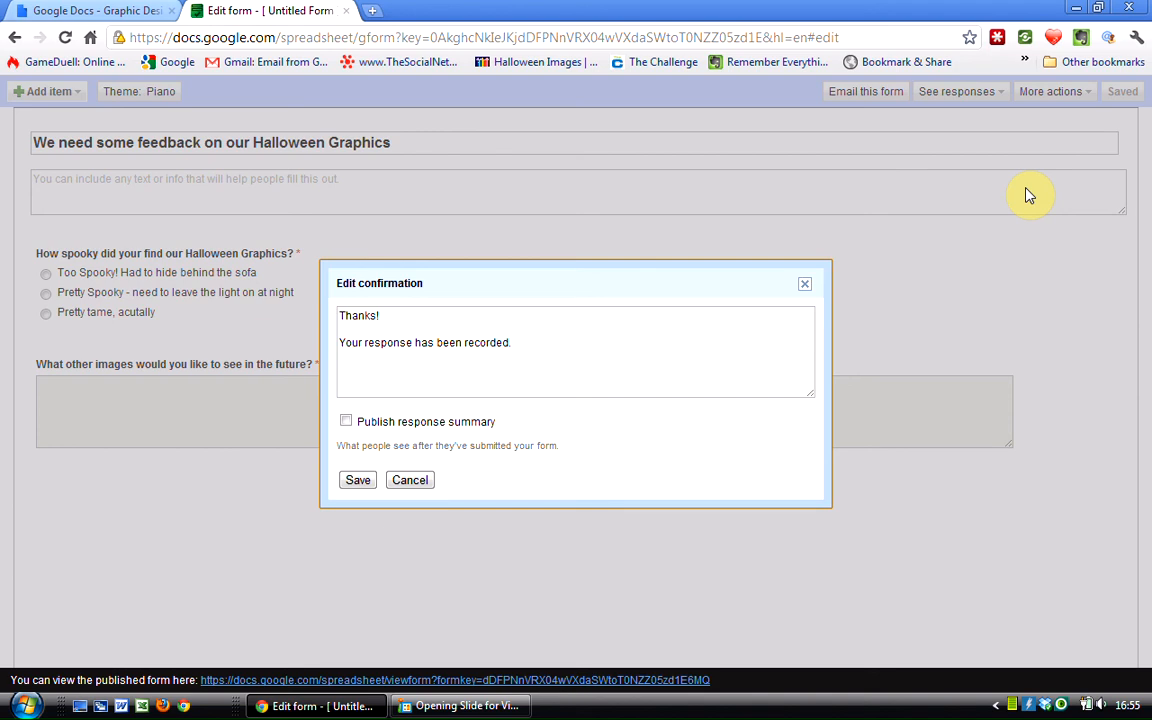
mouse_move(918, 164)
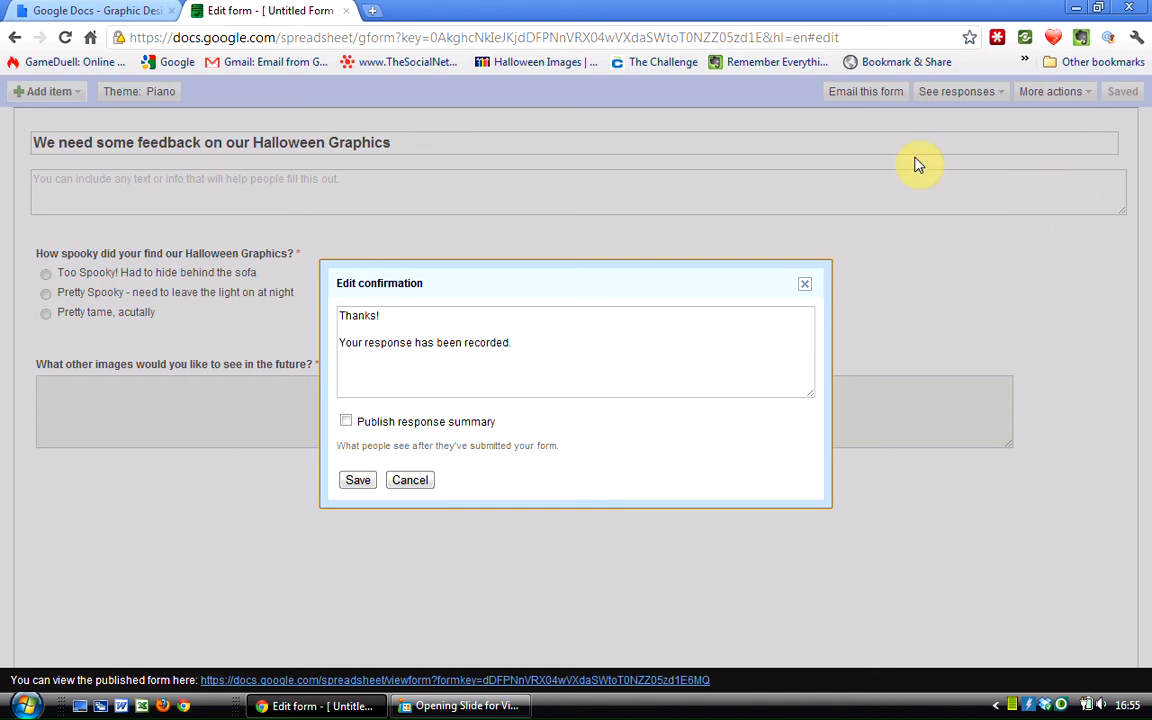
mouse_move(536, 354)
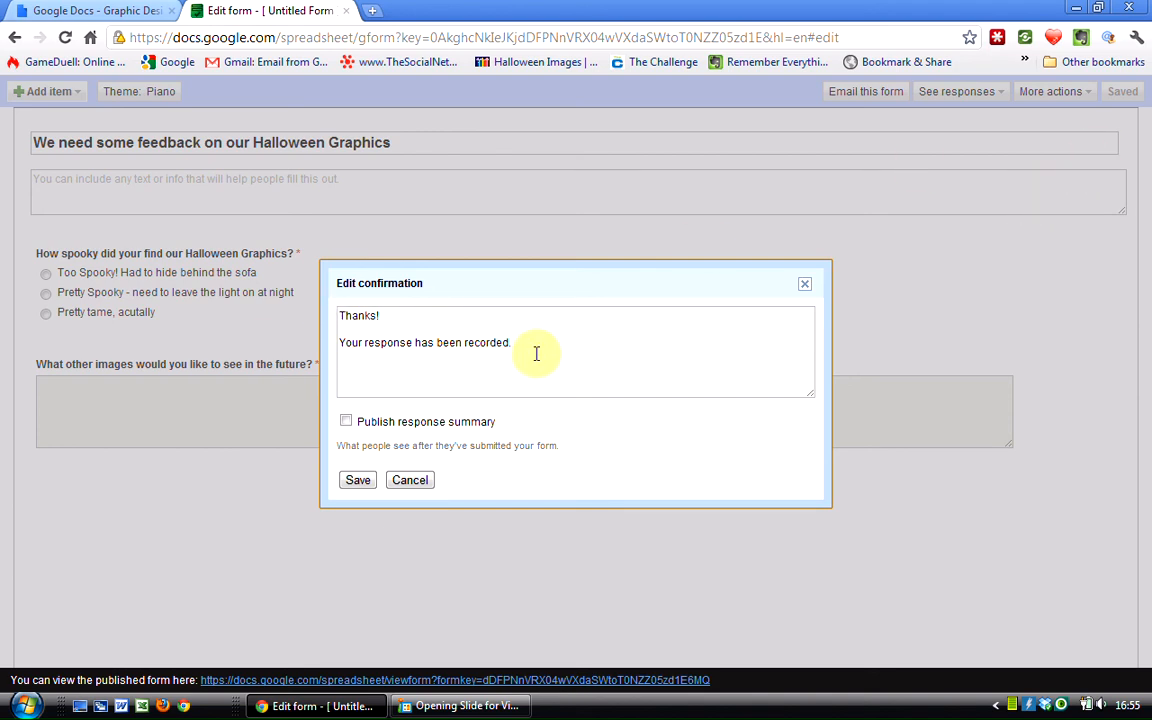
mouse_move(576, 352)
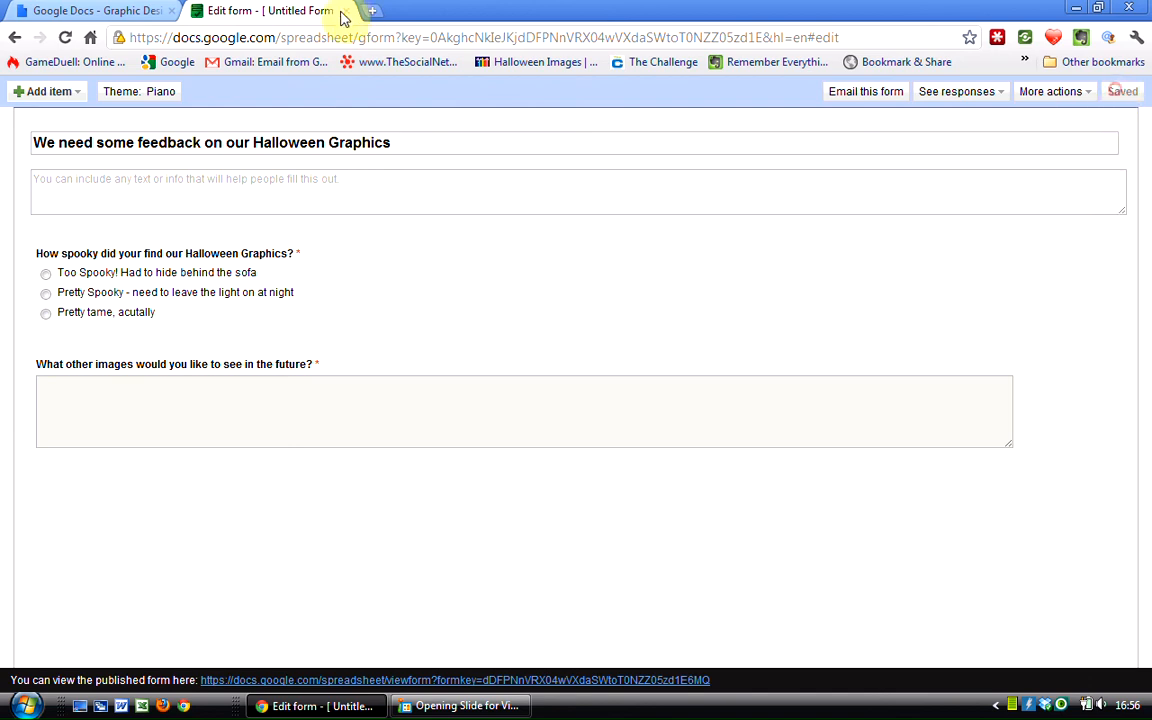
Return to the Google Docs home list with the Halloween Graphics feedback spreadsheet first.
left_click(96, 10)
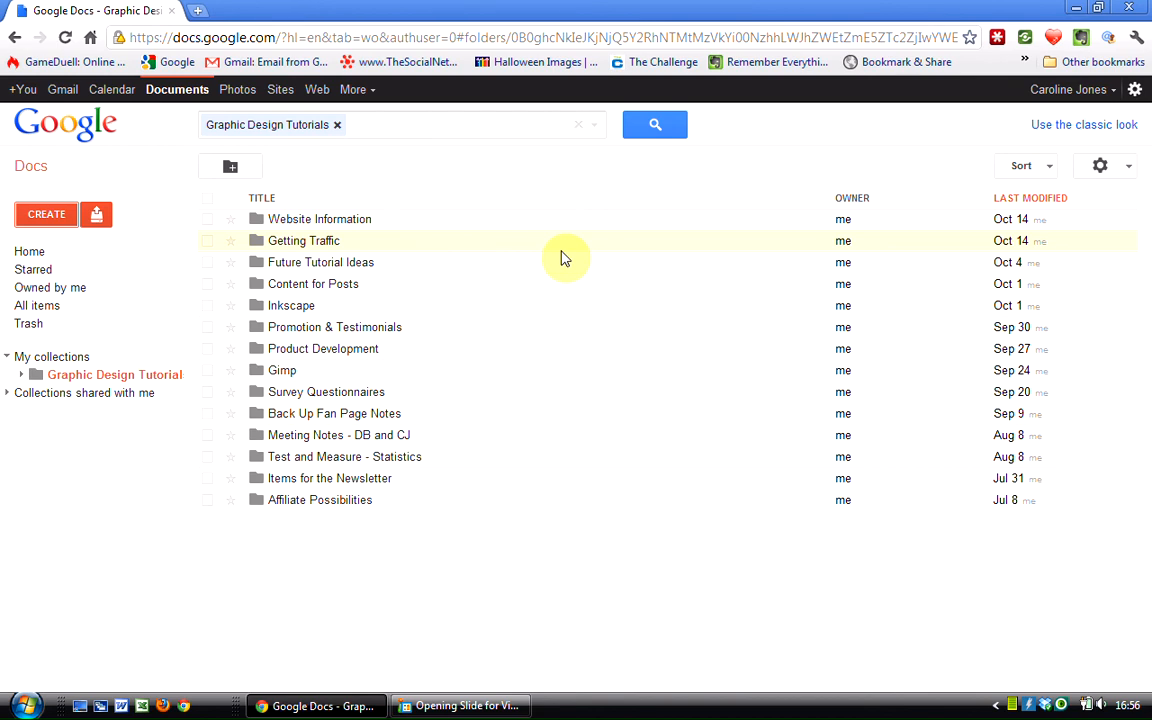
mouse_move(624, 272)
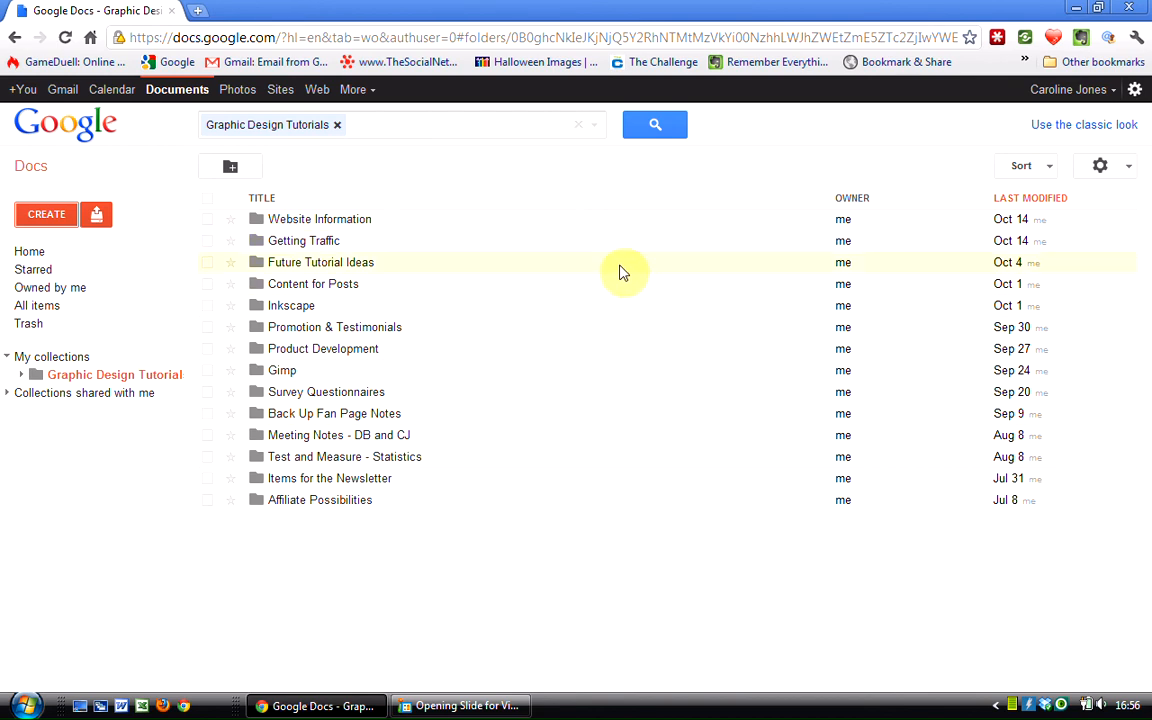
mouse_move(50, 430)
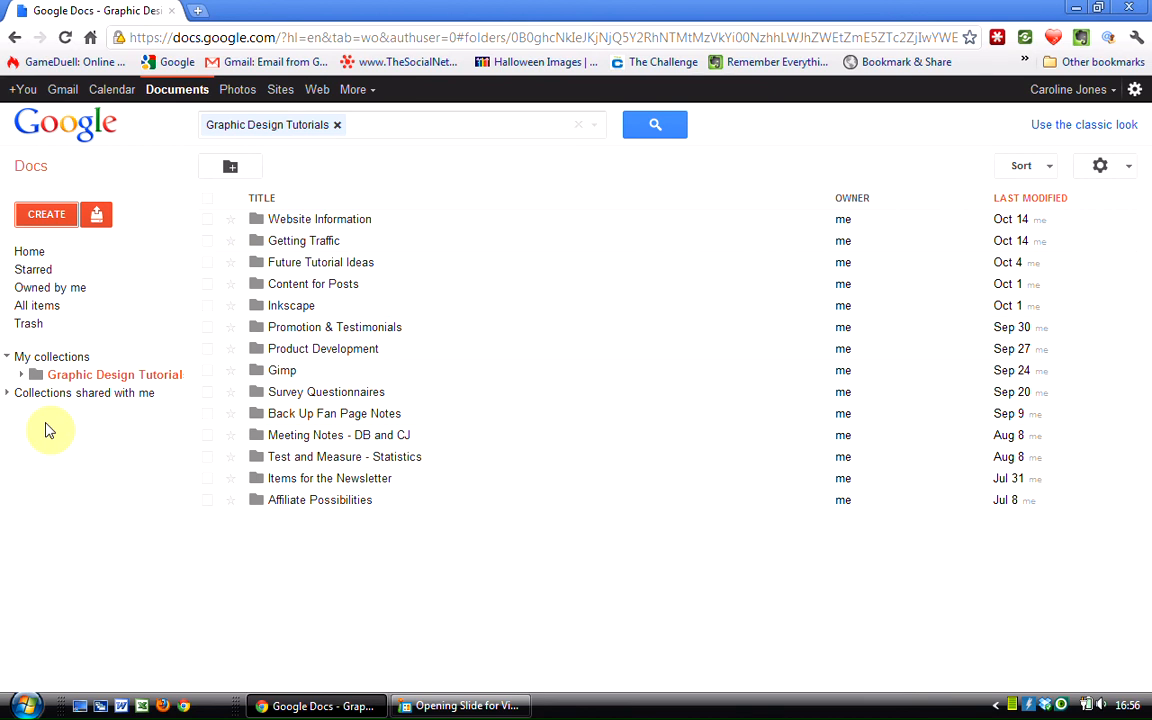
mouse_move(48, 110)
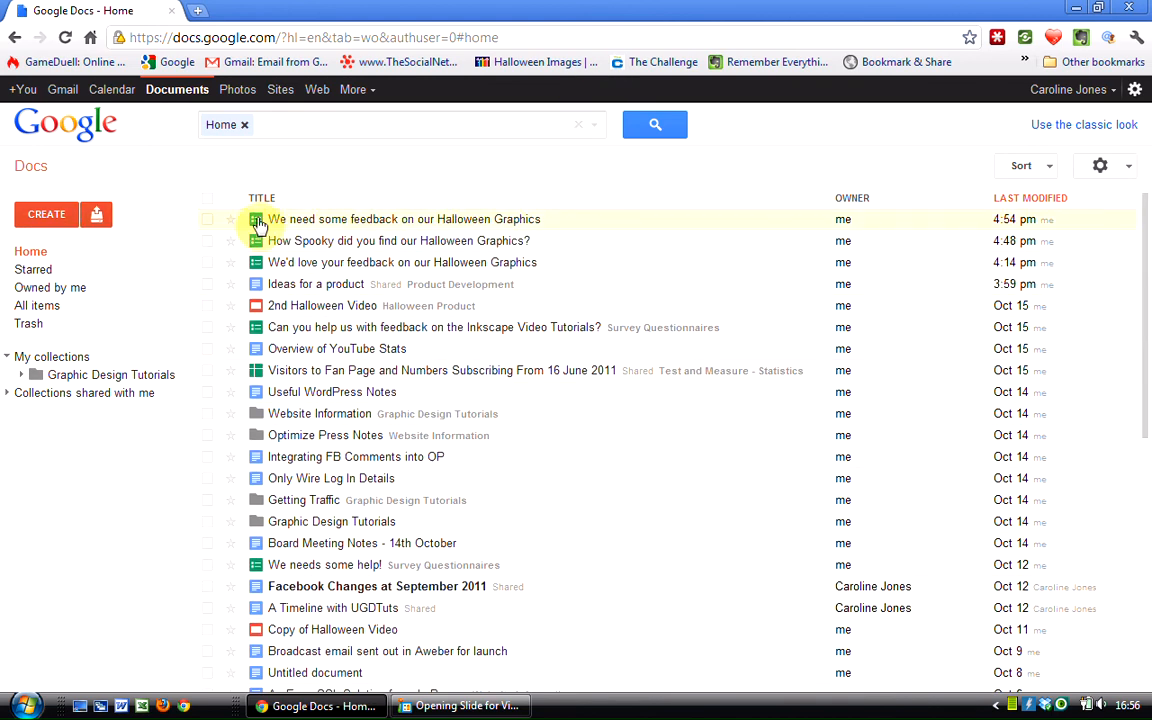
mouse_move(400, 224)
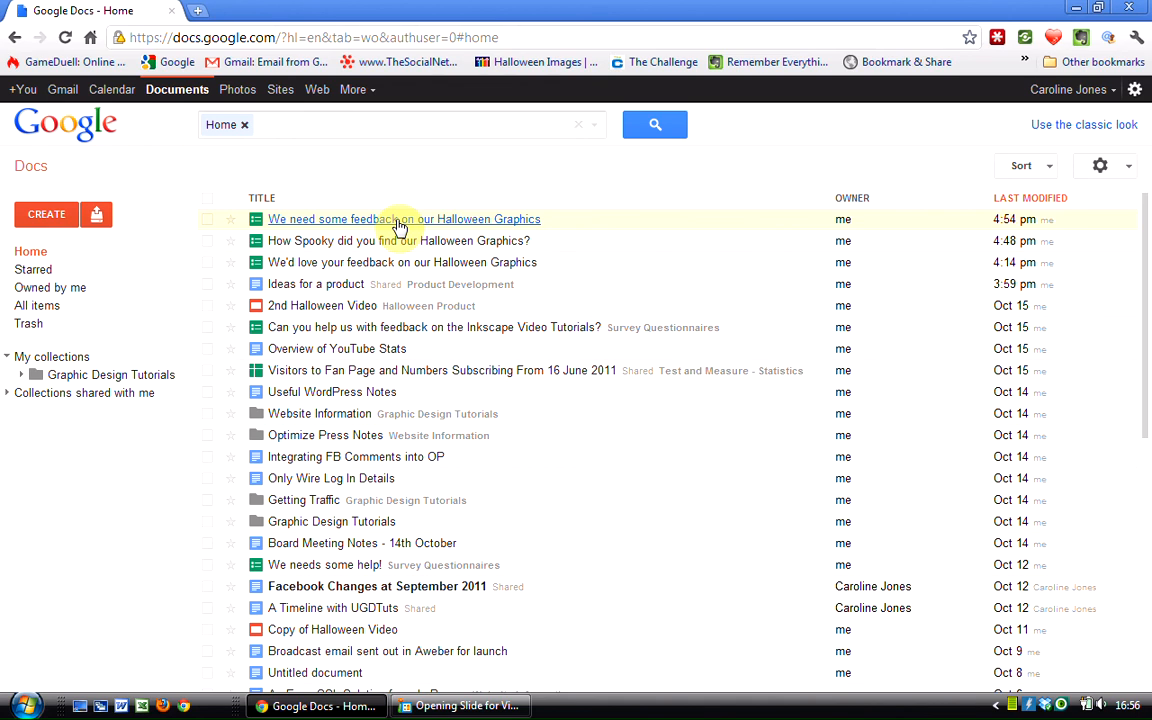
Open the 'We need some feedback on our Halloween Graphics' response spreadsheet.
left_click(404, 218)
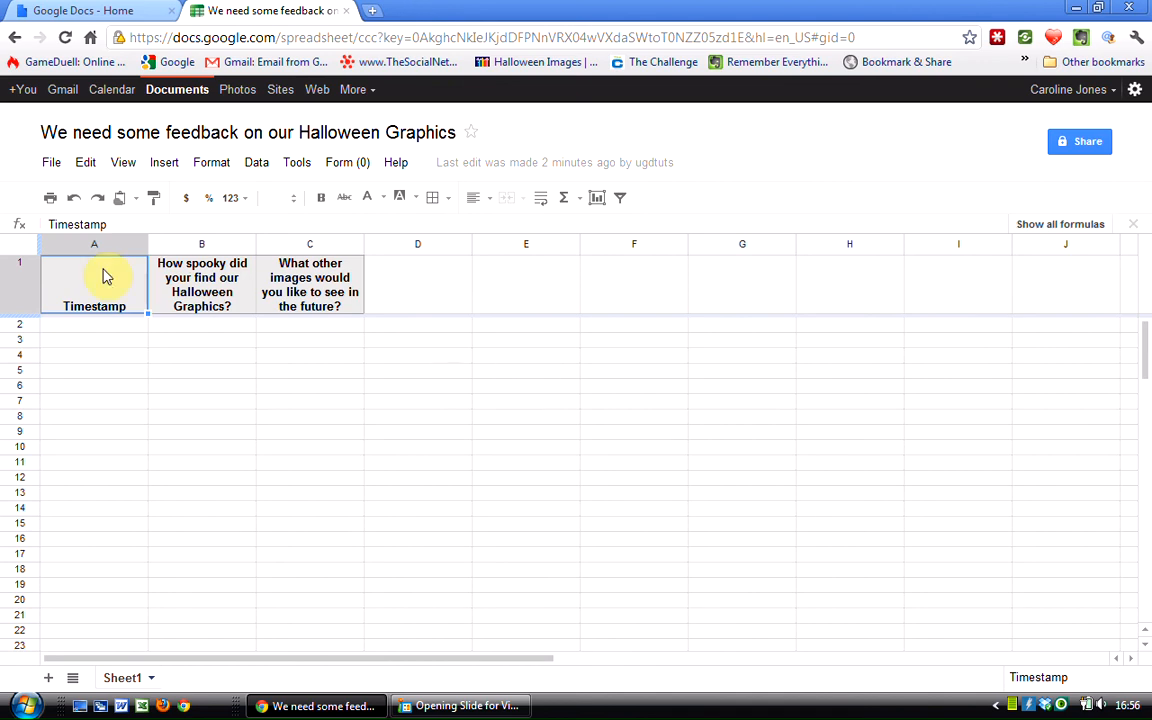
mouse_move(170, 400)
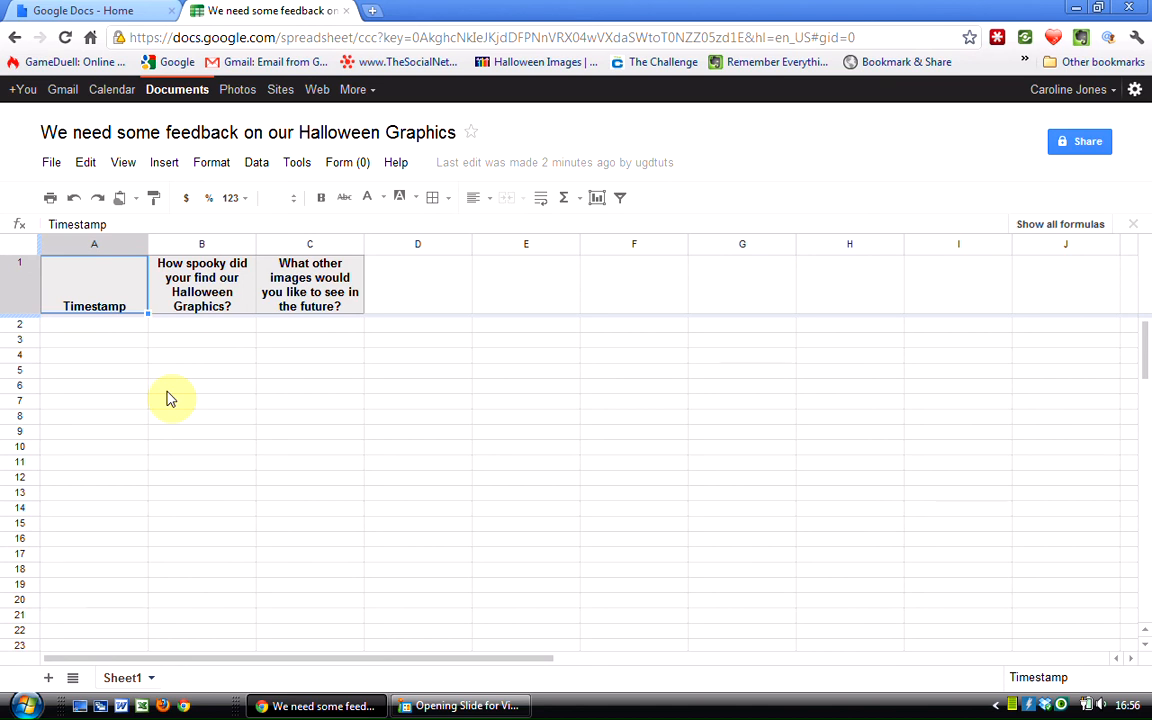
mouse_move(184, 404)
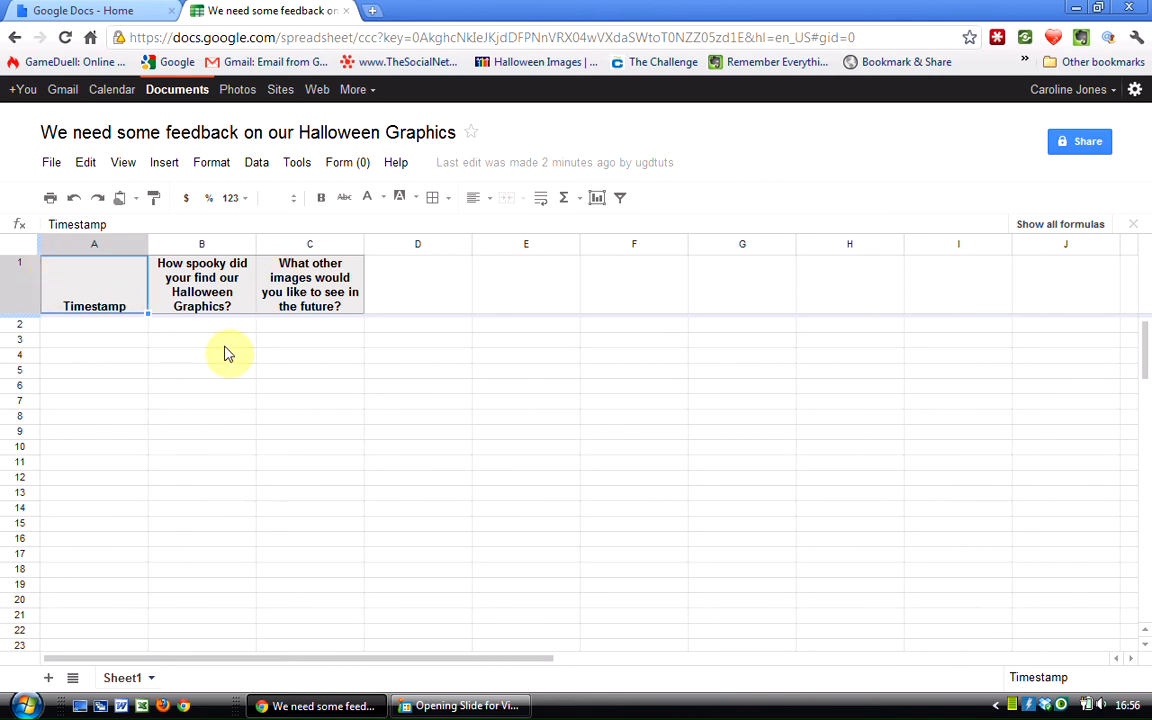
mouse_move(618, 344)
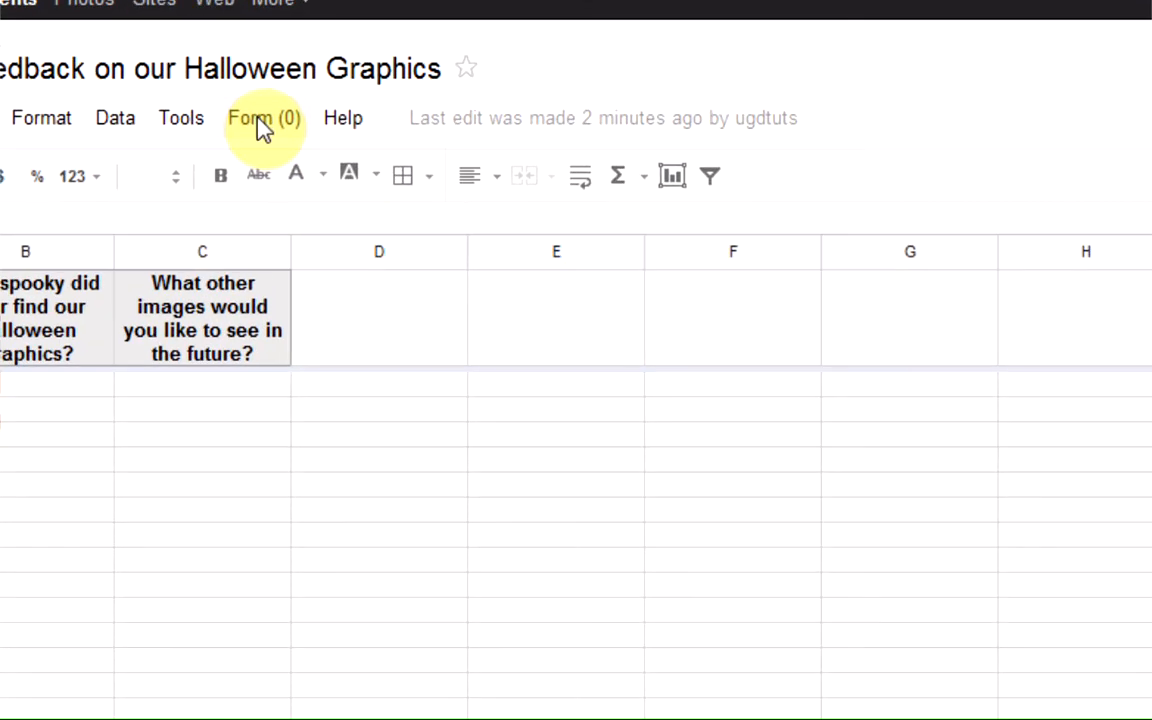
left_click(264, 118)
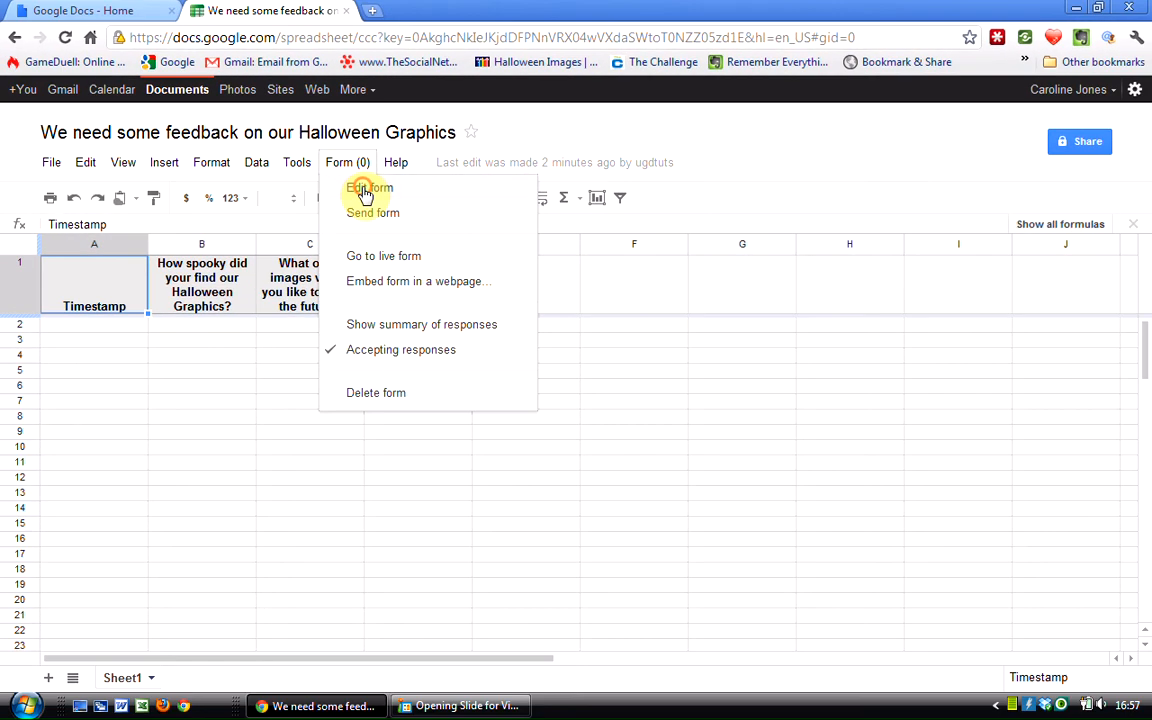
left_click(368, 188)
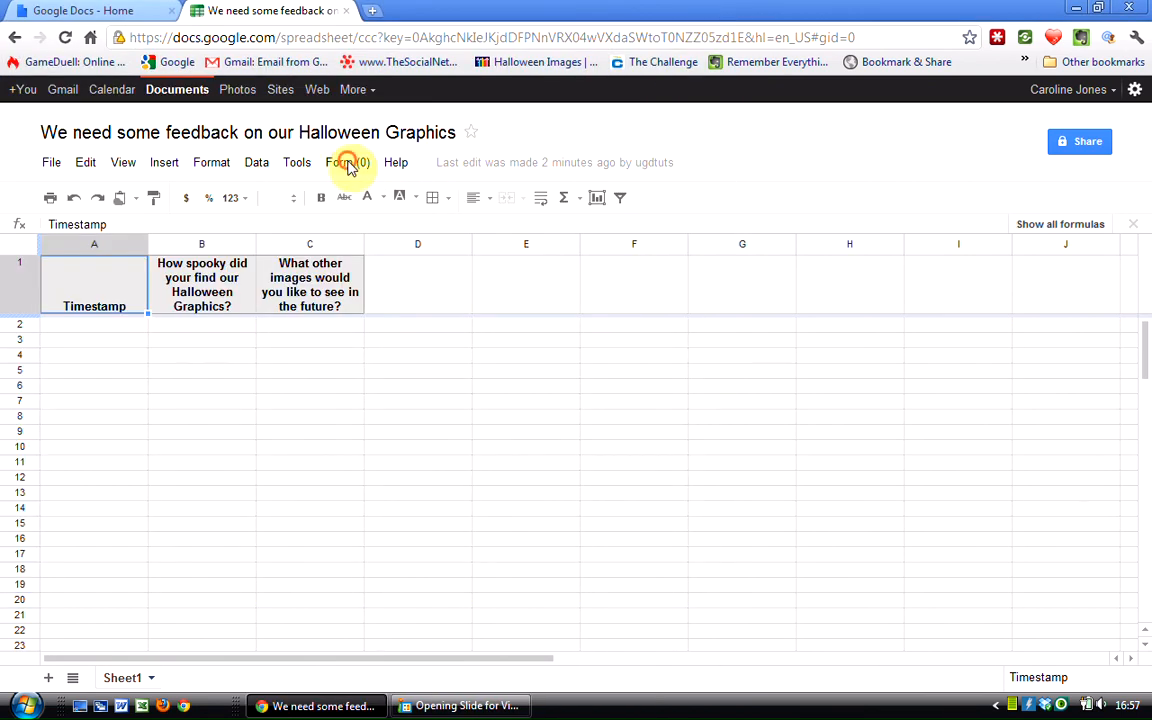
left_click(348, 162)
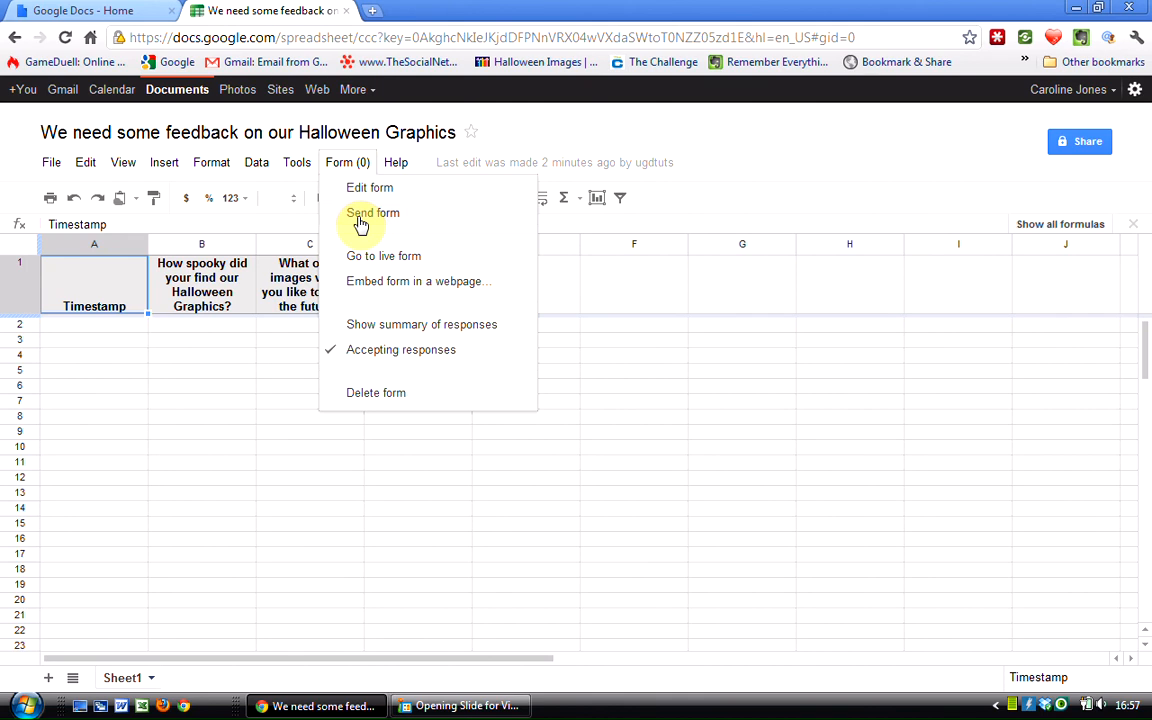
left_click(384, 256)
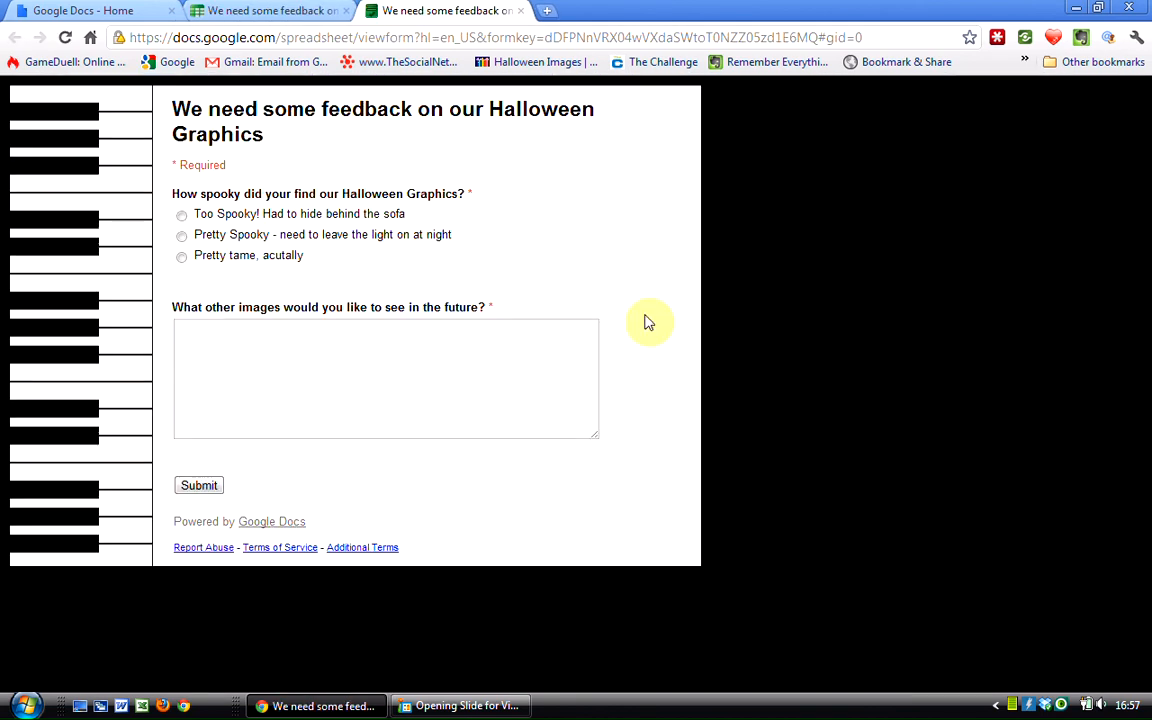
mouse_move(804, 388)
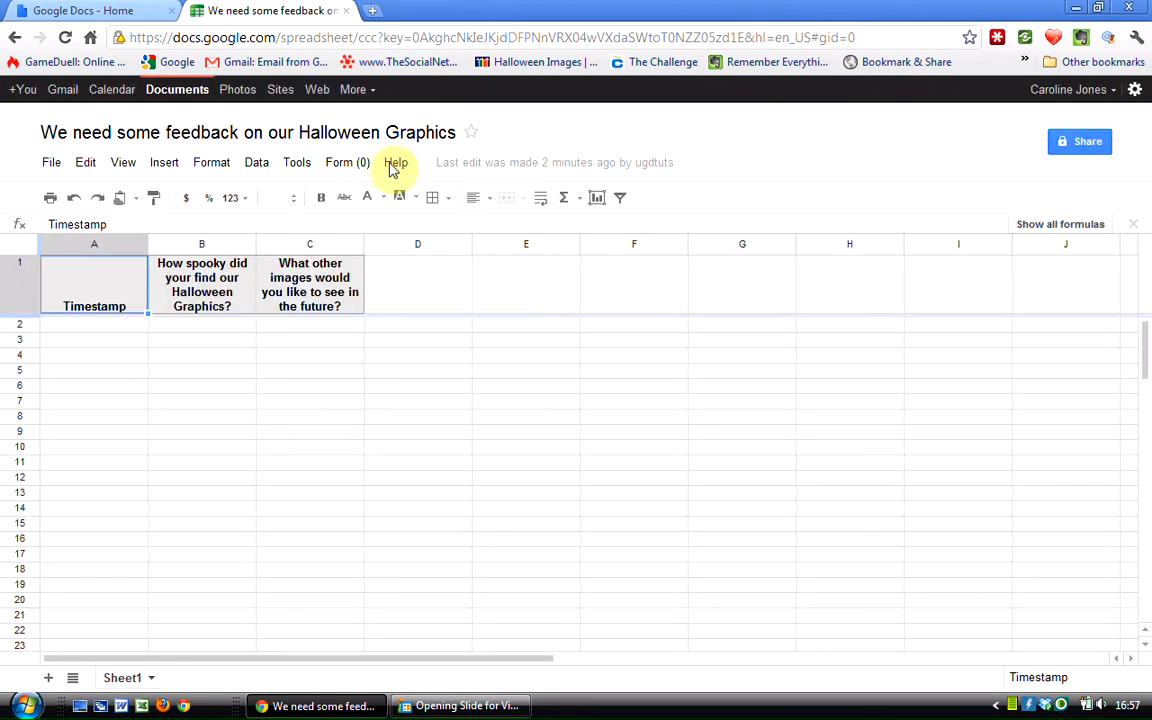
View the Form response summary showing 0 responses, then close it back to the empty sheet.
left_click(348, 162)
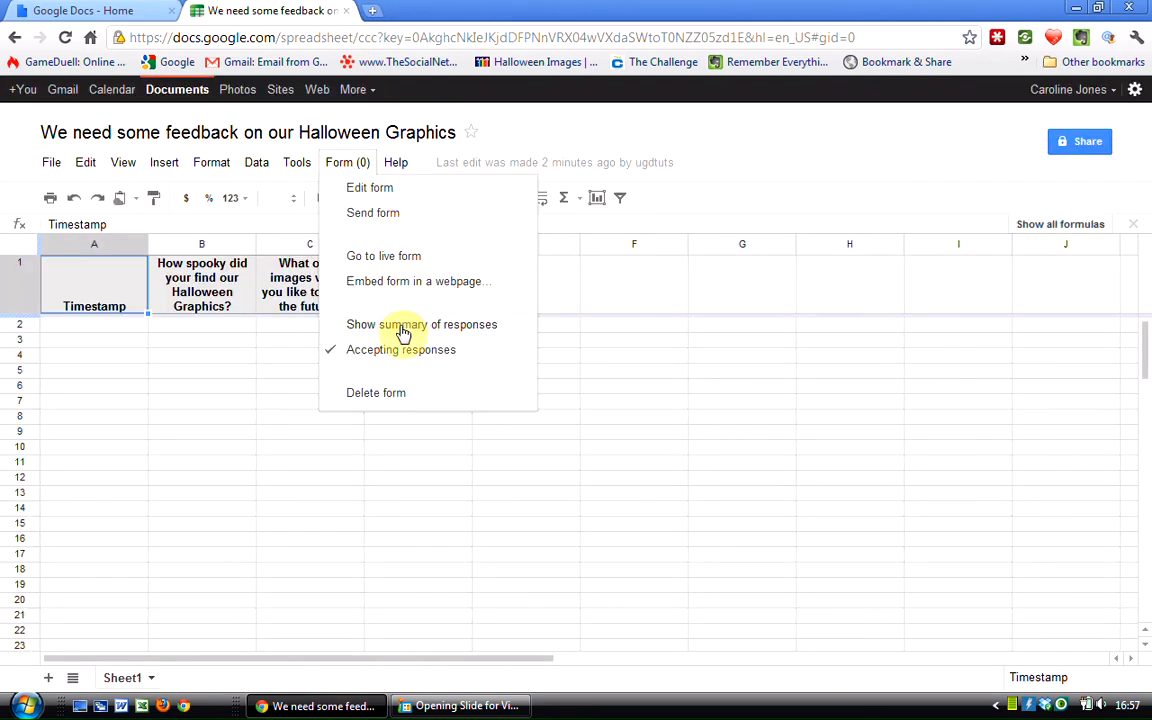
left_click(420, 324)
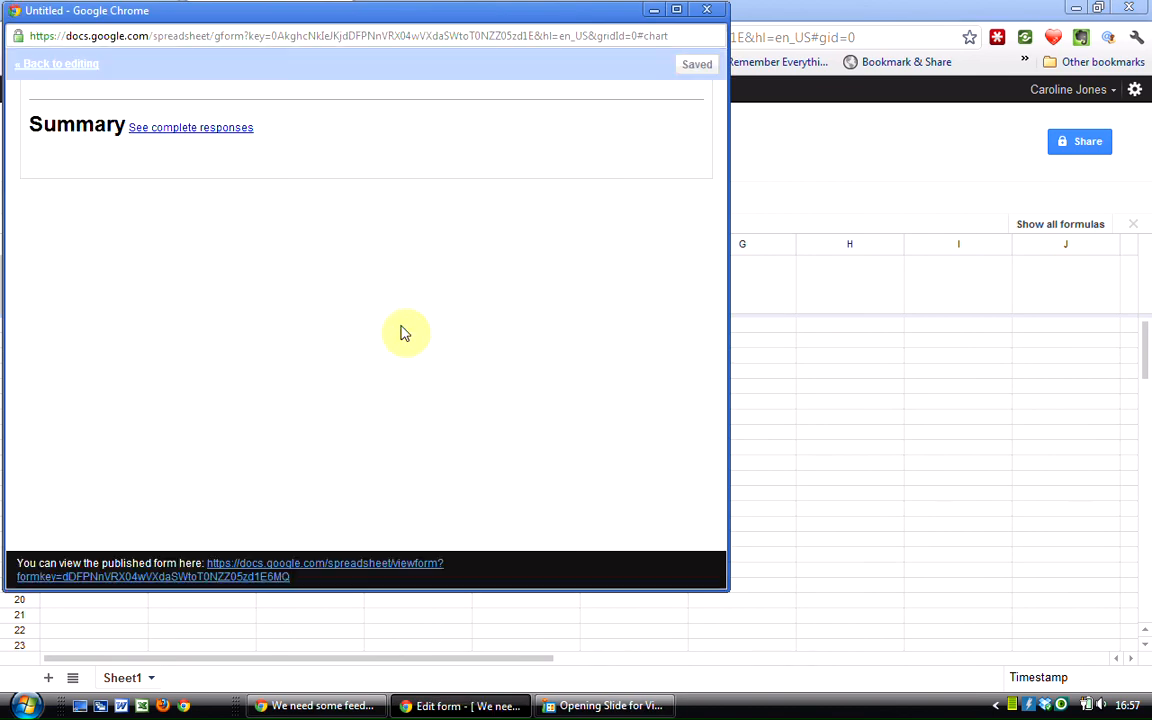
scroll("up", 3)
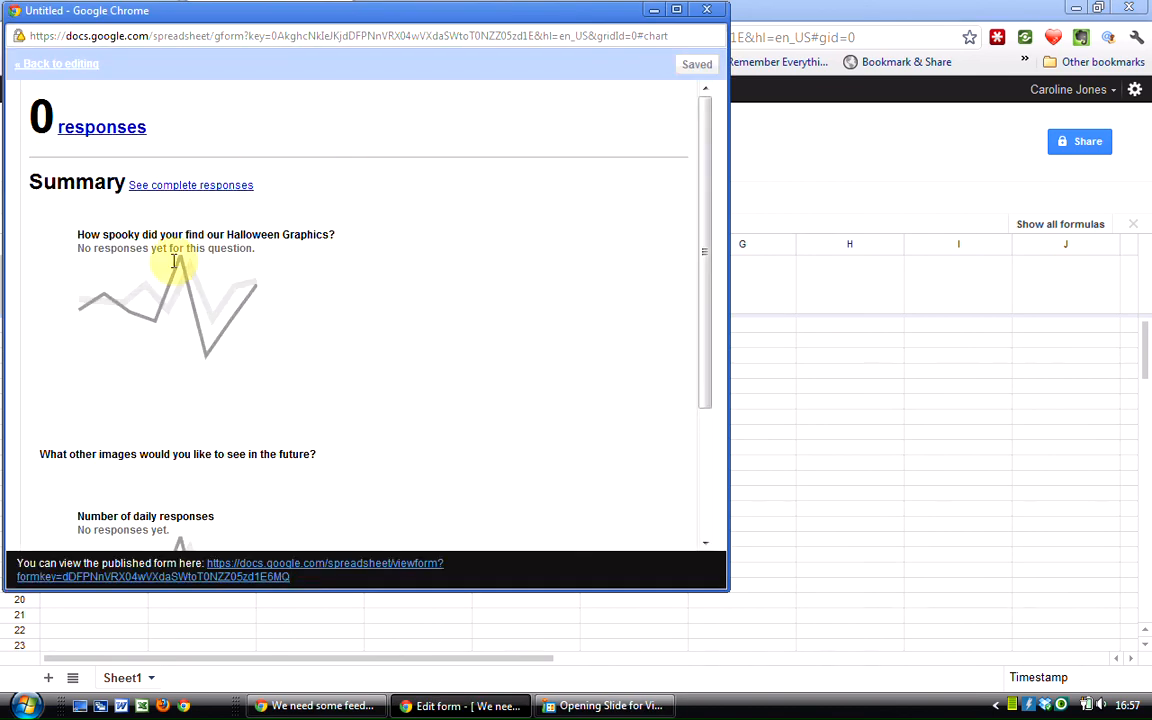
scroll("down", 3)
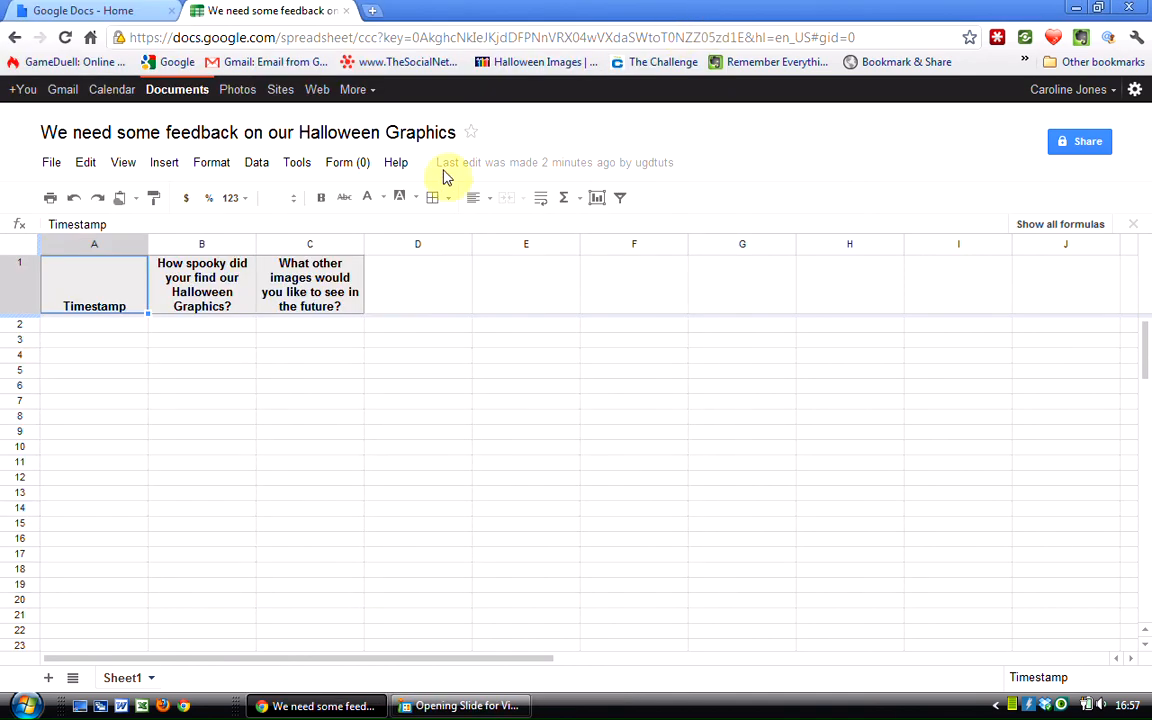
left_click(348, 162)
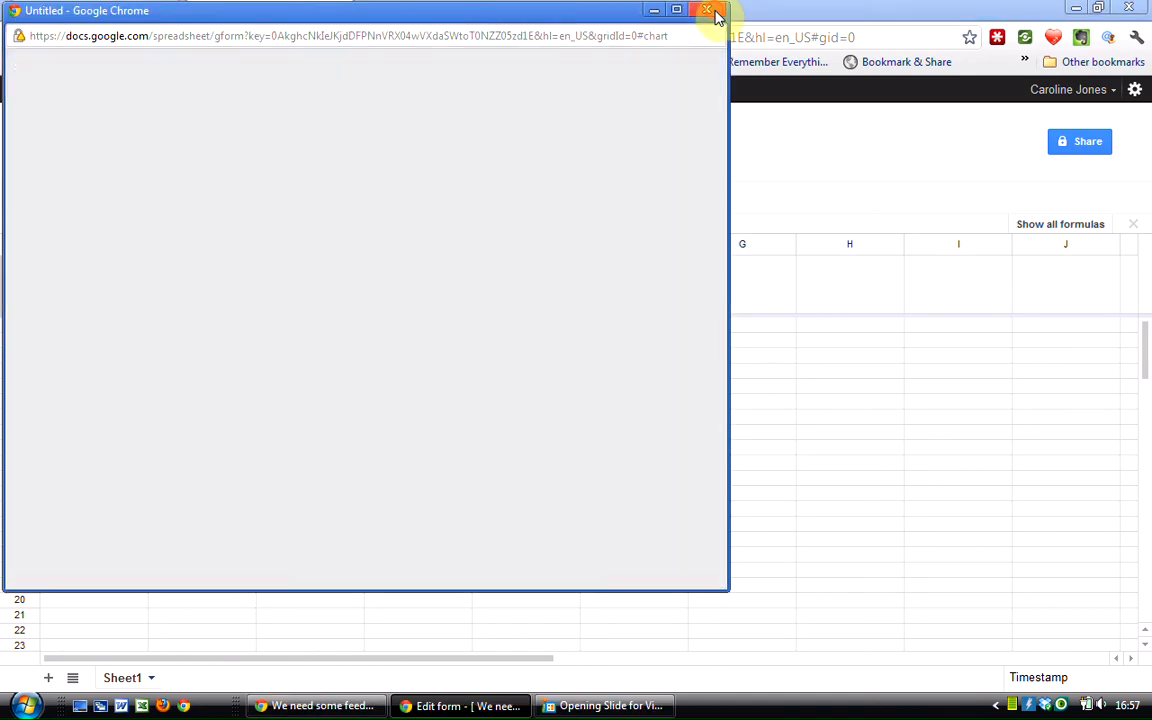
left_click(348, 162)
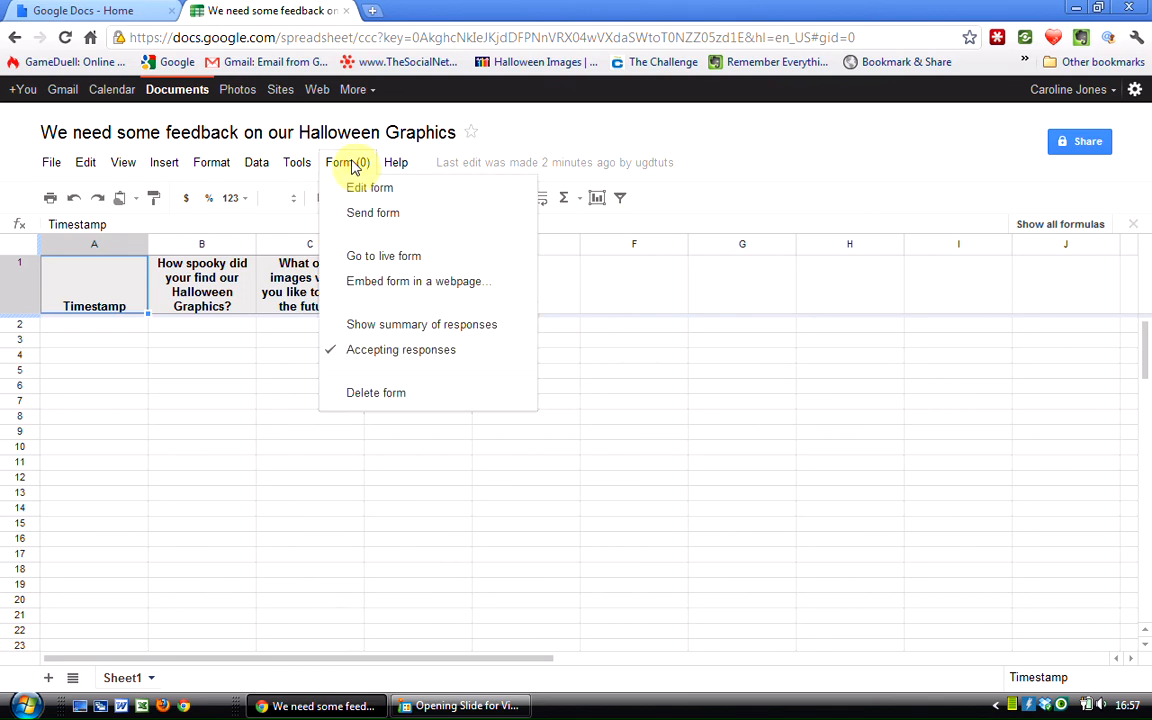
mouse_move(536, 418)
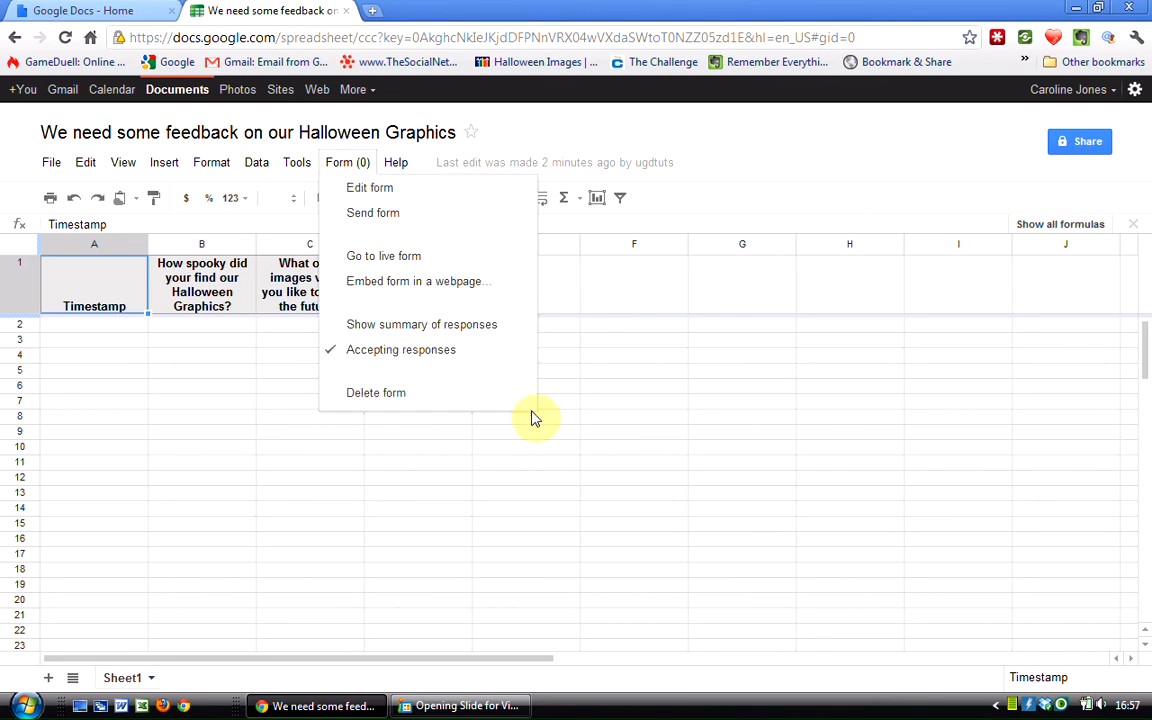